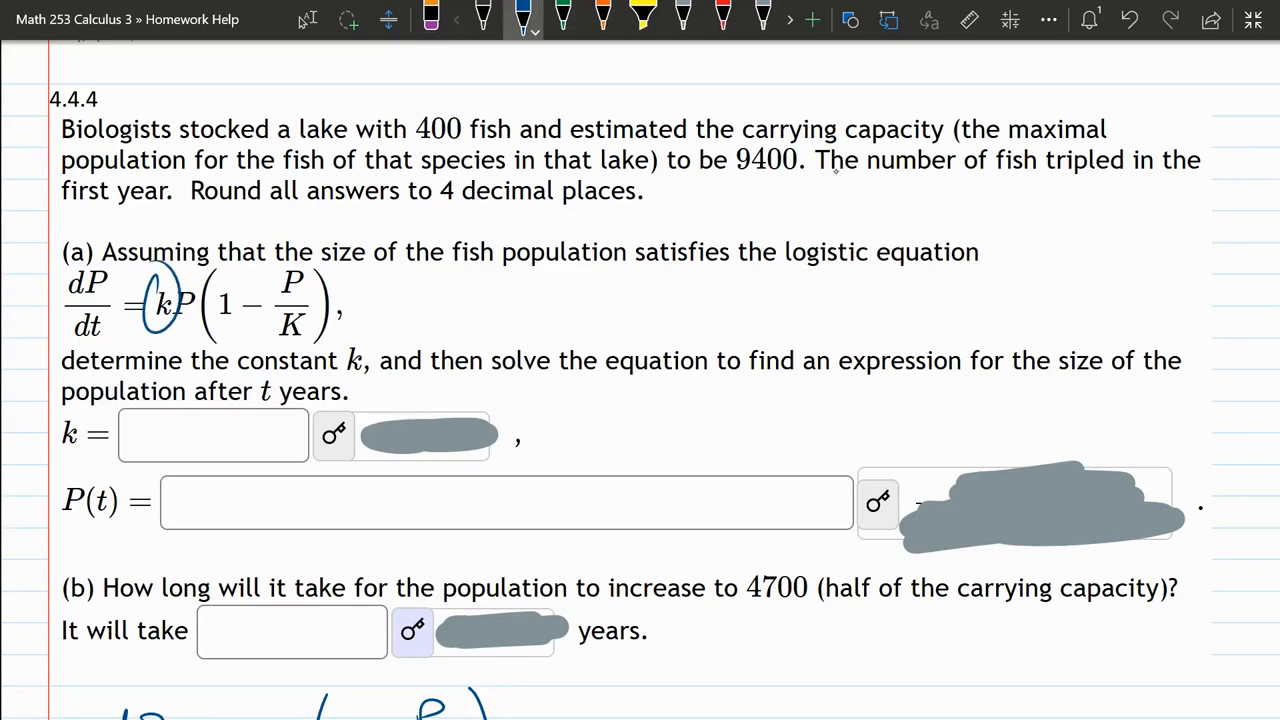
Circle the constant k and note the maximum population K=9400.
left_click_drag(290, 300, 304, 350)
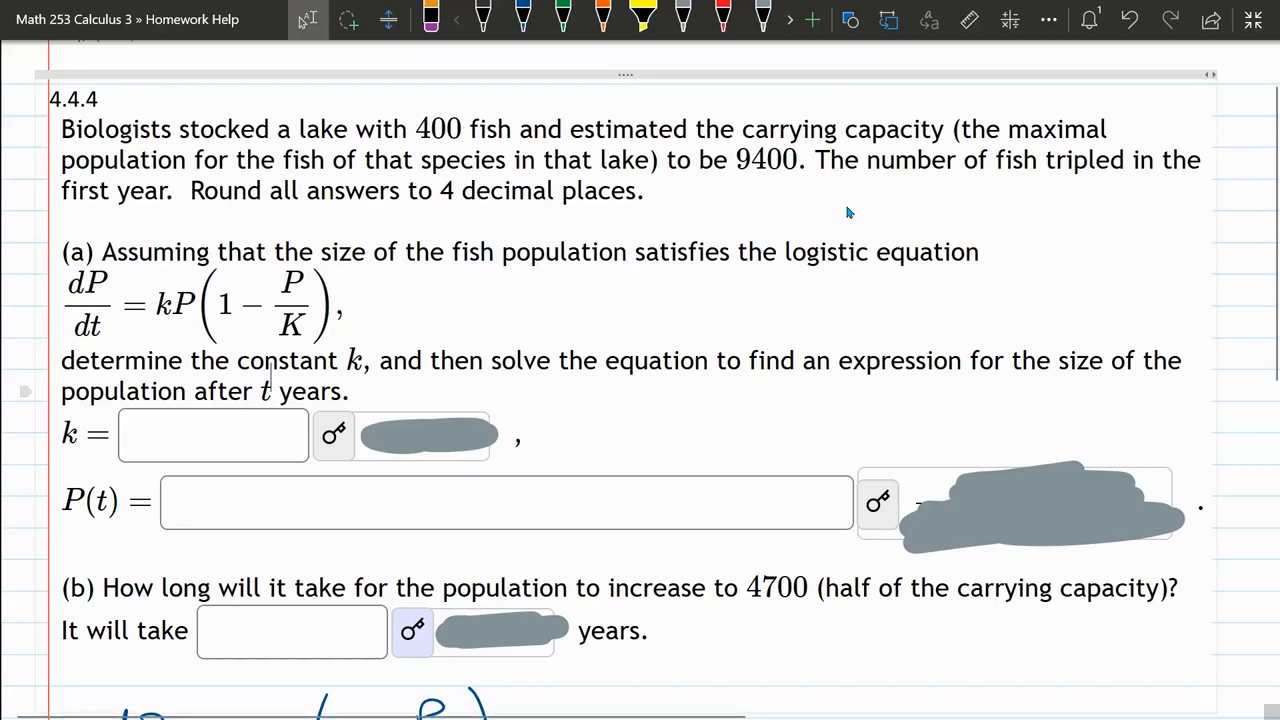
scroll("down", 3)
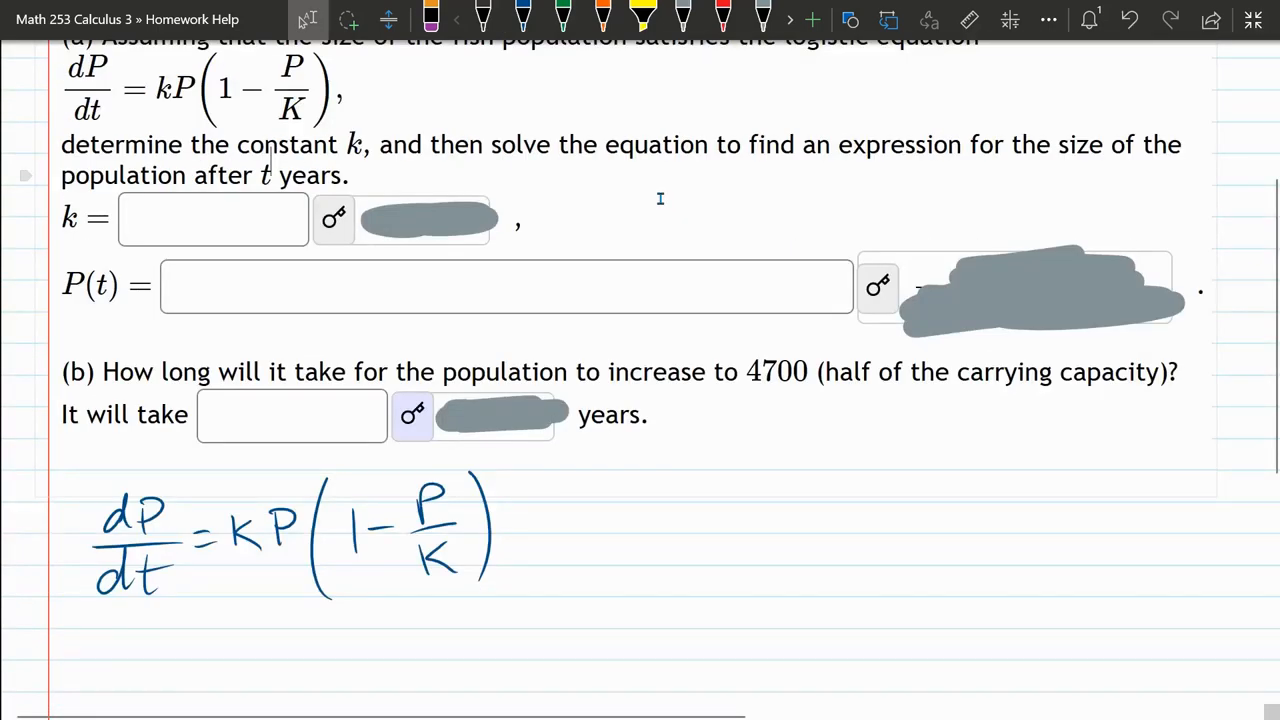
scroll("down", 3)
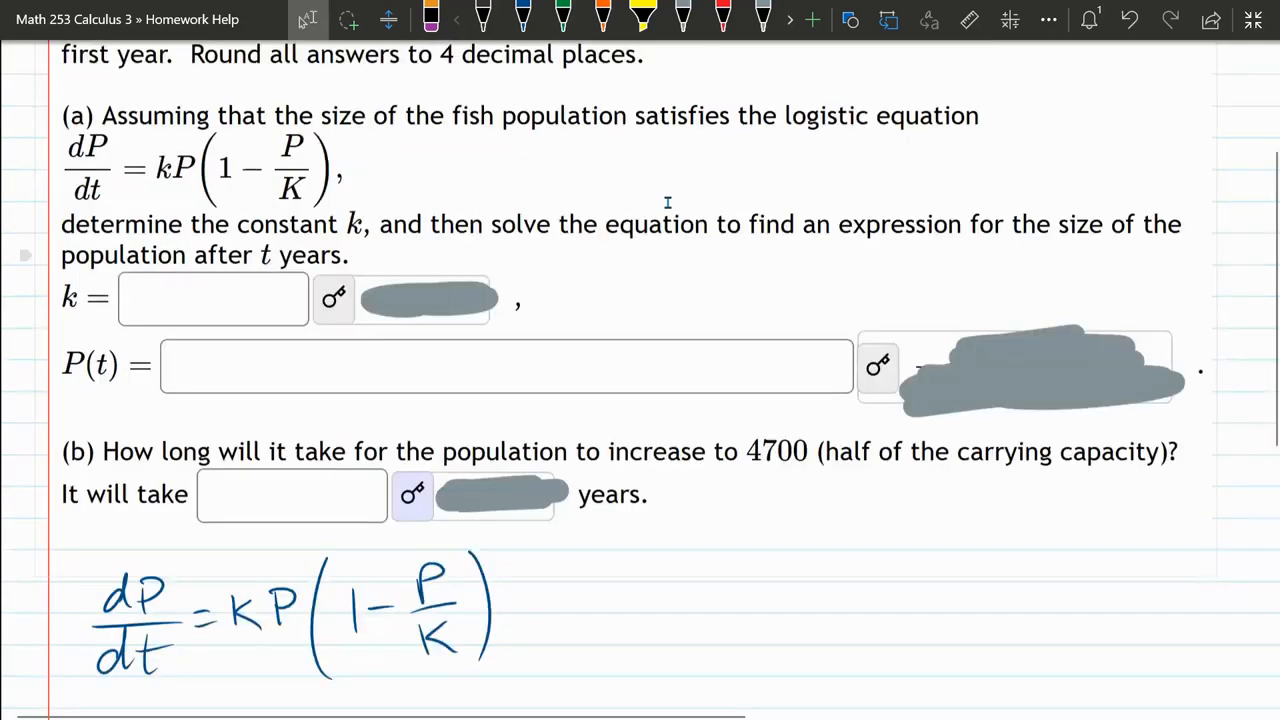
scroll("down", 3)
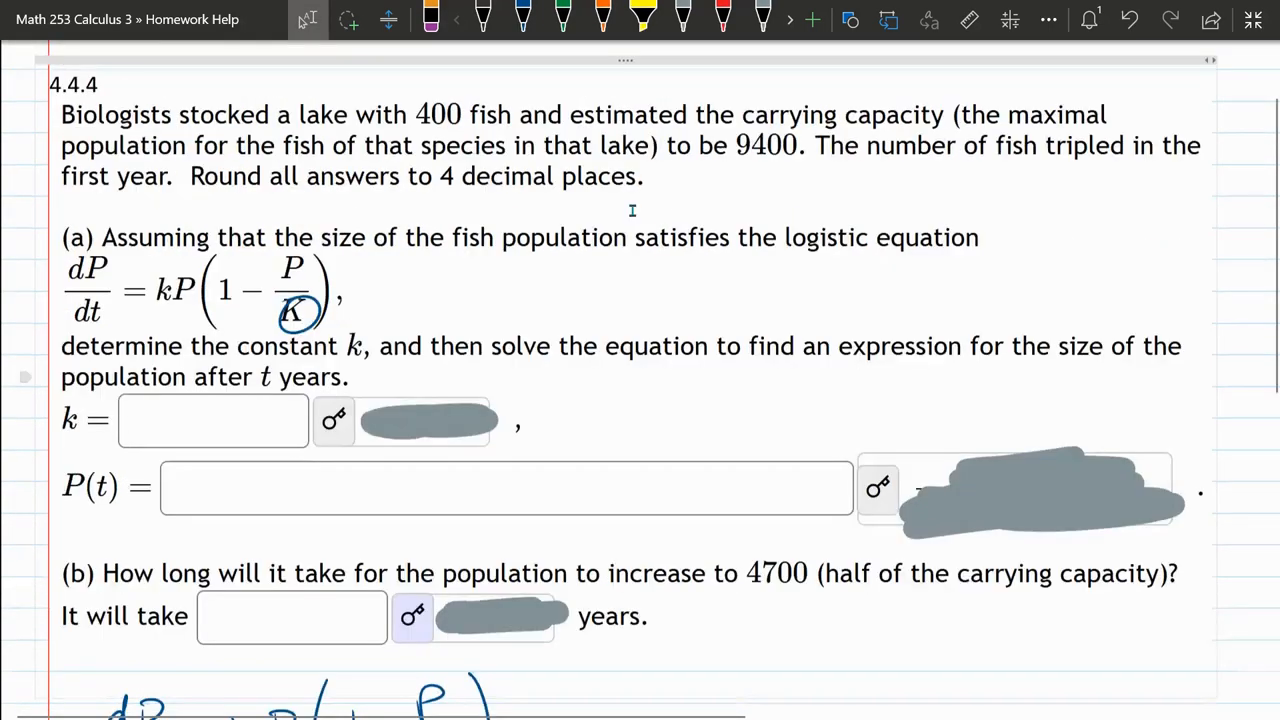
scroll("down", 3)
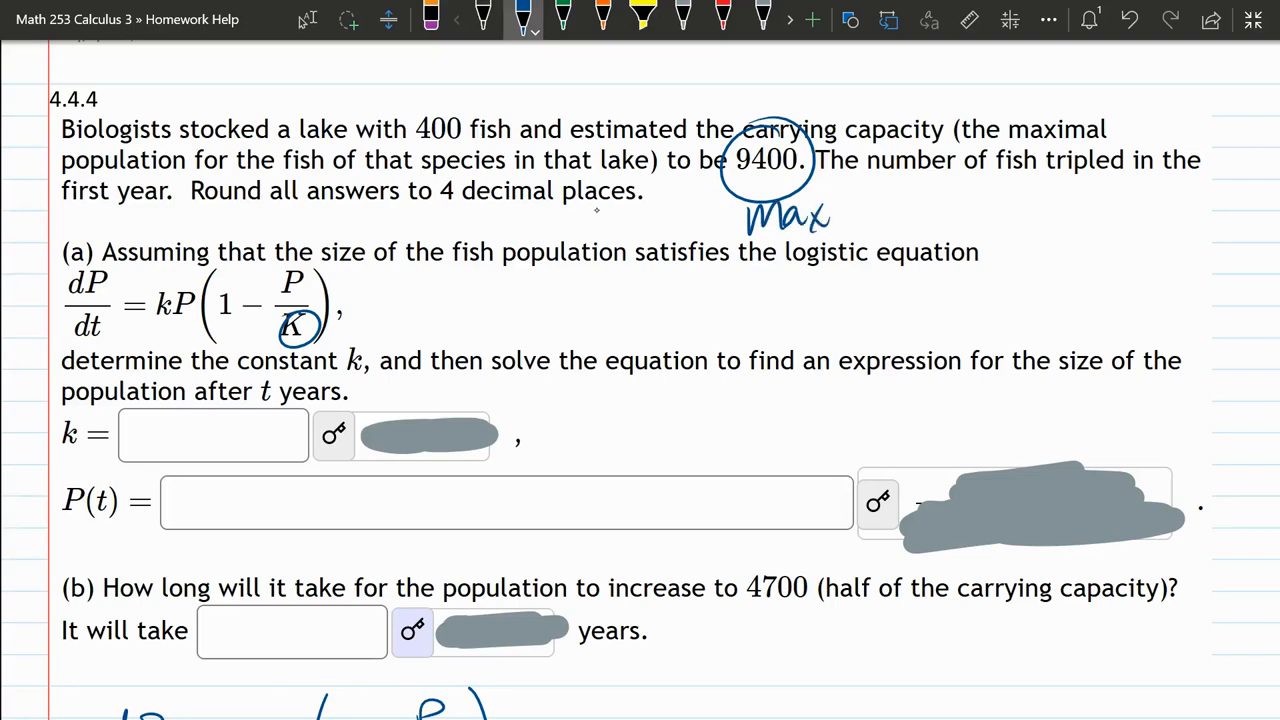
left_click_drag(880, 200, 896, 236)
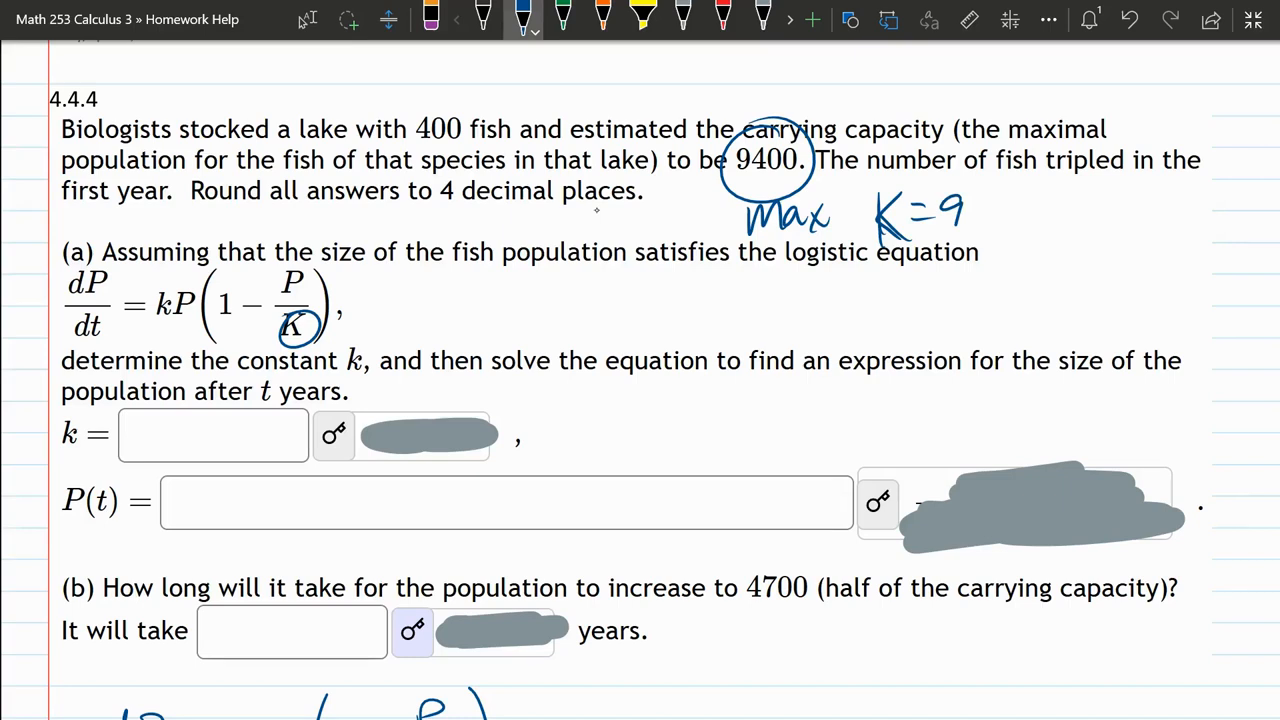
type("400")
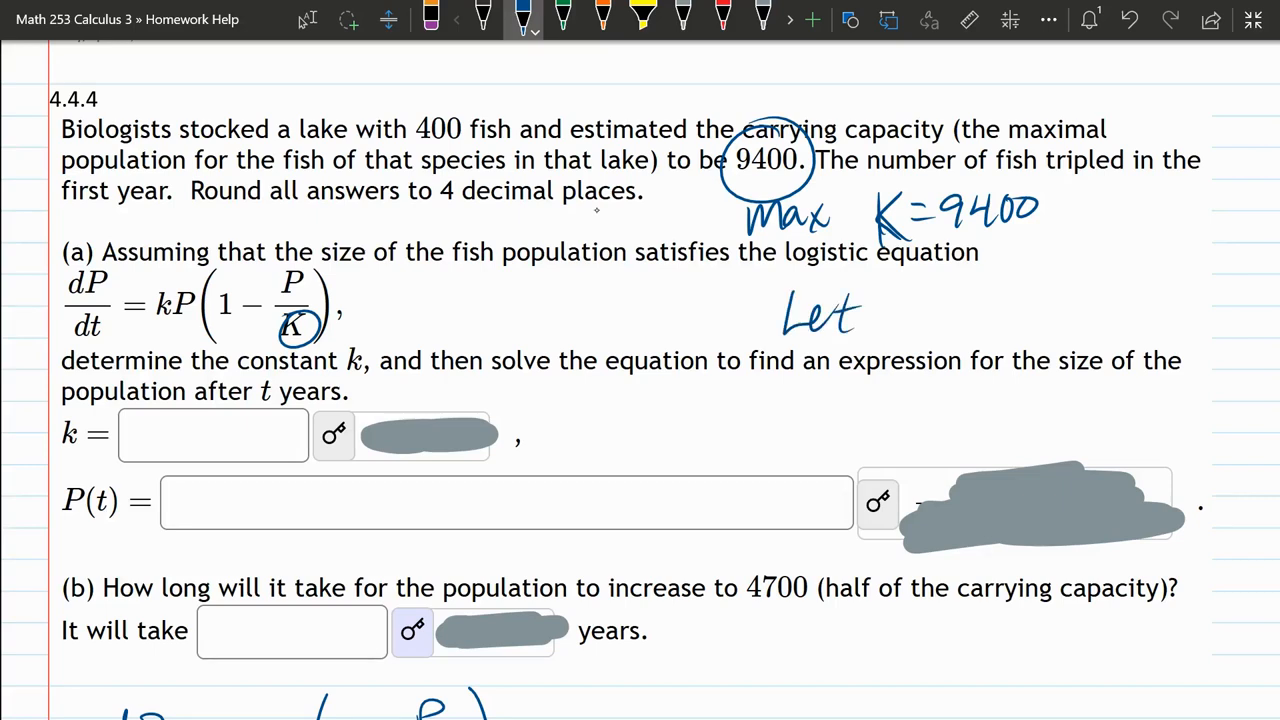
Write 'Let M=K' and change the printed K in the equation to M.
left_click_drag(910, 320, 1040, 316)
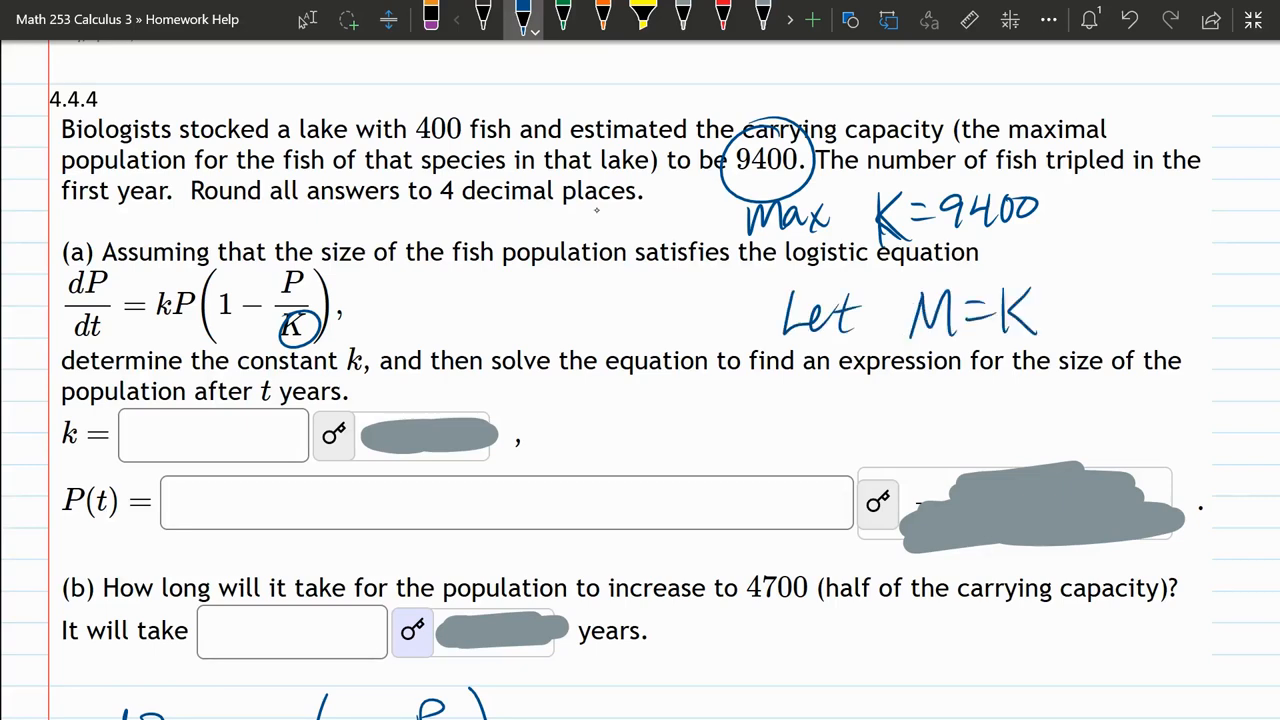
mouse_move(560, 220)
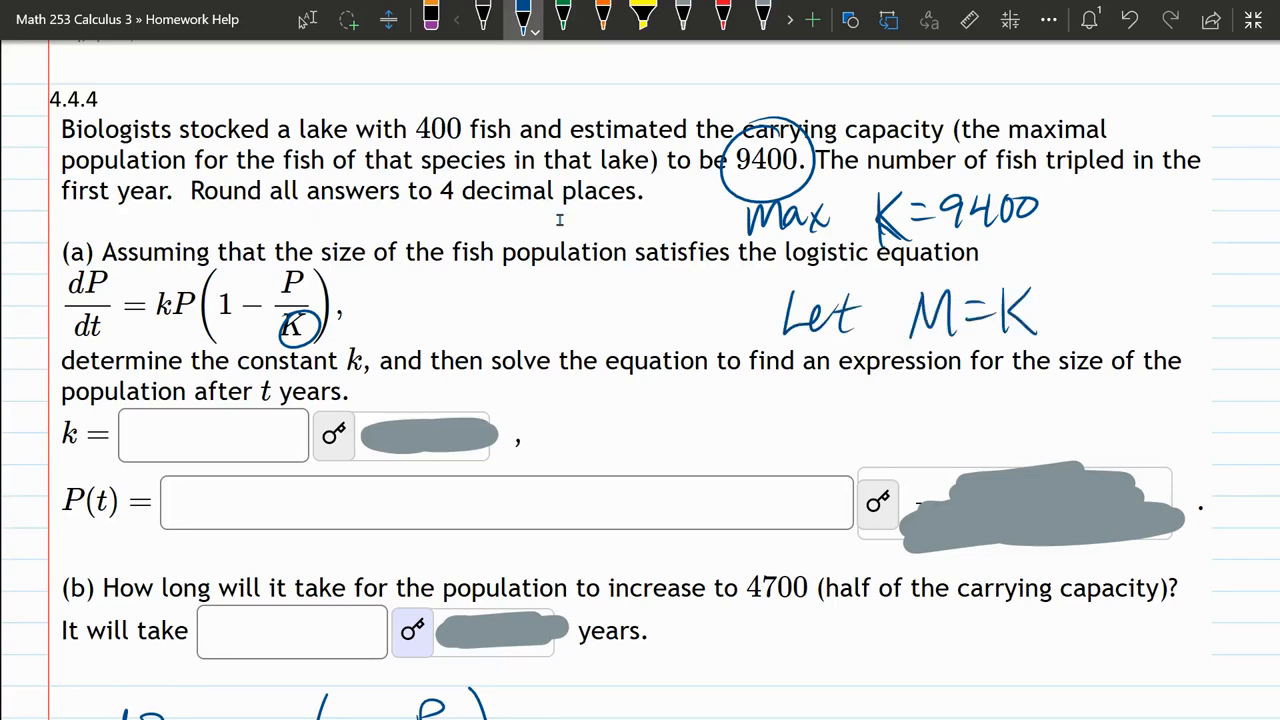
scroll("down", 3)
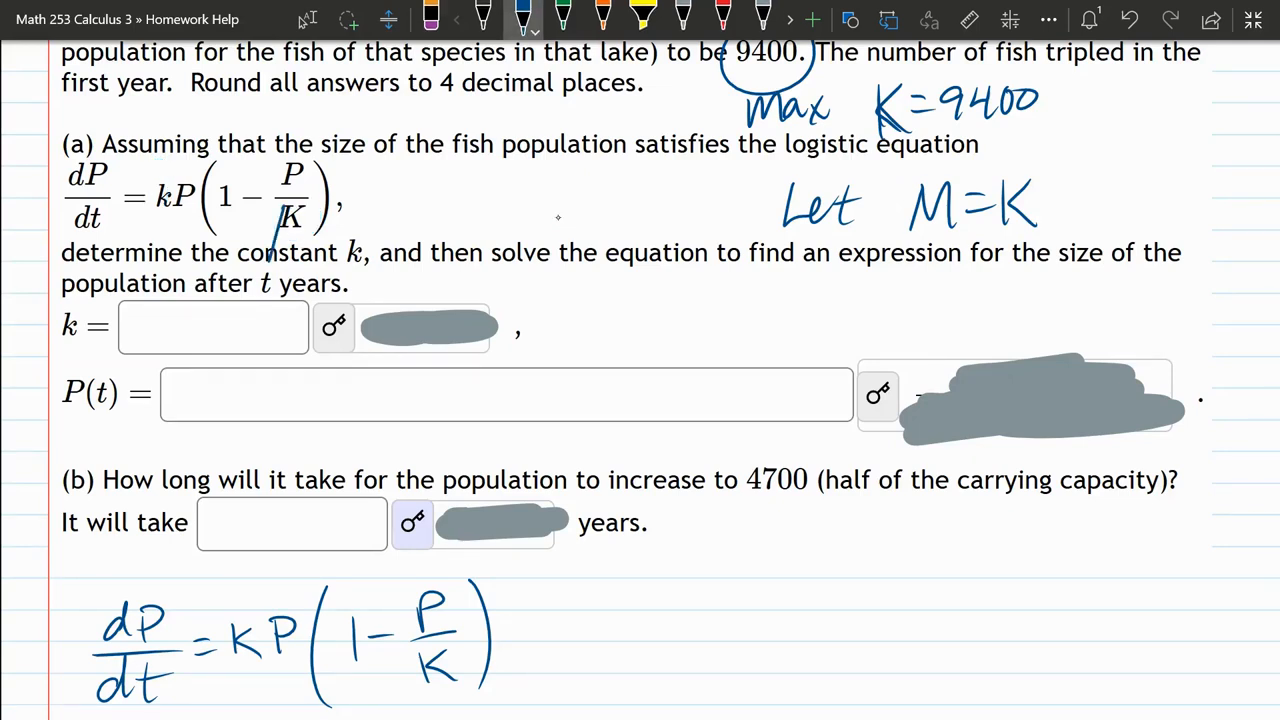
left_click_drag(270, 230, 300, 210)
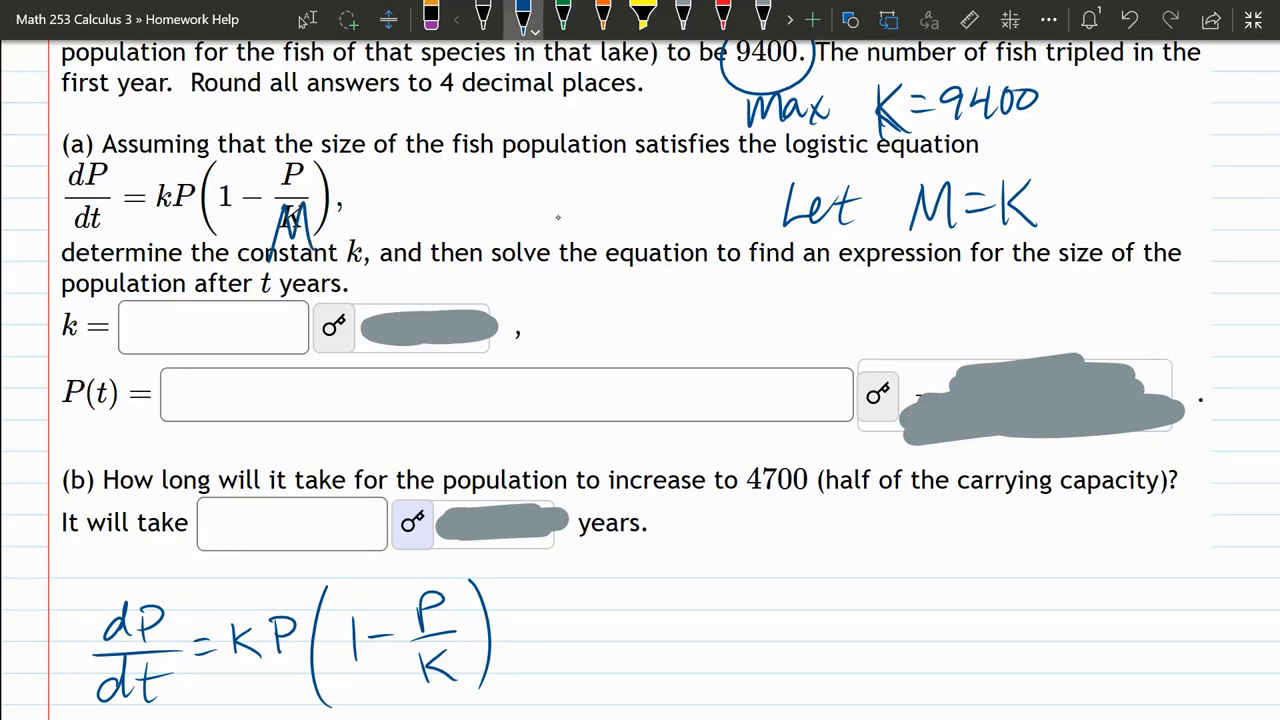
scroll("down", 3)
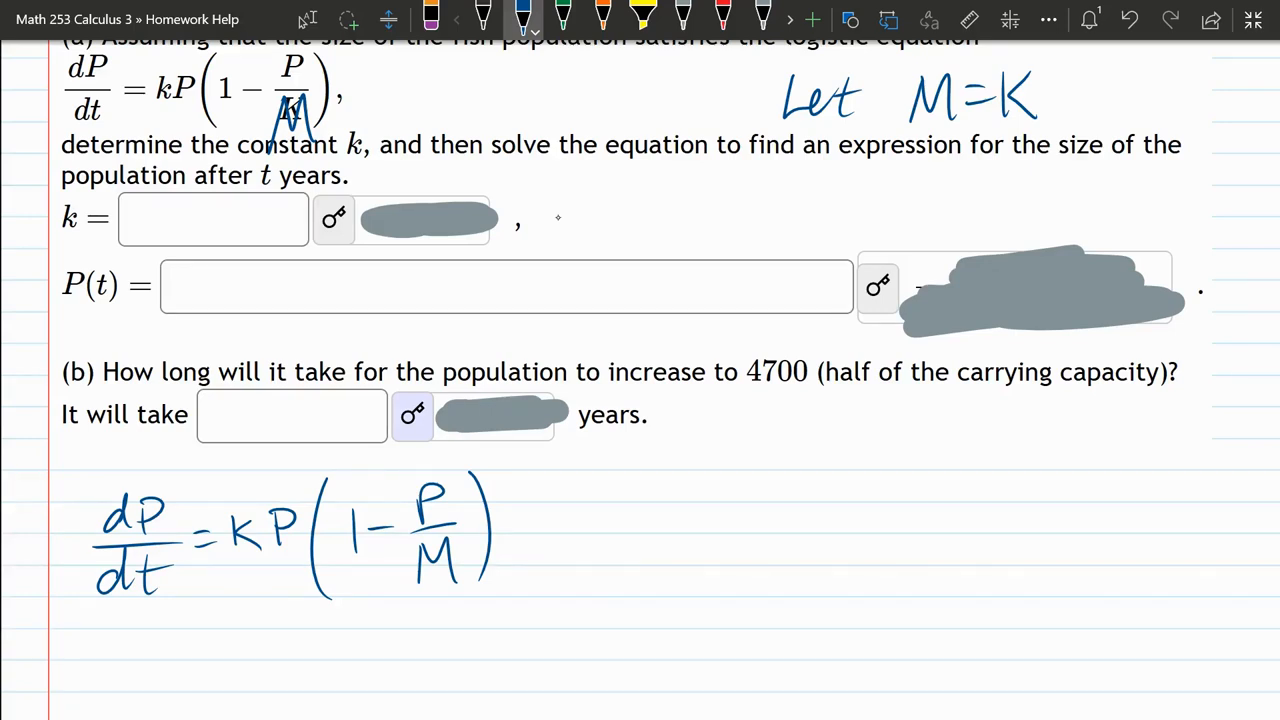
Handwrite the separated form (1/P)·1/(1−P/M) dP = k dt below the equation.
scroll("down", 3)
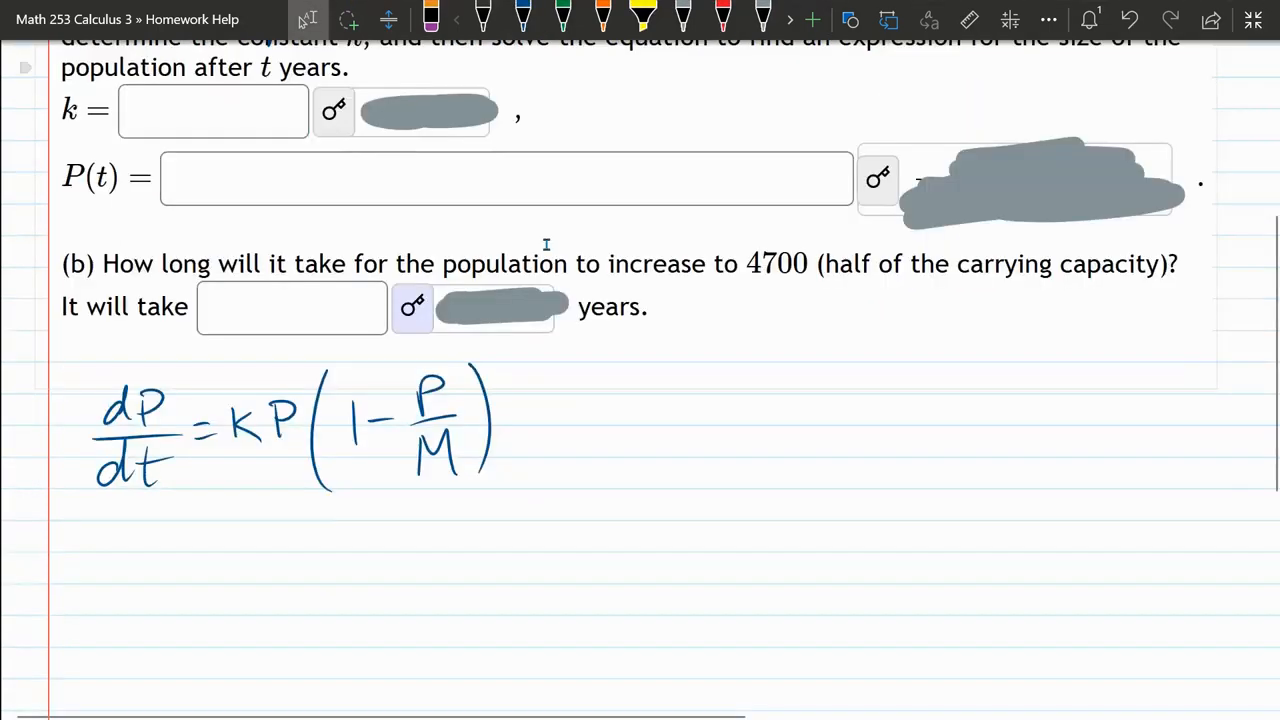
scroll("down", 3)
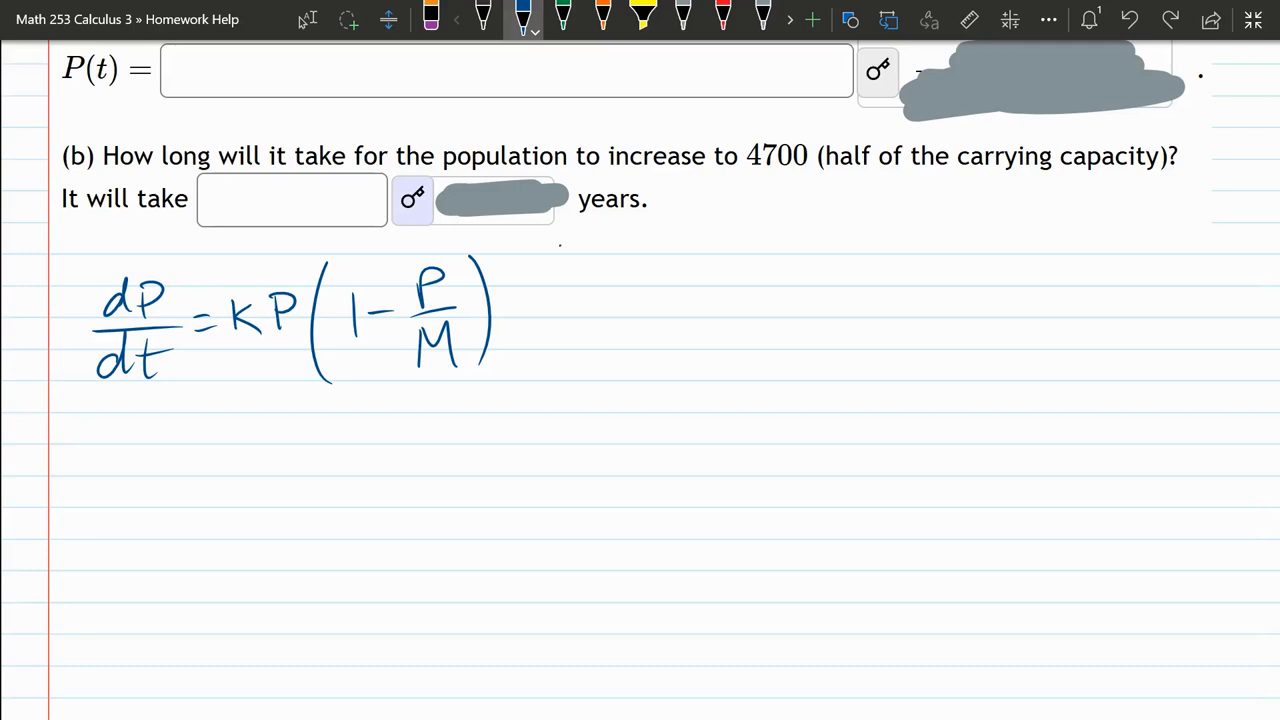
mouse_move(560, 244)
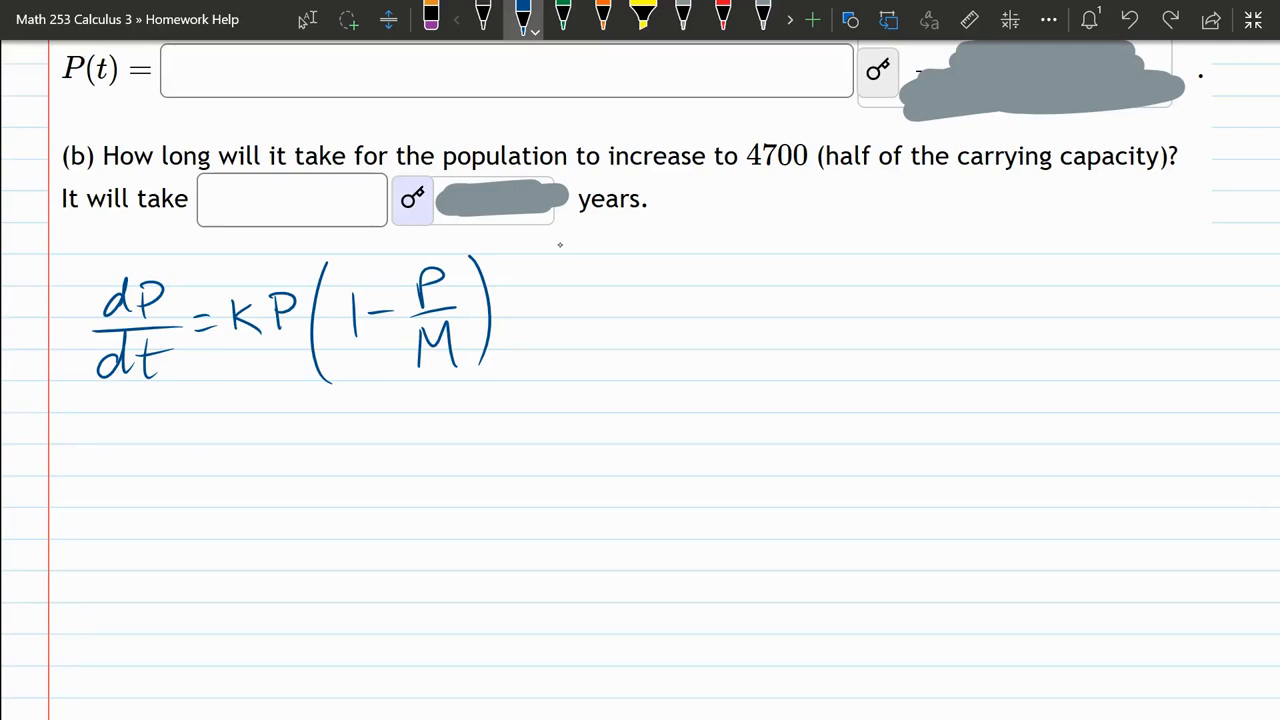
left_click_drag(120, 430, 124, 510)
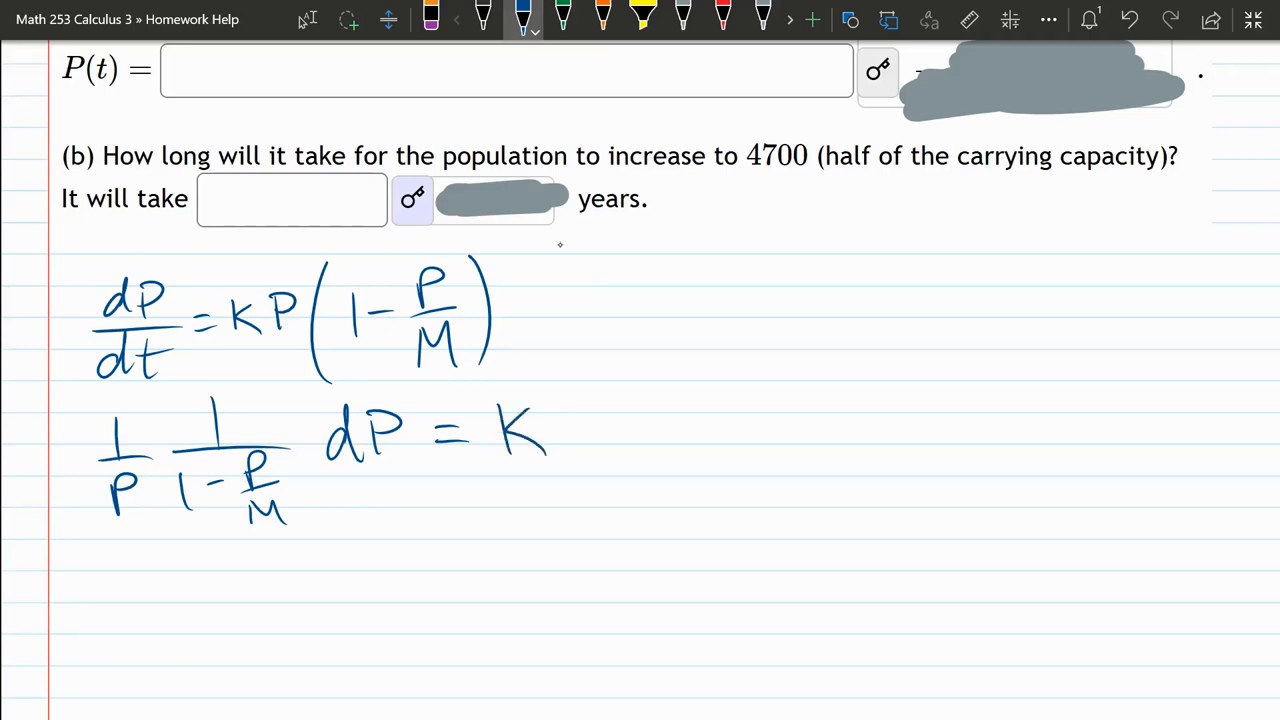
left_click_drag(560, 430, 630, 440)
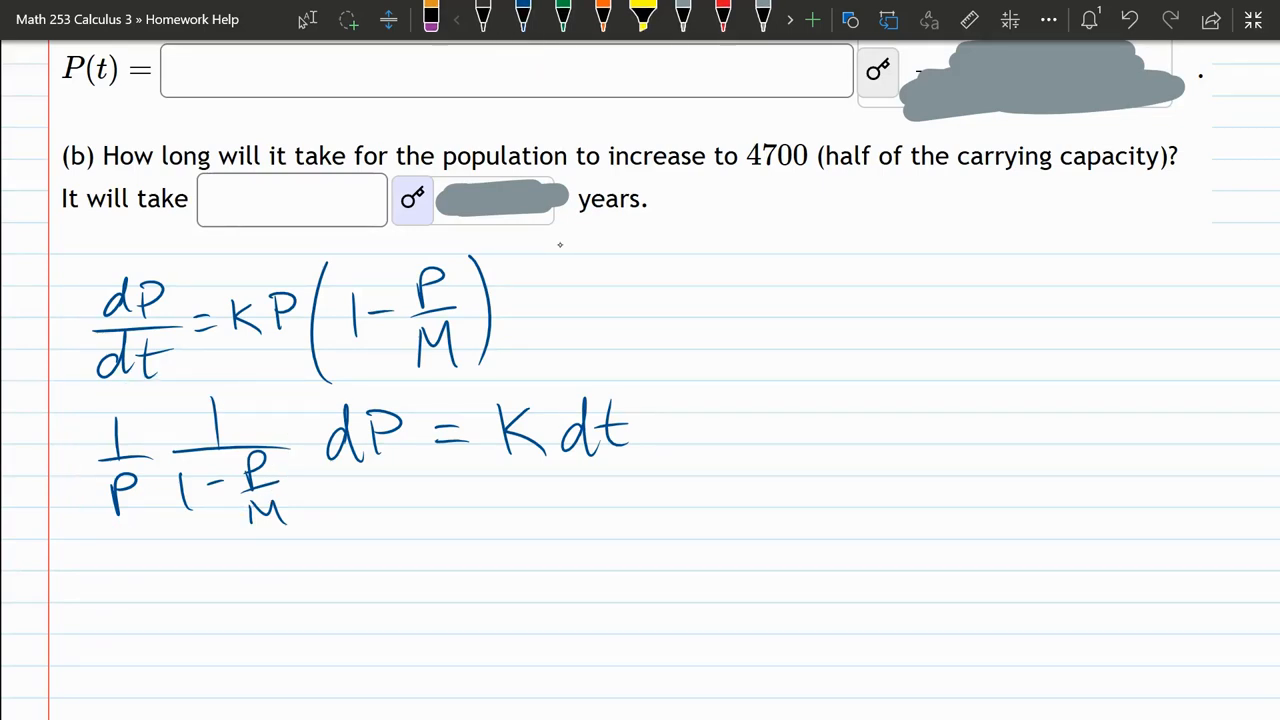
scroll("down", 3)
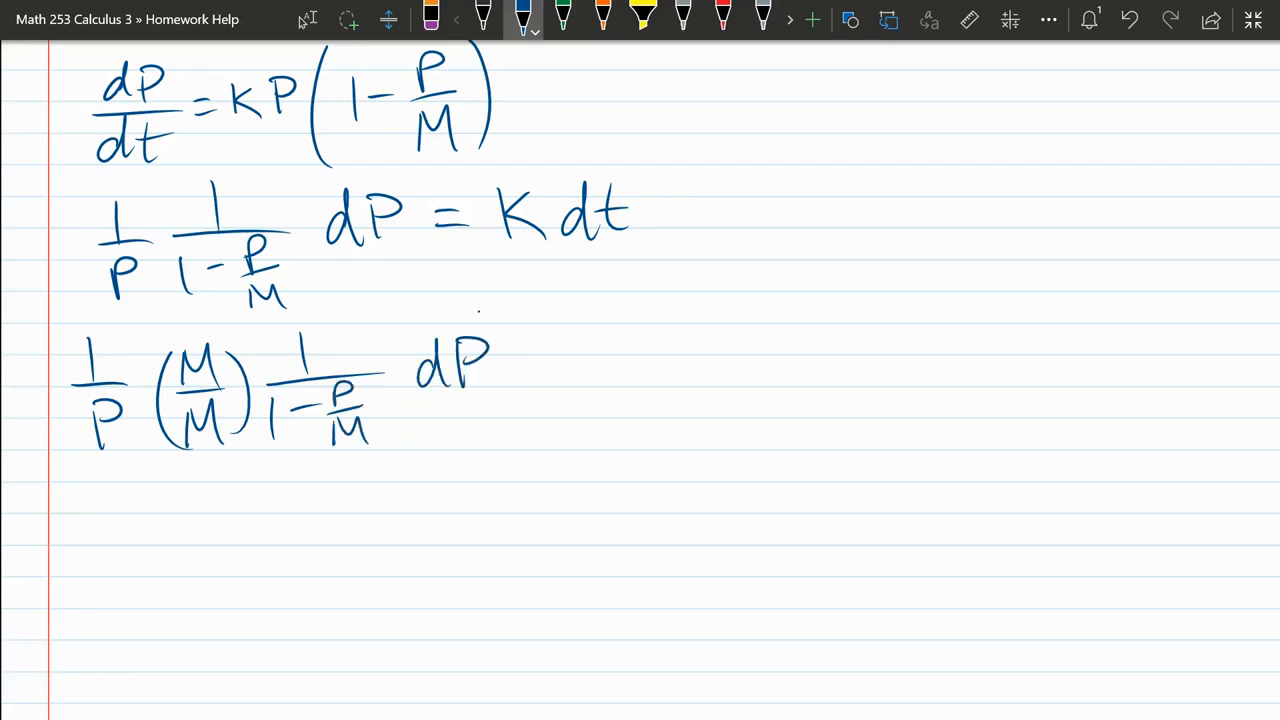
Add the equals sign after dP and an arrow from M/M toward the fraction.
left_click_drag(510, 350, 550, 370)
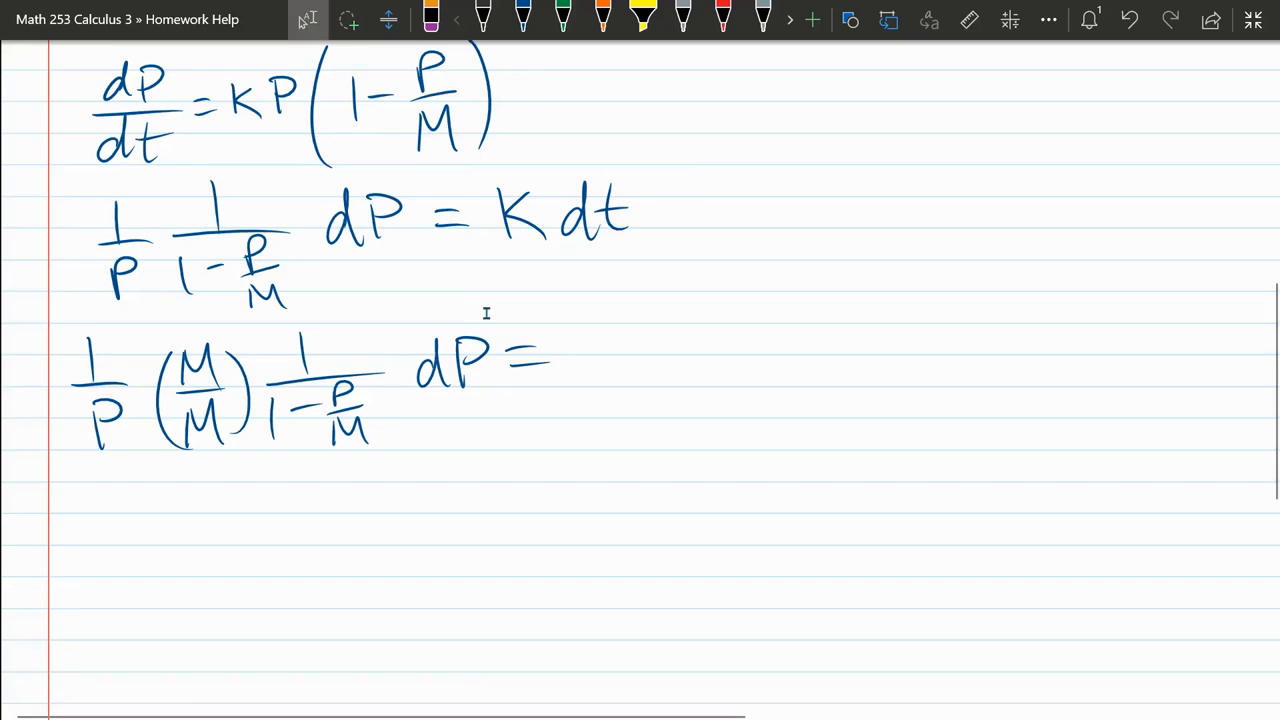
scroll("down", 3)
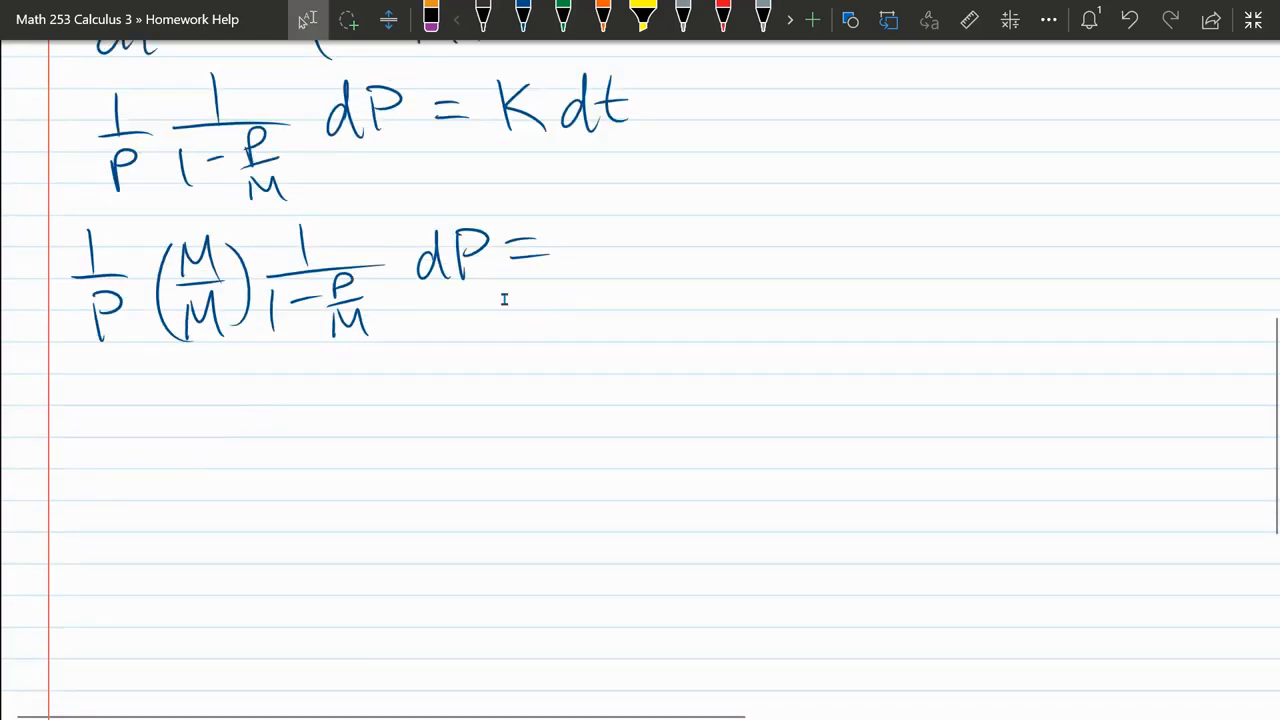
left_click(524, 18)
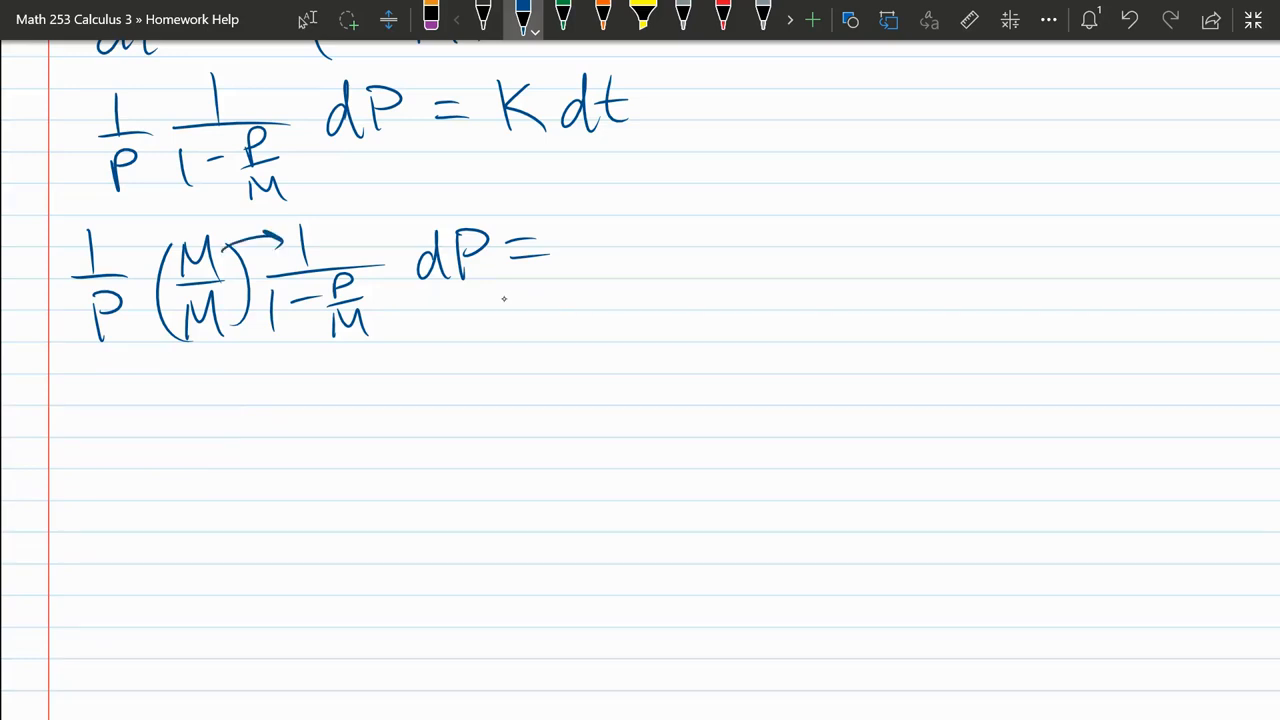
left_click_drag(210, 344, 270, 344)
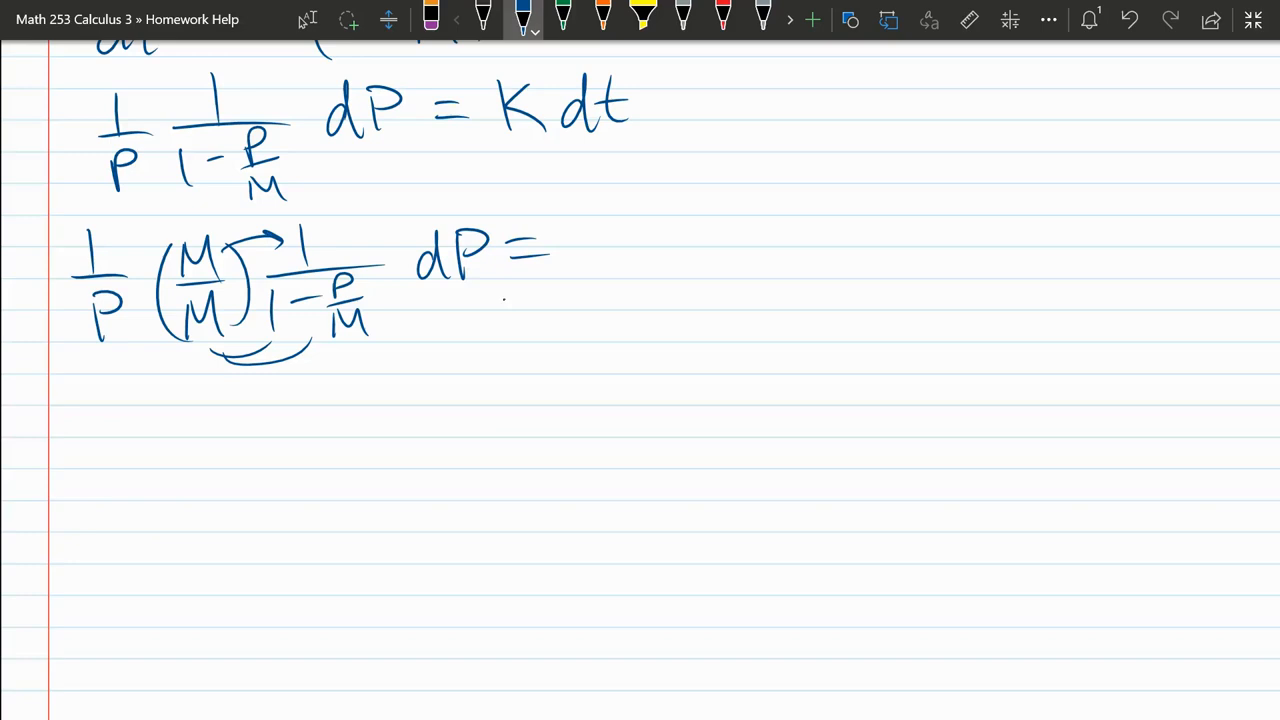
Write the simplified fraction M/(M−P) below and return to blue ink.
left_click_drag(280, 396, 280, 424)
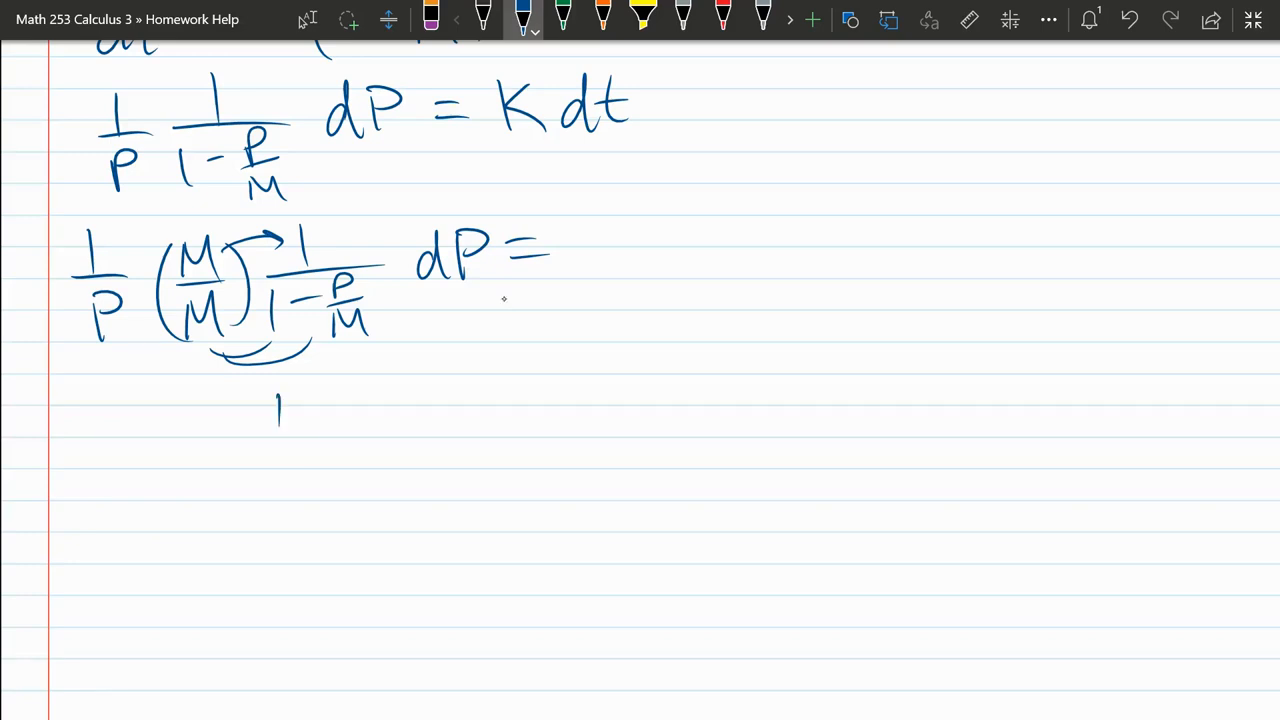
left_click_drag(280, 400, 360, 430)
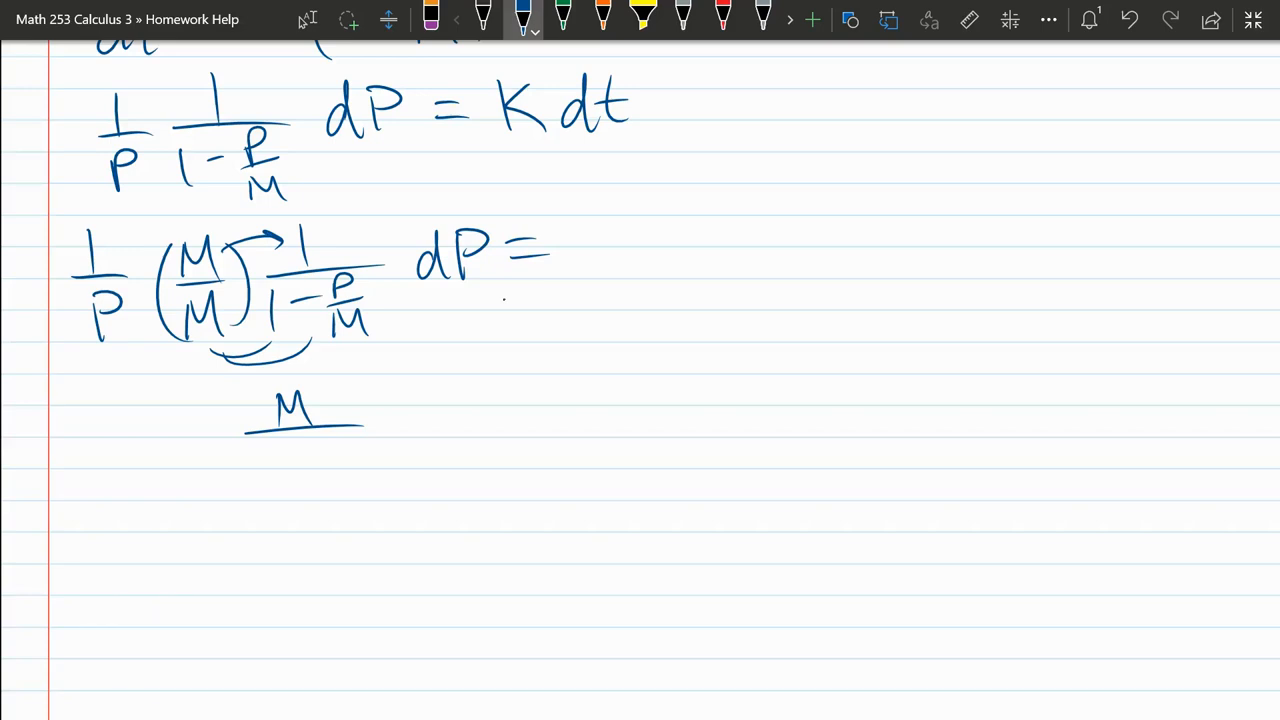
left_click_drag(236, 486, 304, 464)
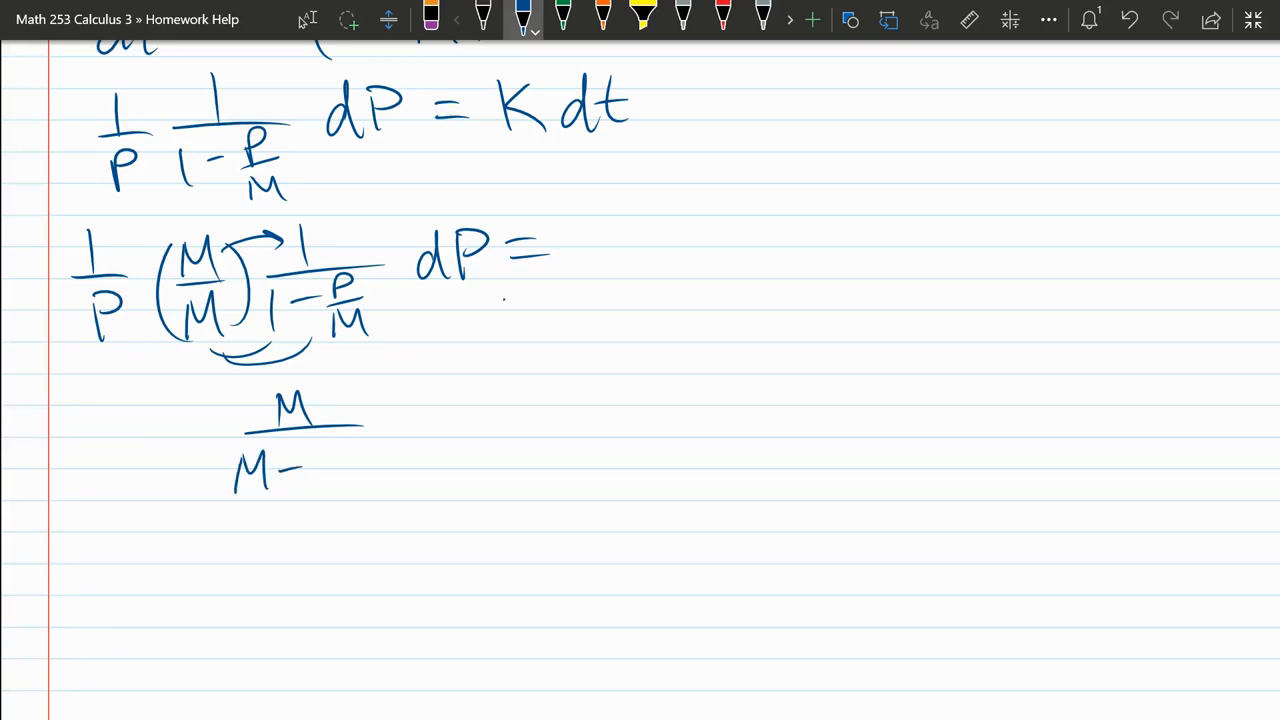
left_click_drag(350, 444, 324, 486)
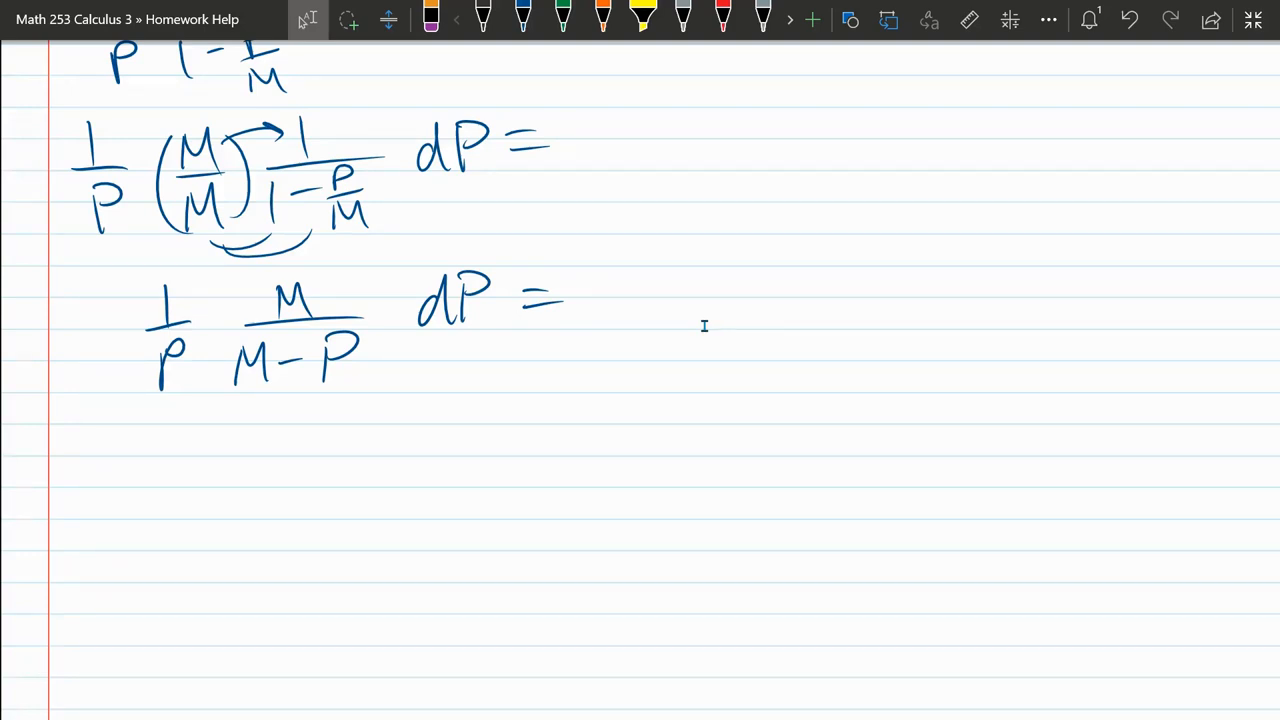
left_click(522, 18)
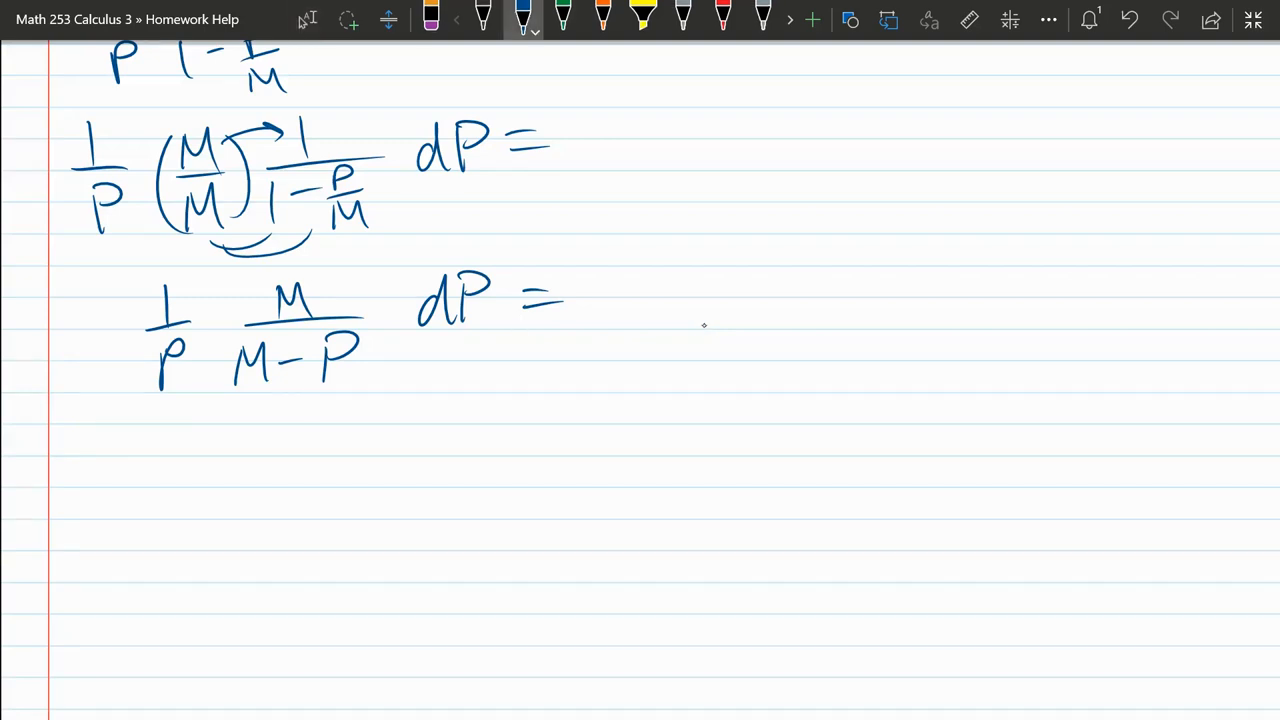
Undo a stray circle, rule a dividing line, and write 1/P · M/(M−P) beneath it.
left_click_drag(480, 250, 470, 340)
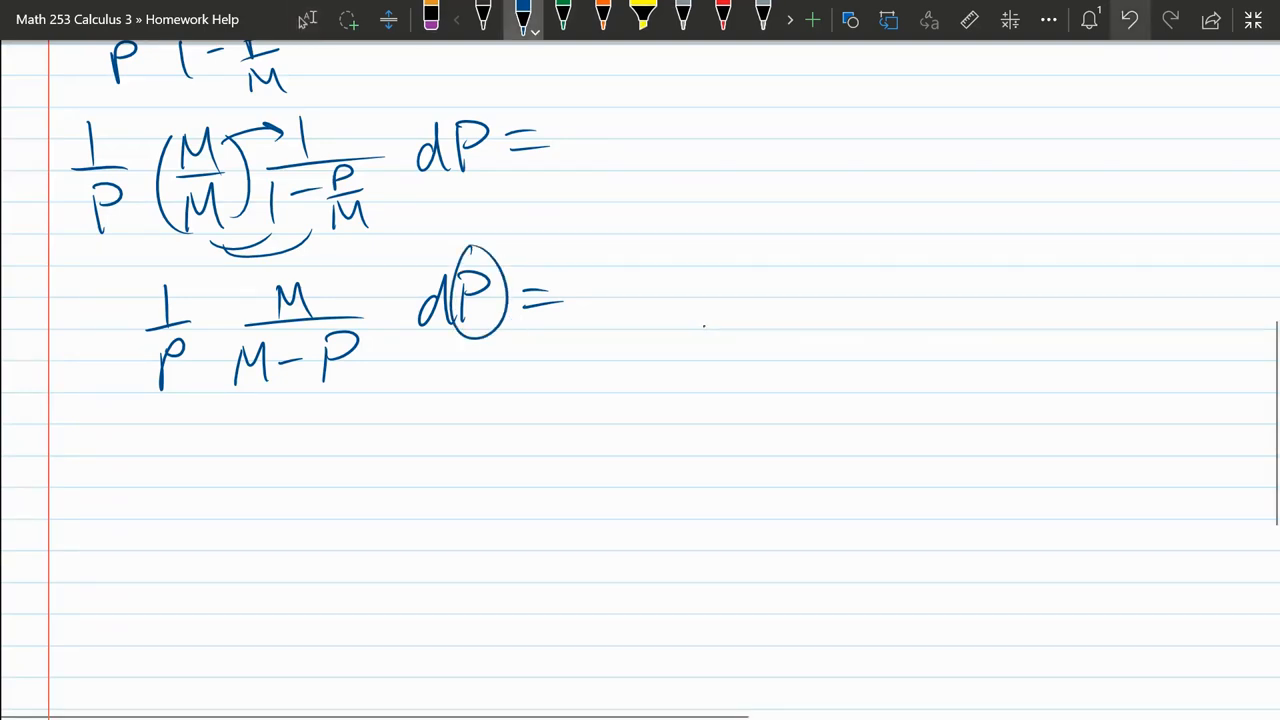
left_click(1128, 20)
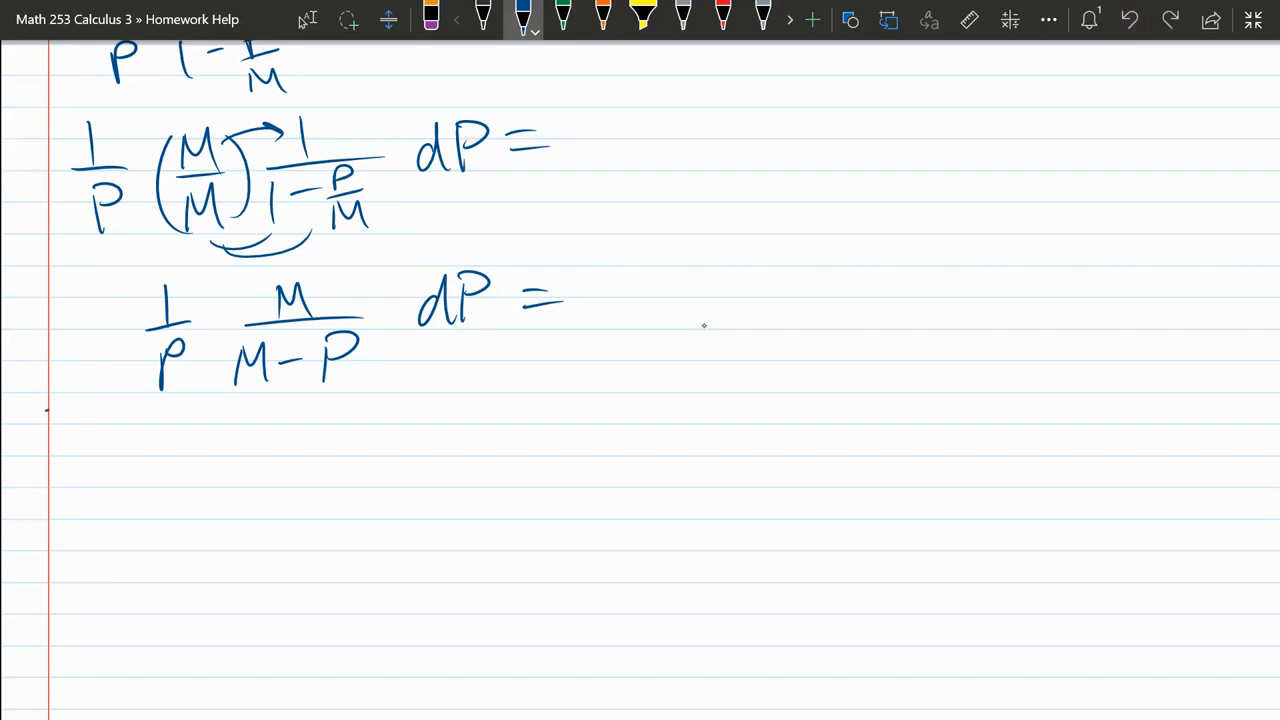
left_click_drag(46, 408, 976, 384)
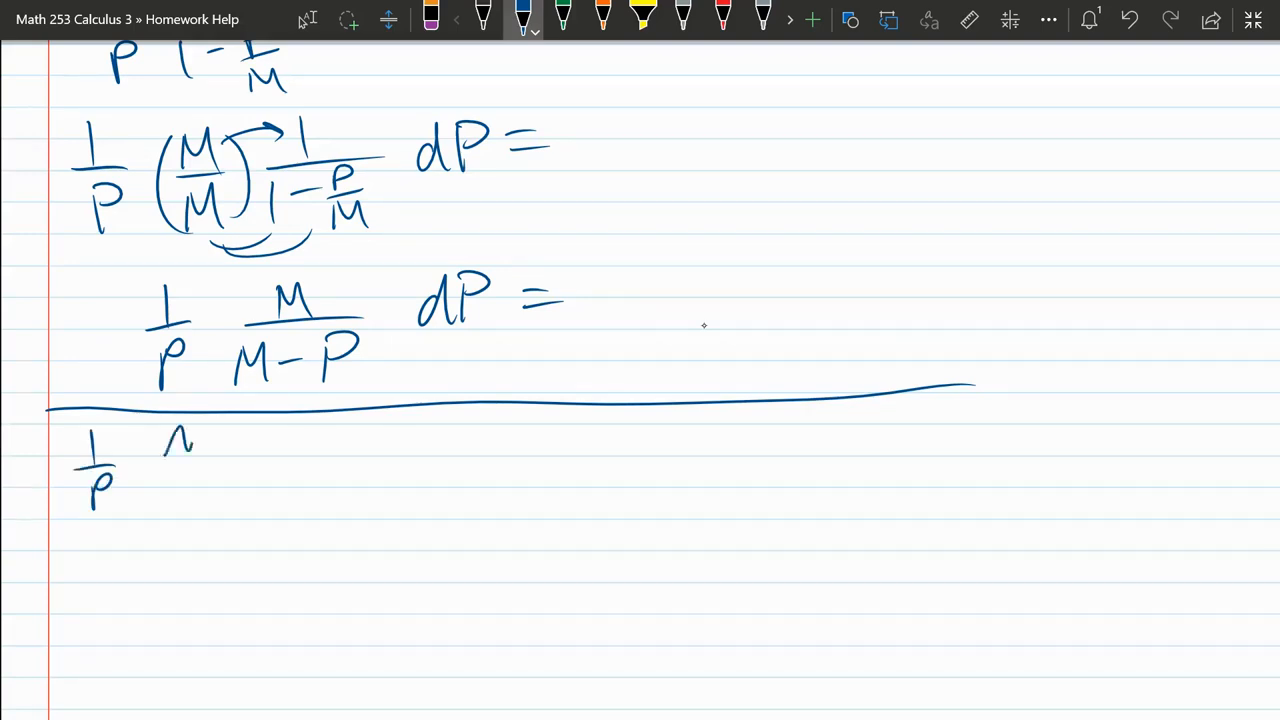
left_click_drag(160, 440, 210, 500)
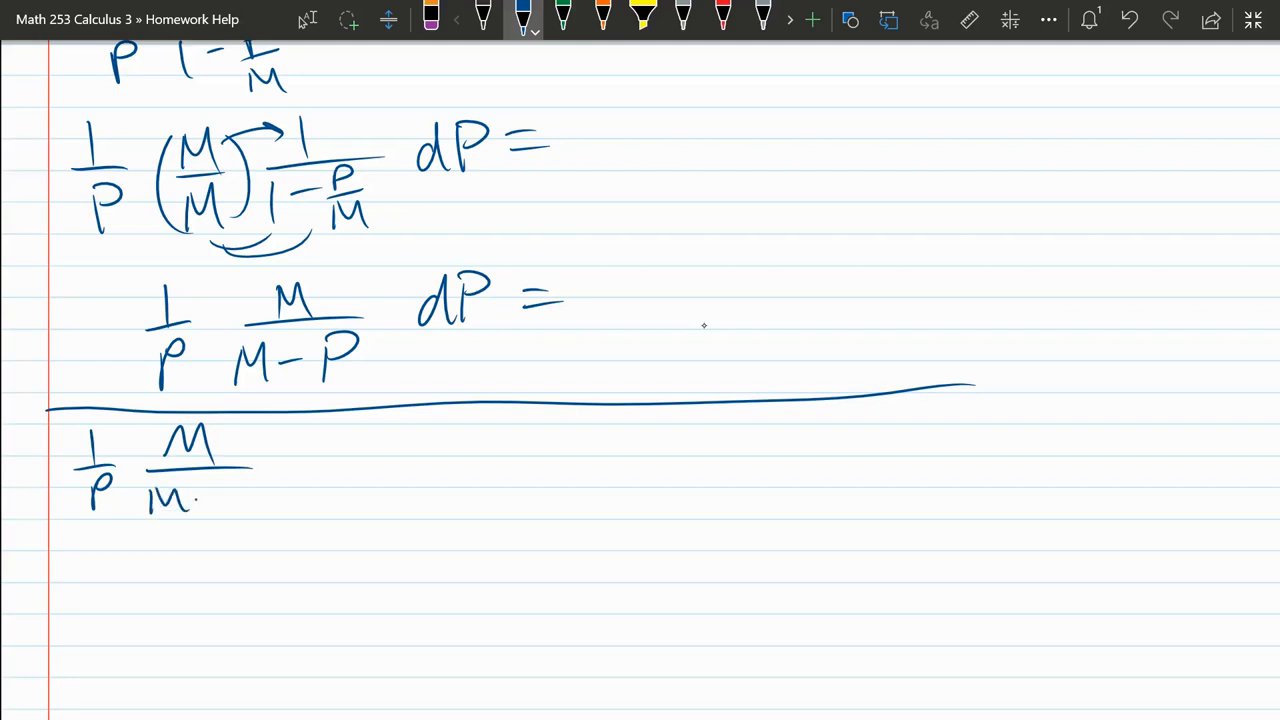
left_click_drag(196, 496, 224, 496)
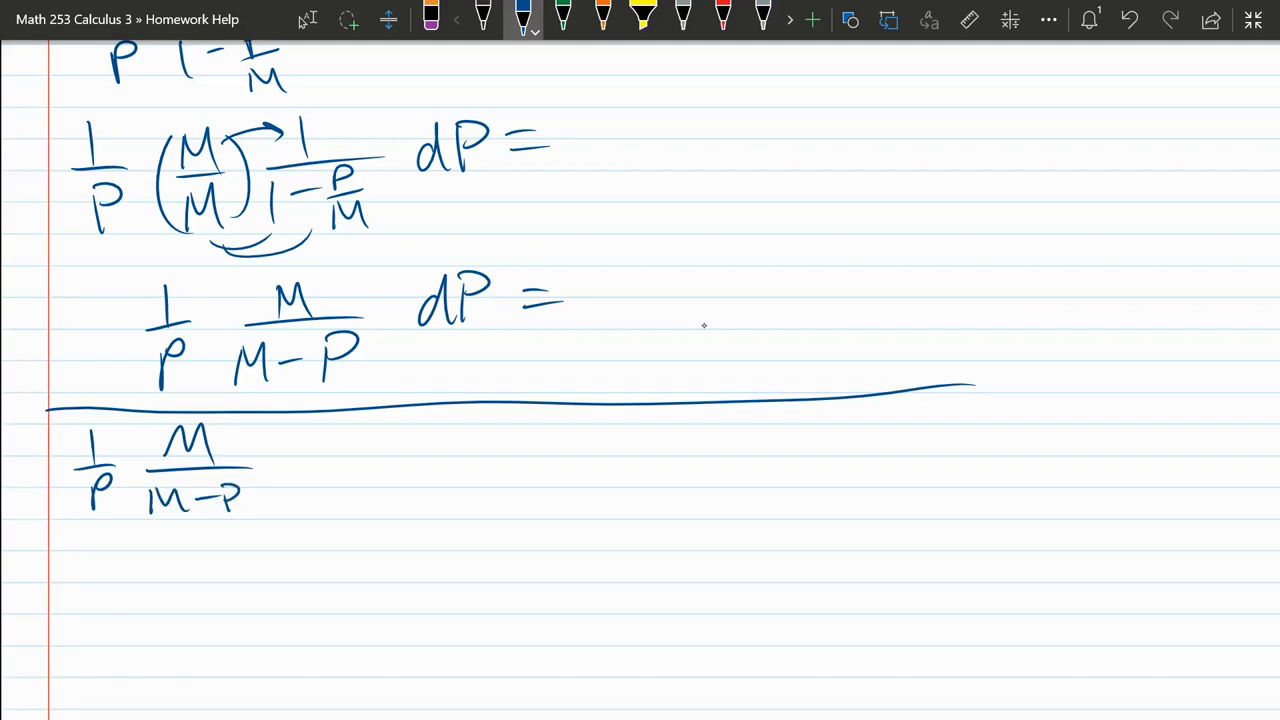
Write = A/P + B/(M−P), undoing the mistaken AP+B over P² numerator.
left_click_drag(290, 470, 420, 476)
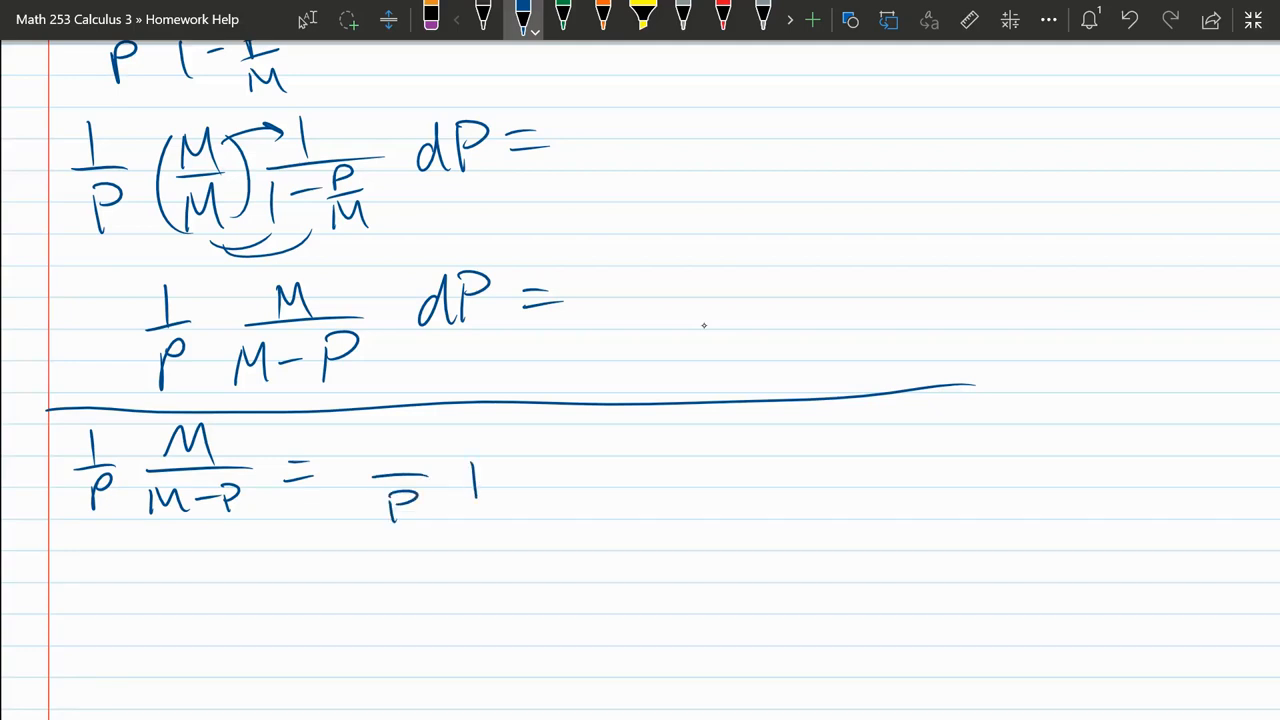
left_click_drag(470, 480, 624, 470)
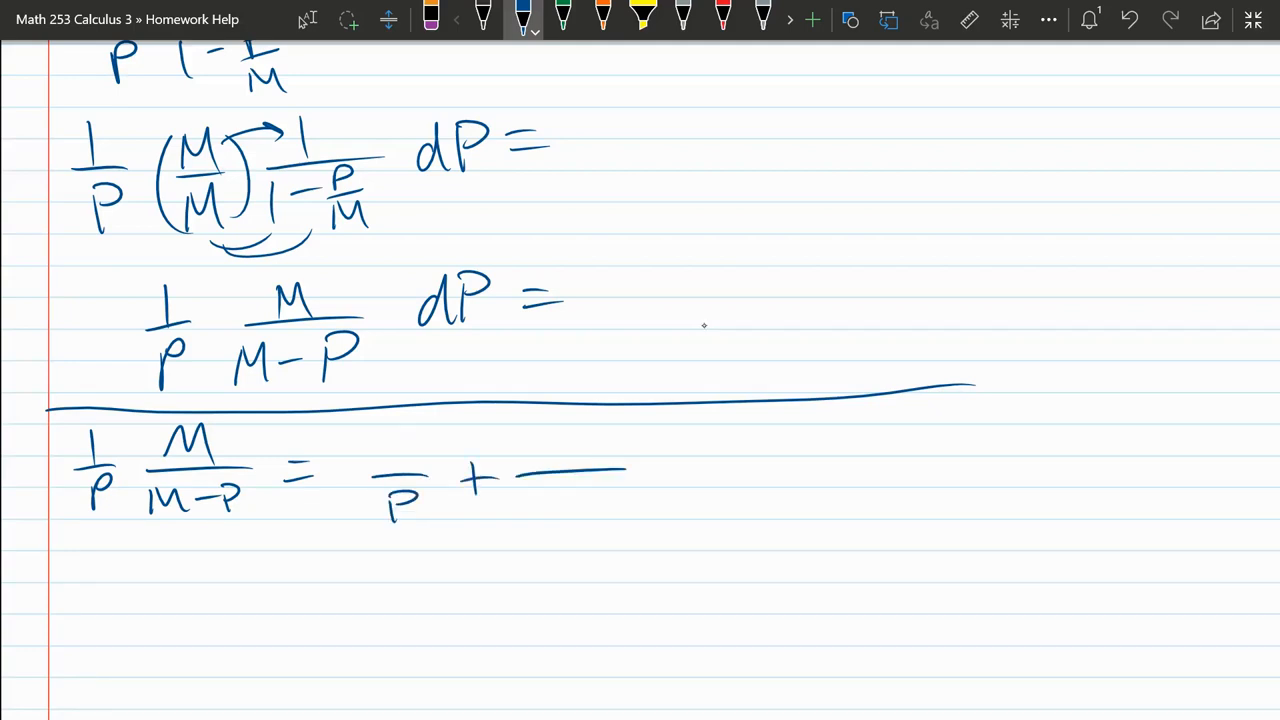
type("M-P")
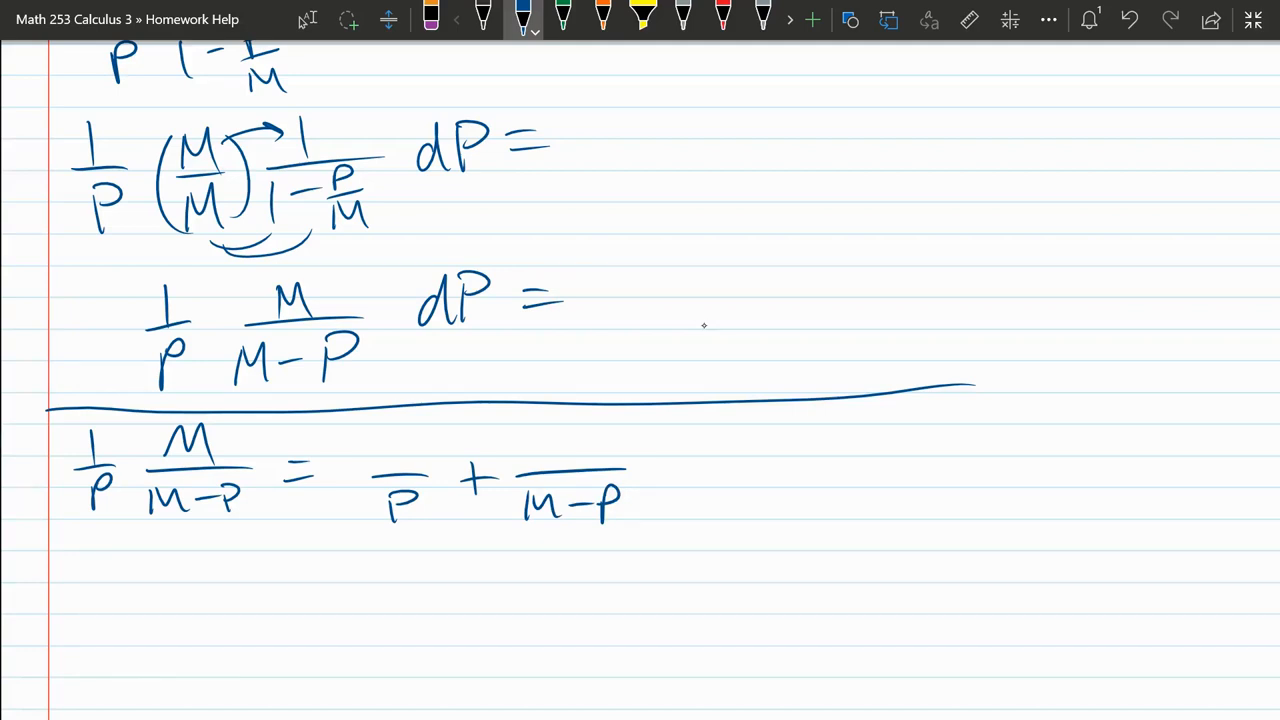
left_click_drag(404, 476, 404, 540)
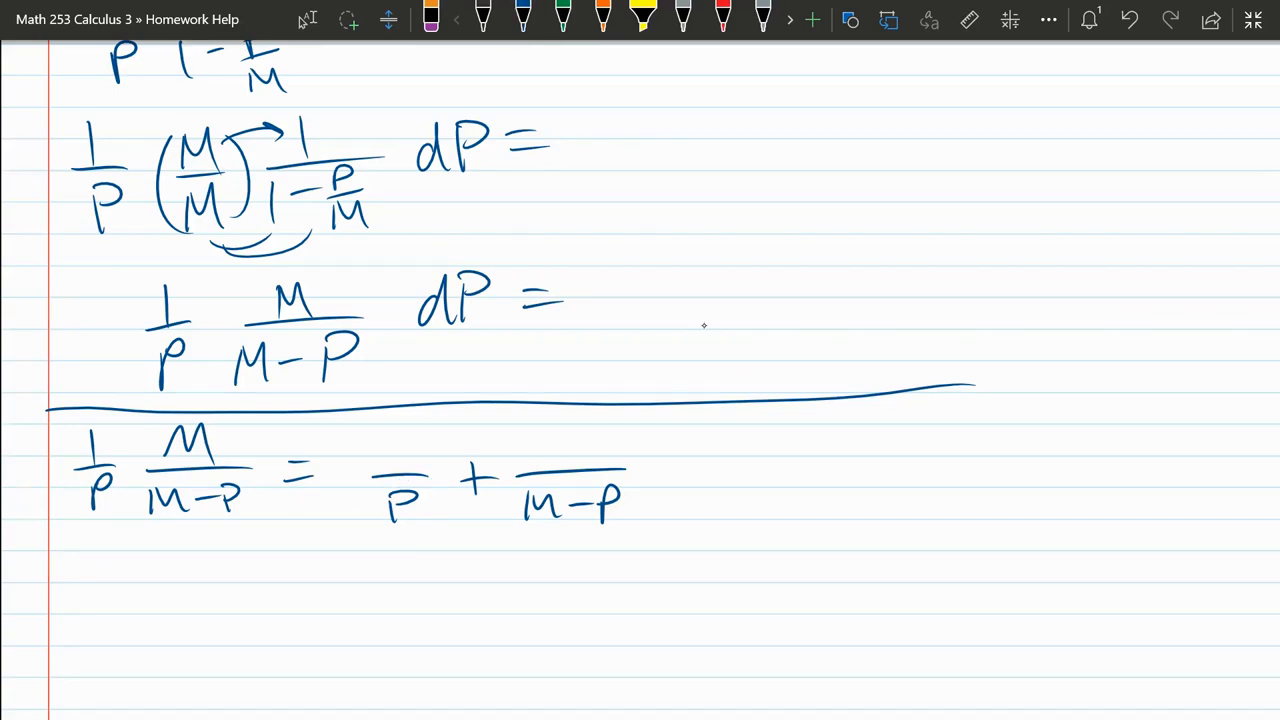
left_click(522, 18)
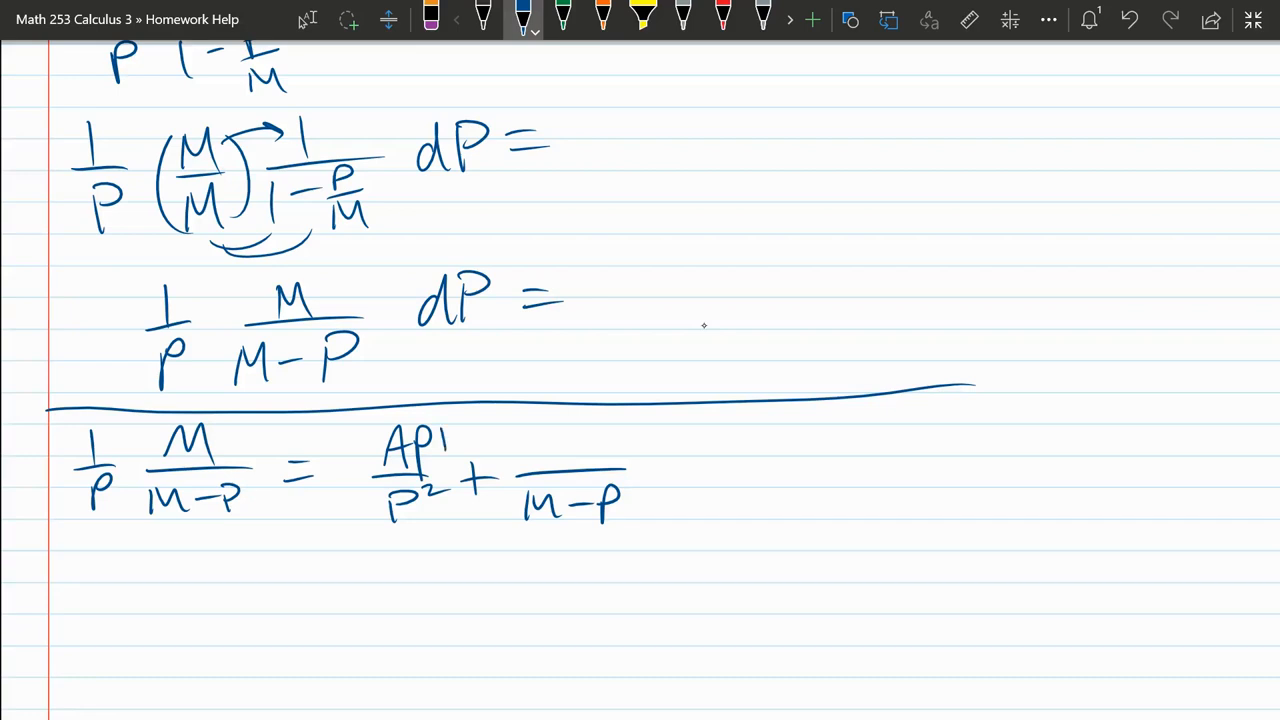
left_click_drag(440, 444, 484, 450)
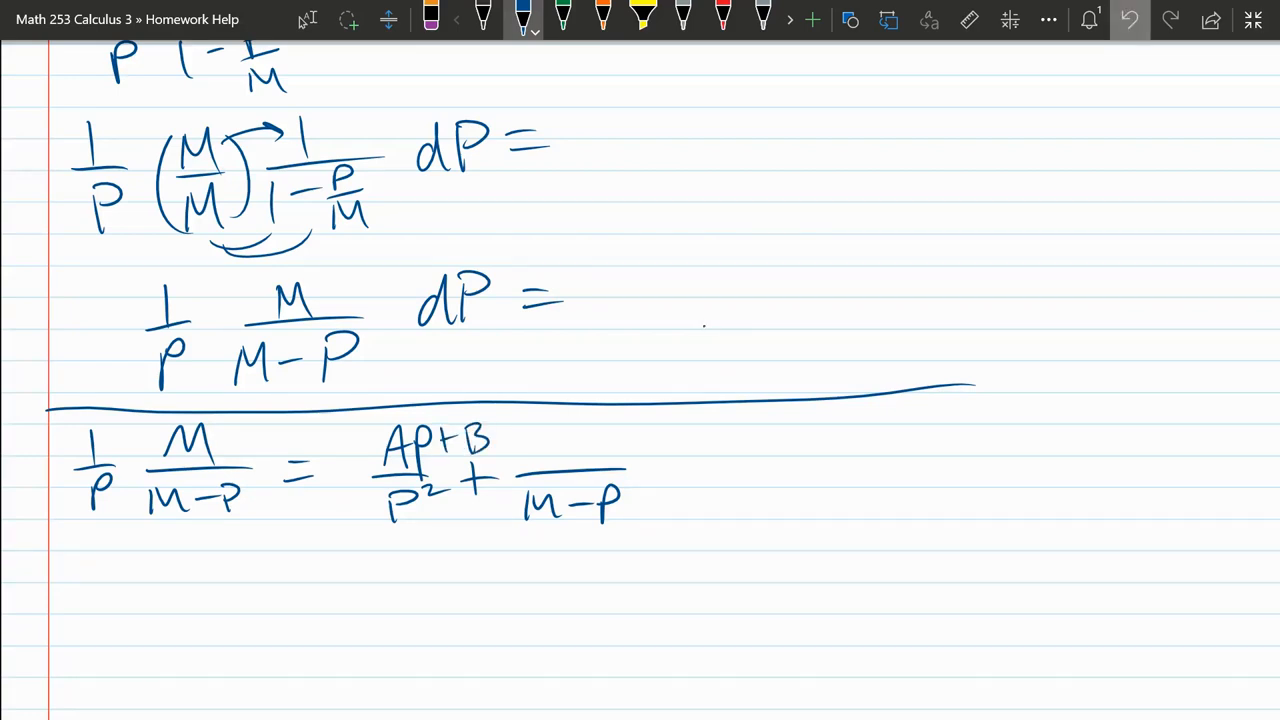
left_click(1128, 20)
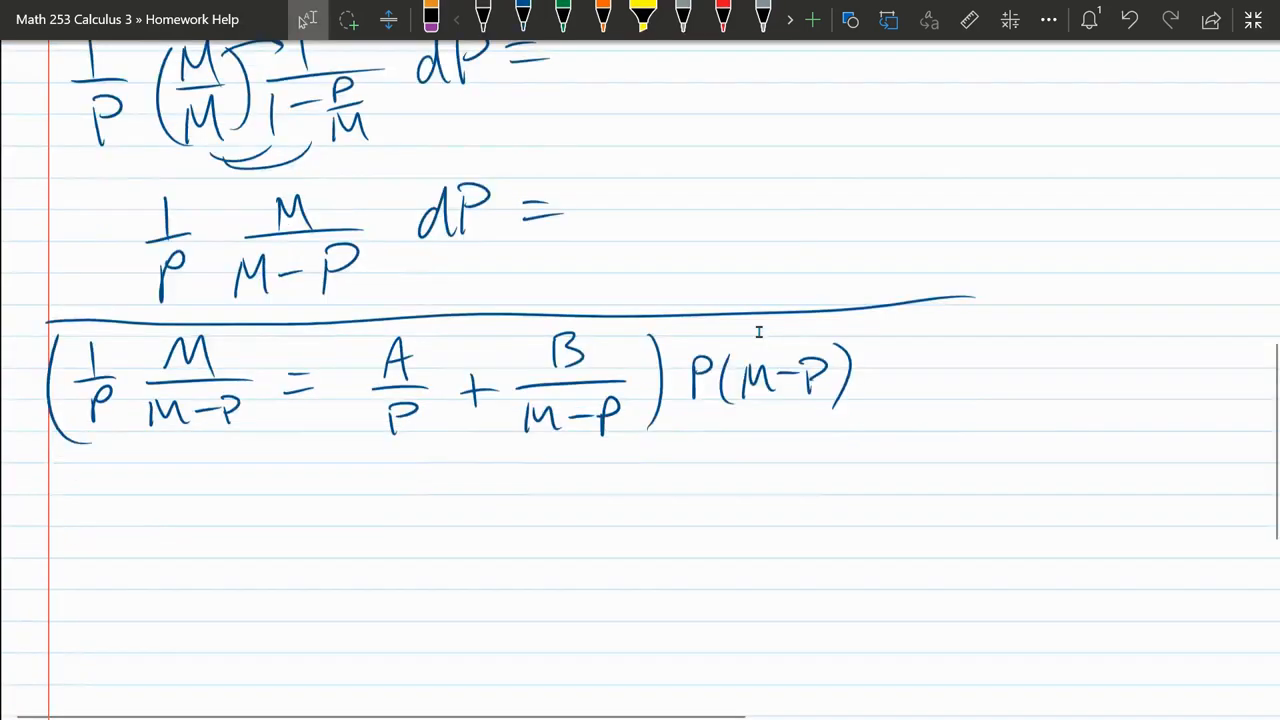
Handwrite the cleared equation M = A(M−P) + B(P) below the partial fractions.
scroll("down", 3)
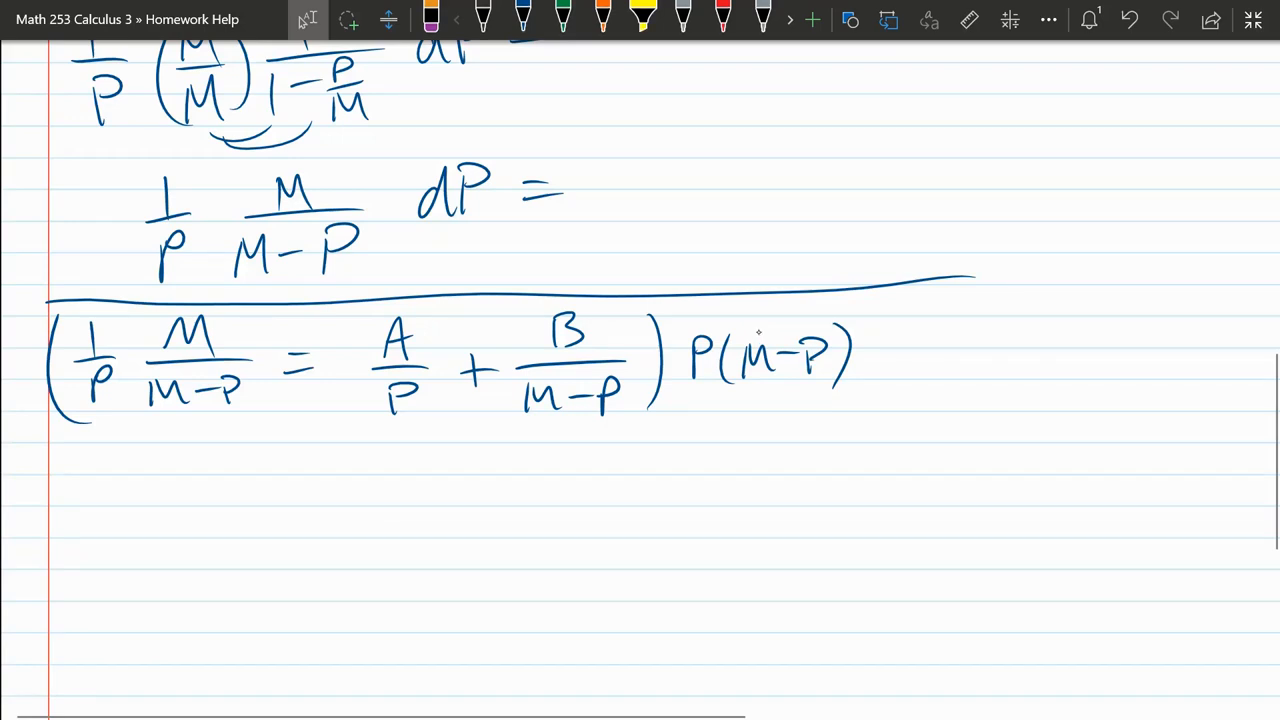
left_click_drag(70, 350, 250, 420)
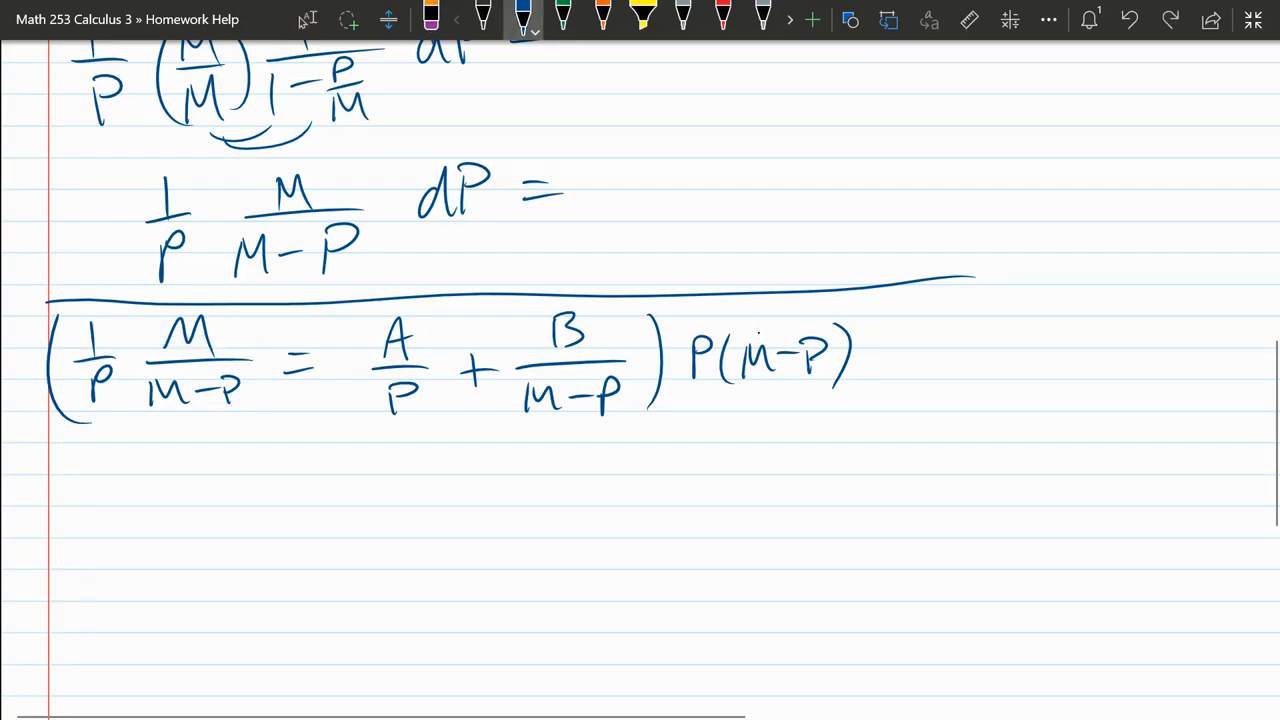
left_click_drag(140, 490, 270, 490)
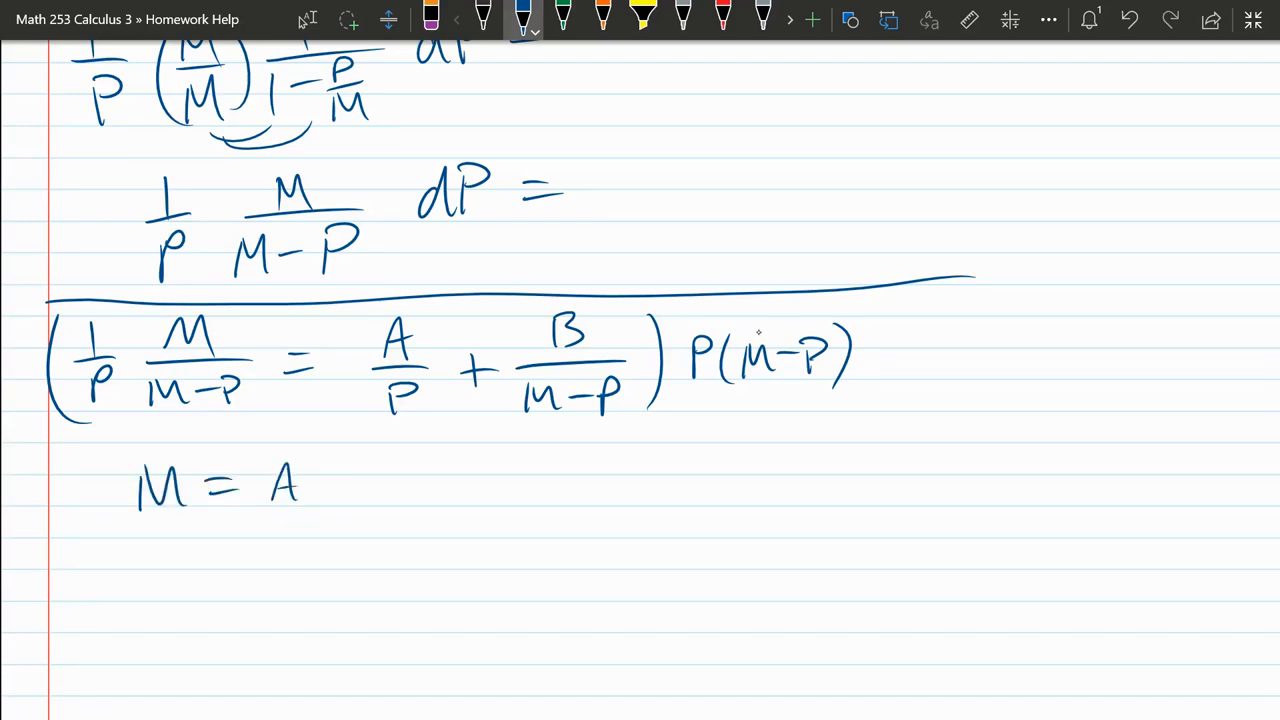
left_click_drag(340, 460, 336, 510)
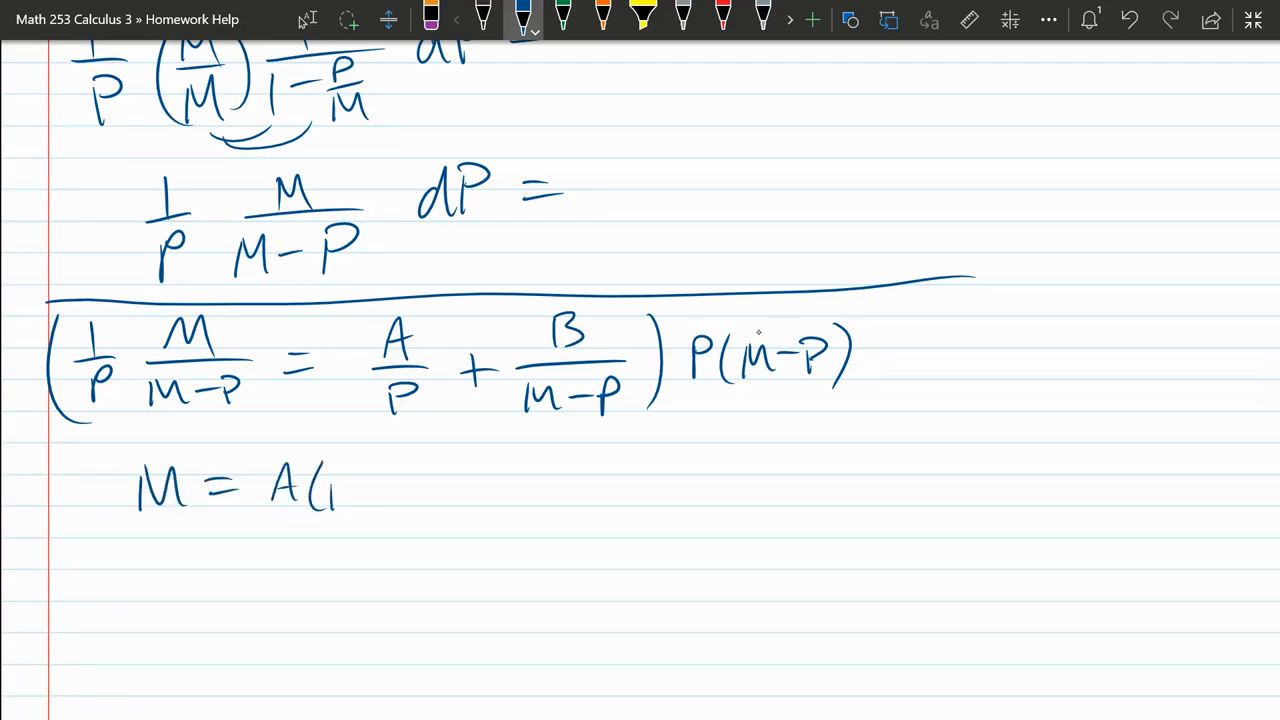
type("(M-P) + B(")
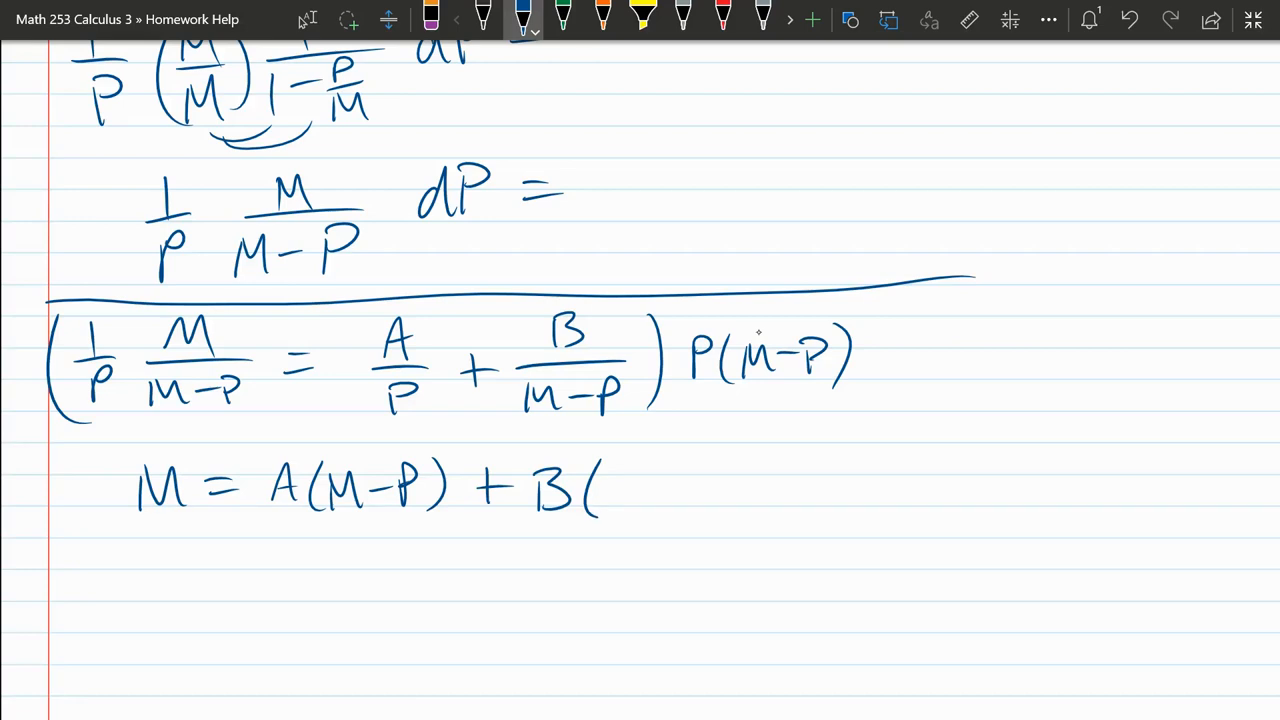
left_click_drag(630, 490, 670, 490)
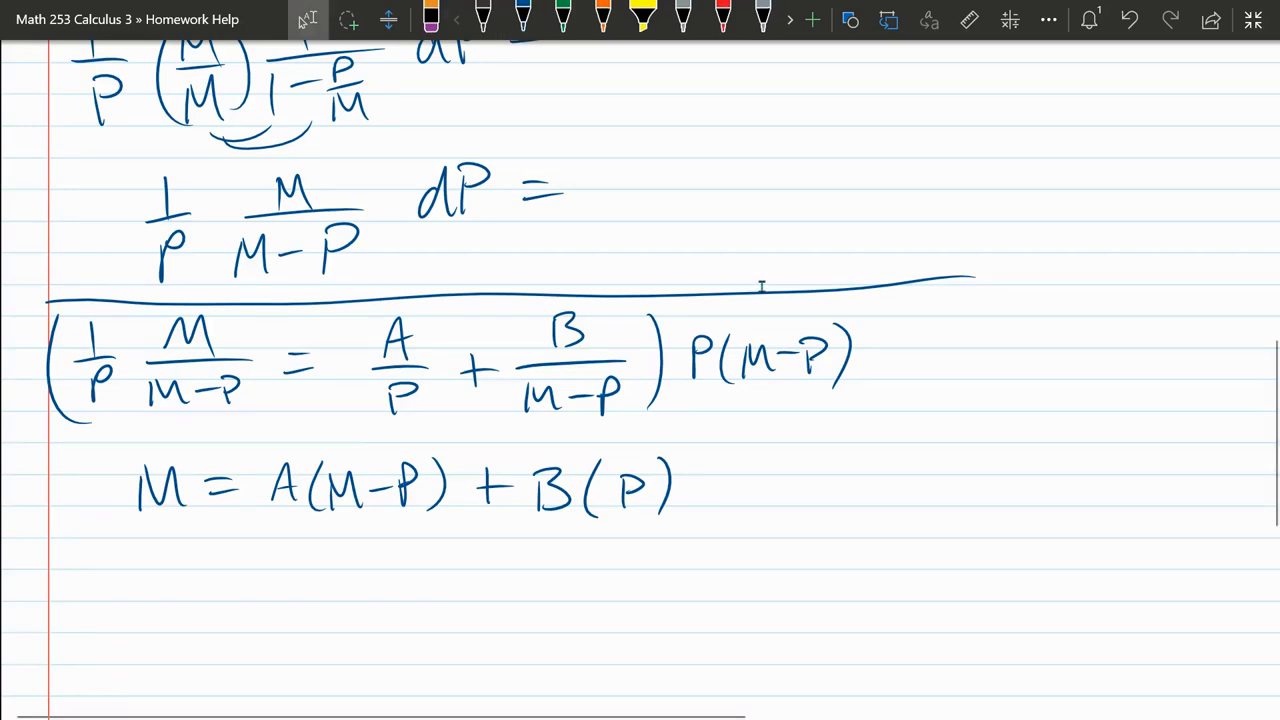
scroll("down", 3)
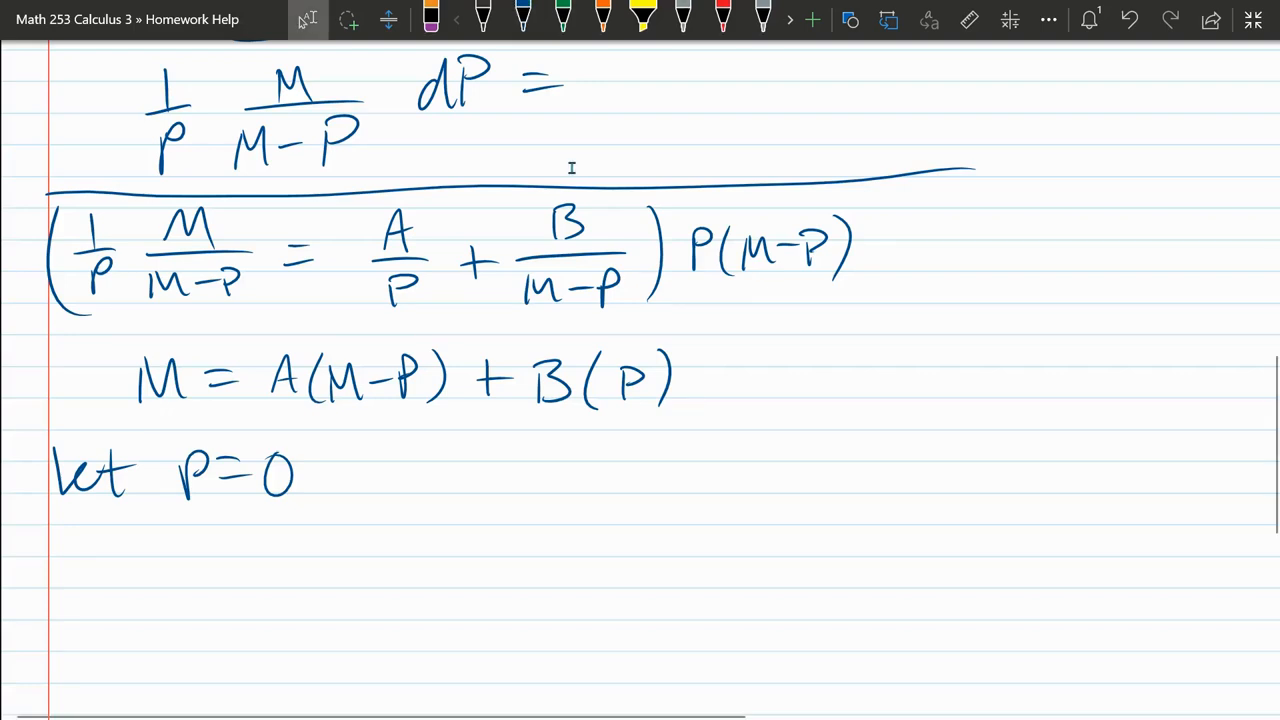
Write M = A(M) with the +0 term undone, then start 'Let P = M'.
scroll("down", 3)
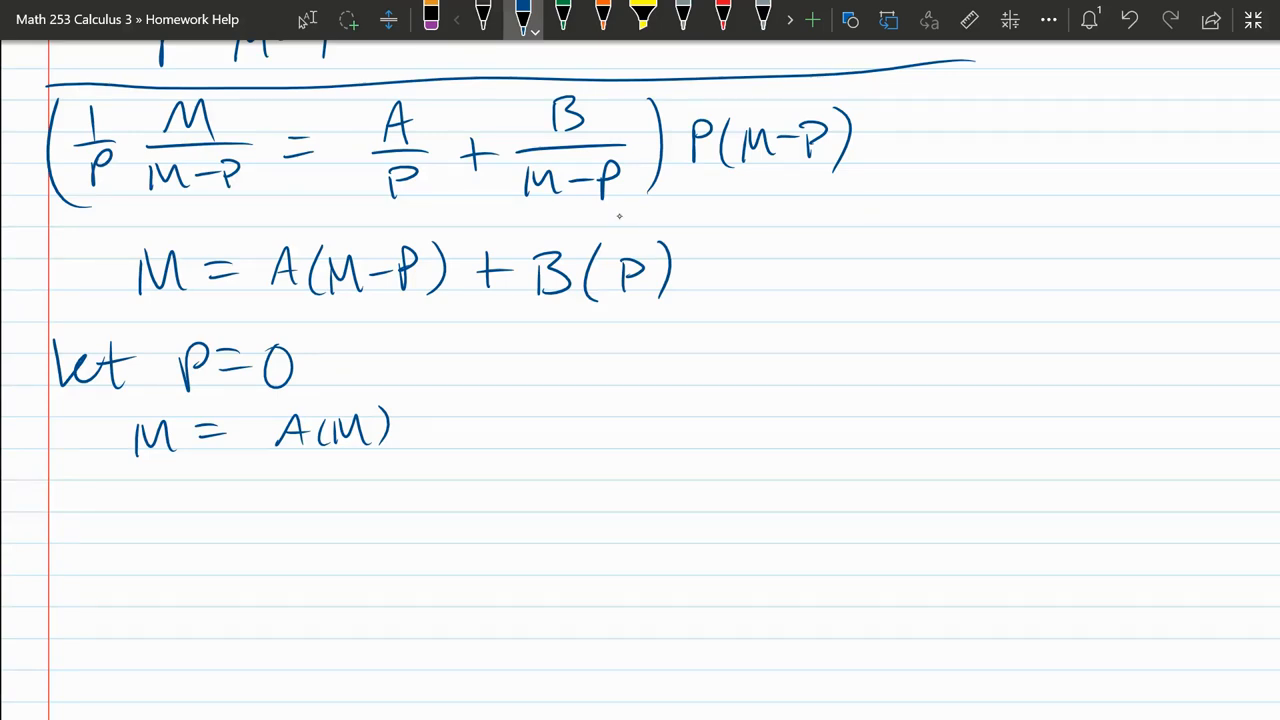
left_click_drag(420, 420, 490, 420)
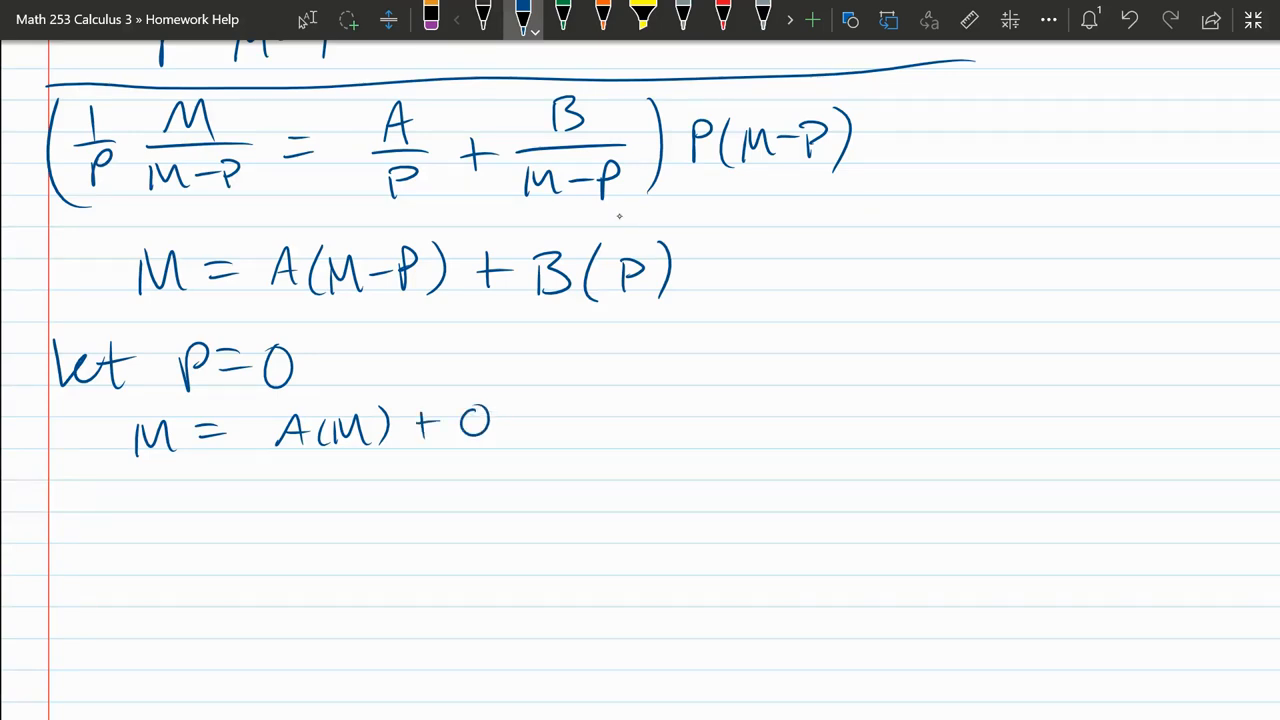
left_click(432, 18)
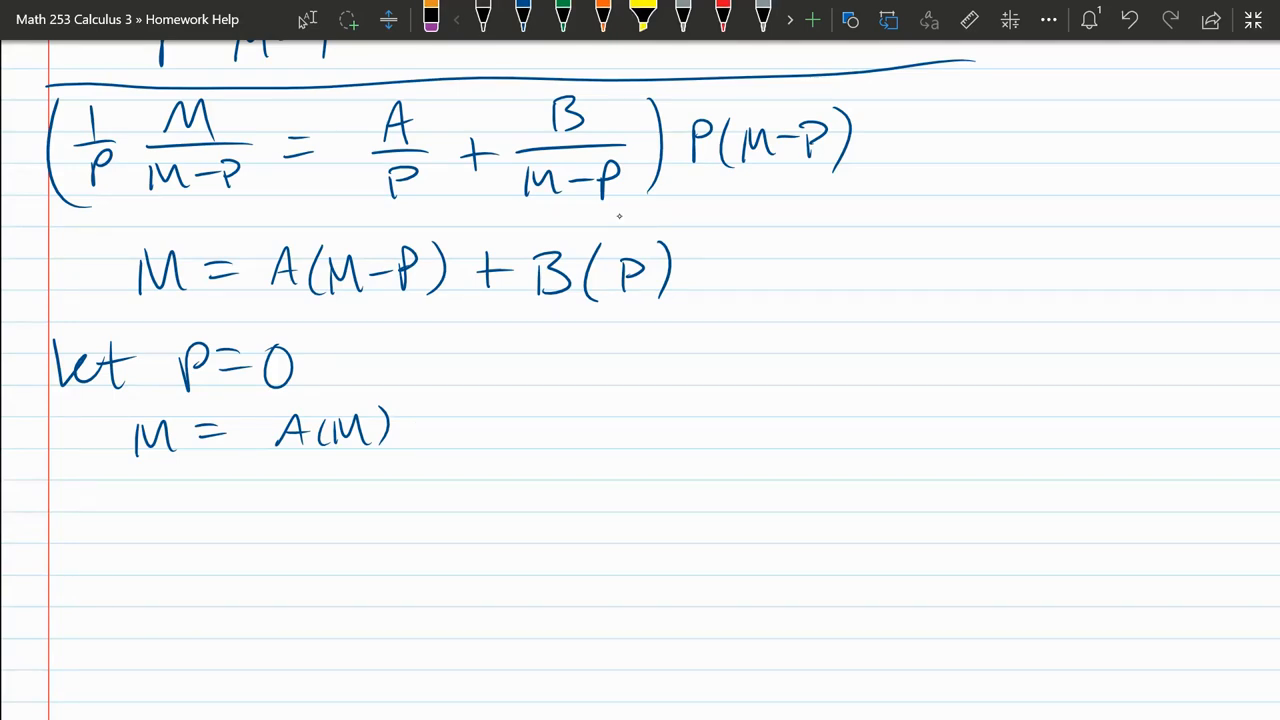
left_click(522, 18)
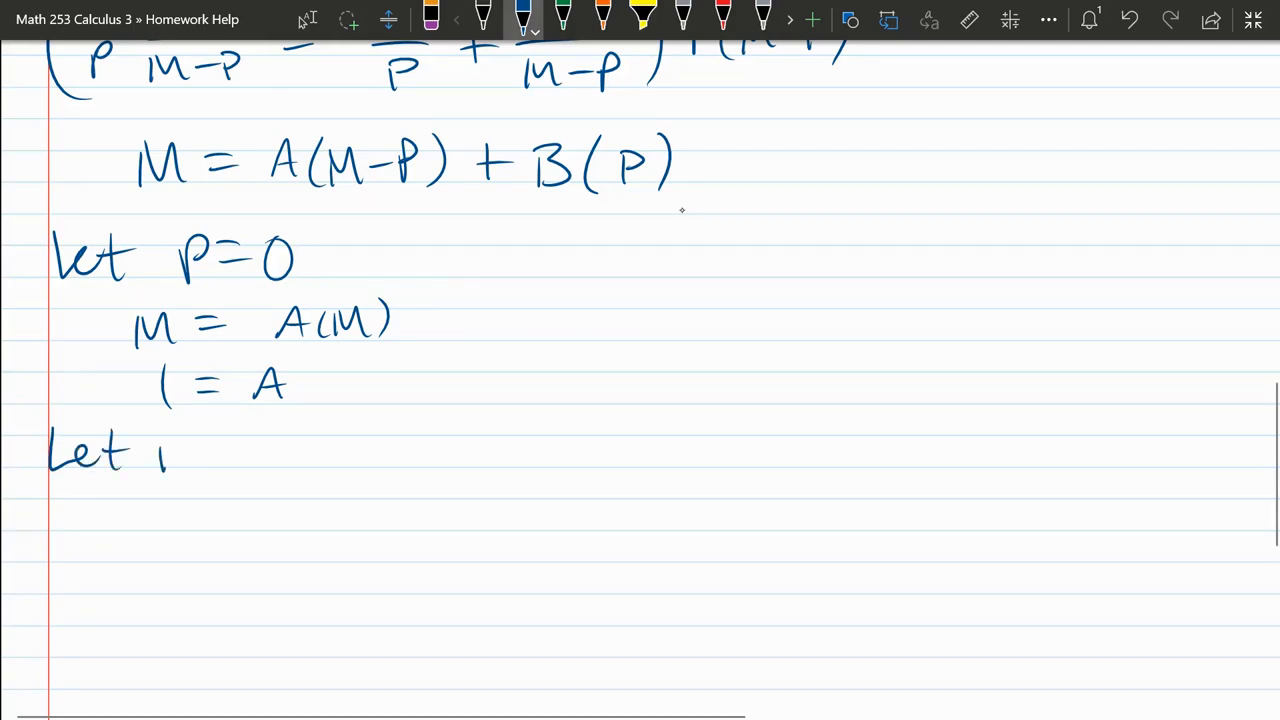
left_click_drag(160, 450, 260, 450)
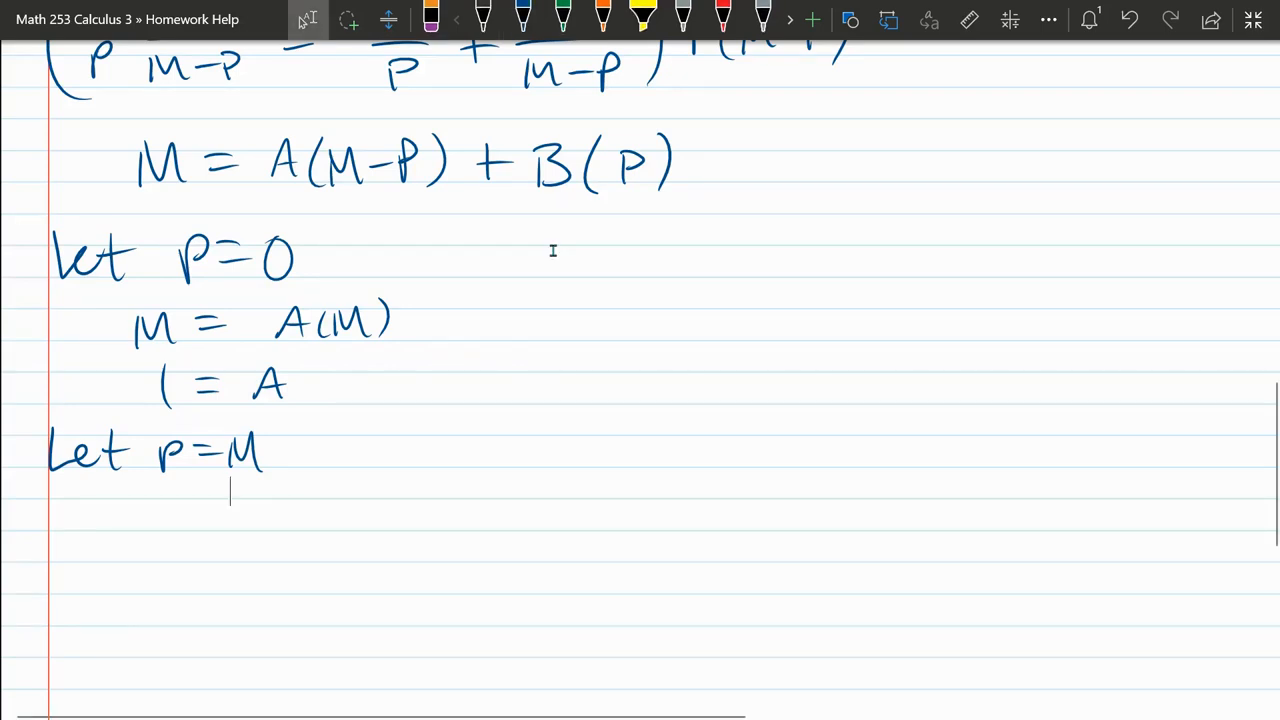
Write M = B(M) and 1 = B, then rule a line under the coefficient work.
scroll("down", 3)
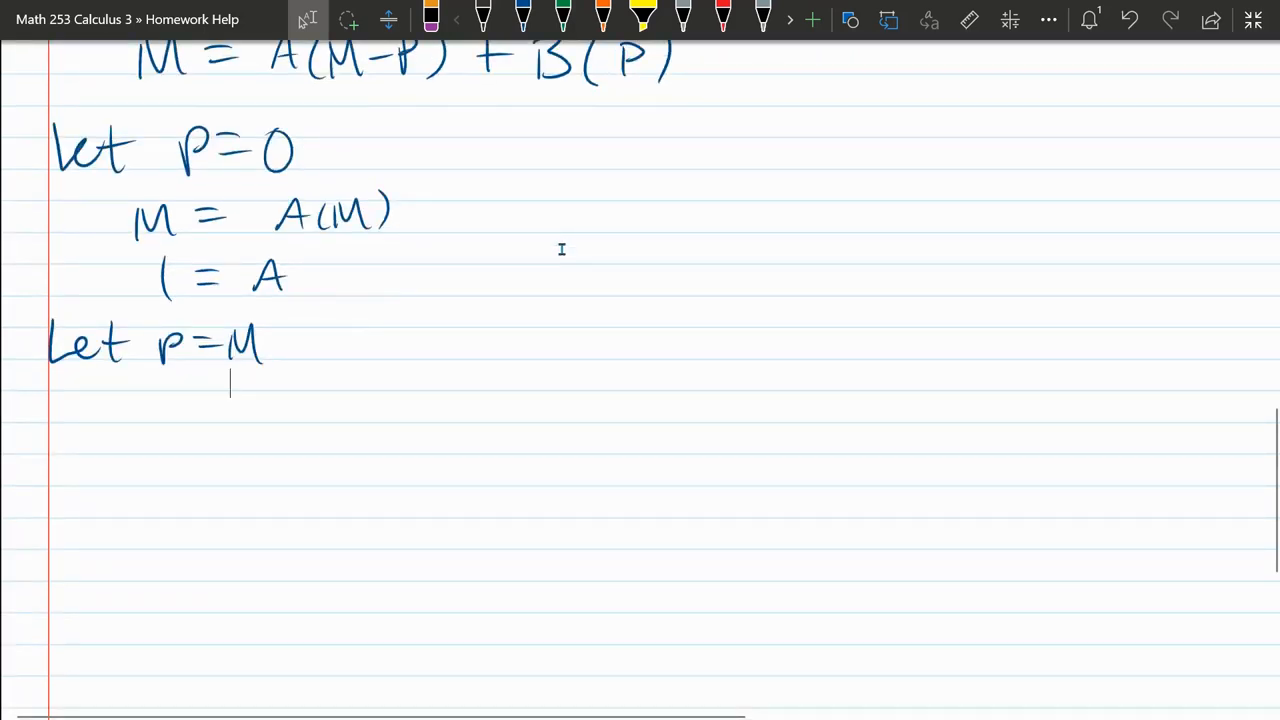
left_click(524, 18)
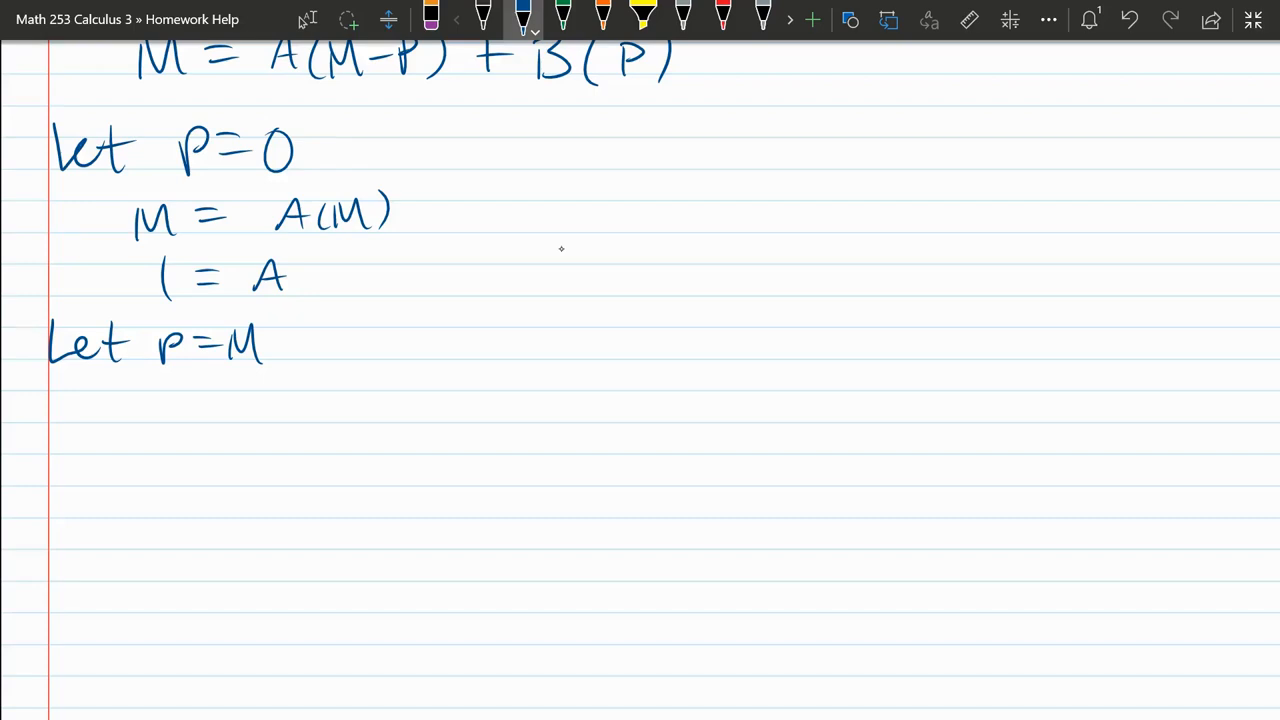
left_click_drag(104, 410, 184, 404)
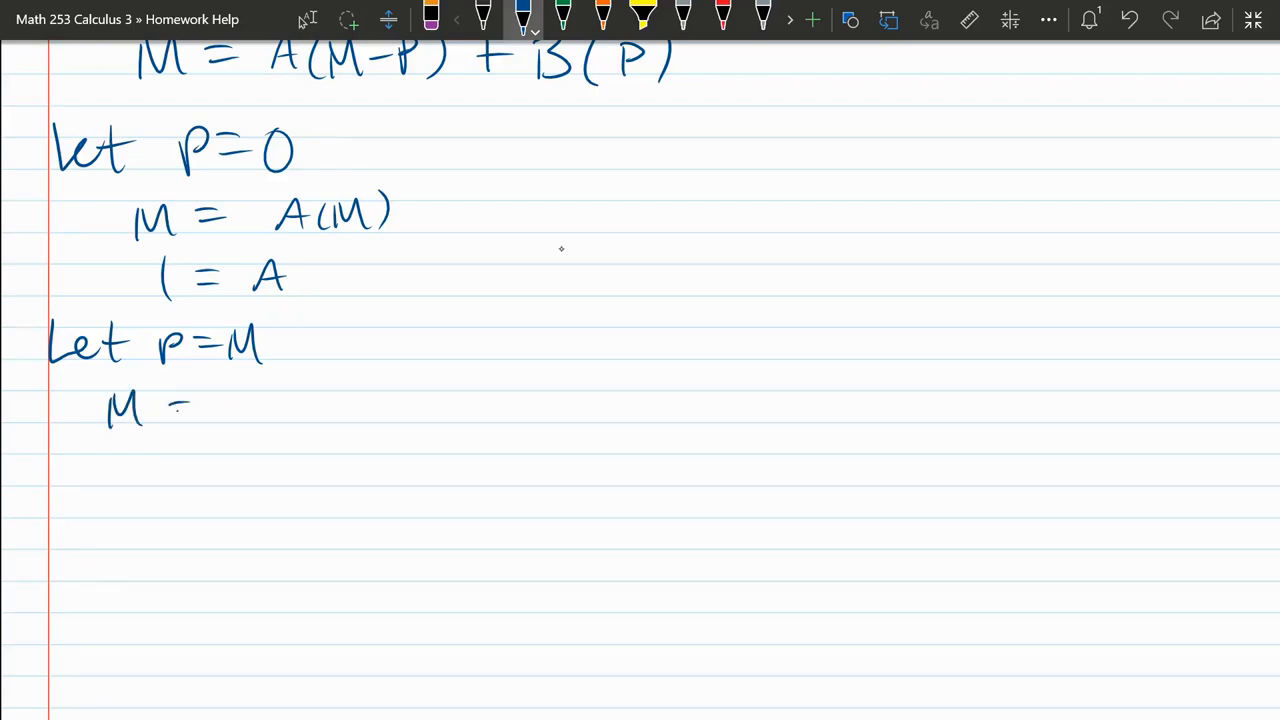
left_click_drag(176, 410, 200, 408)
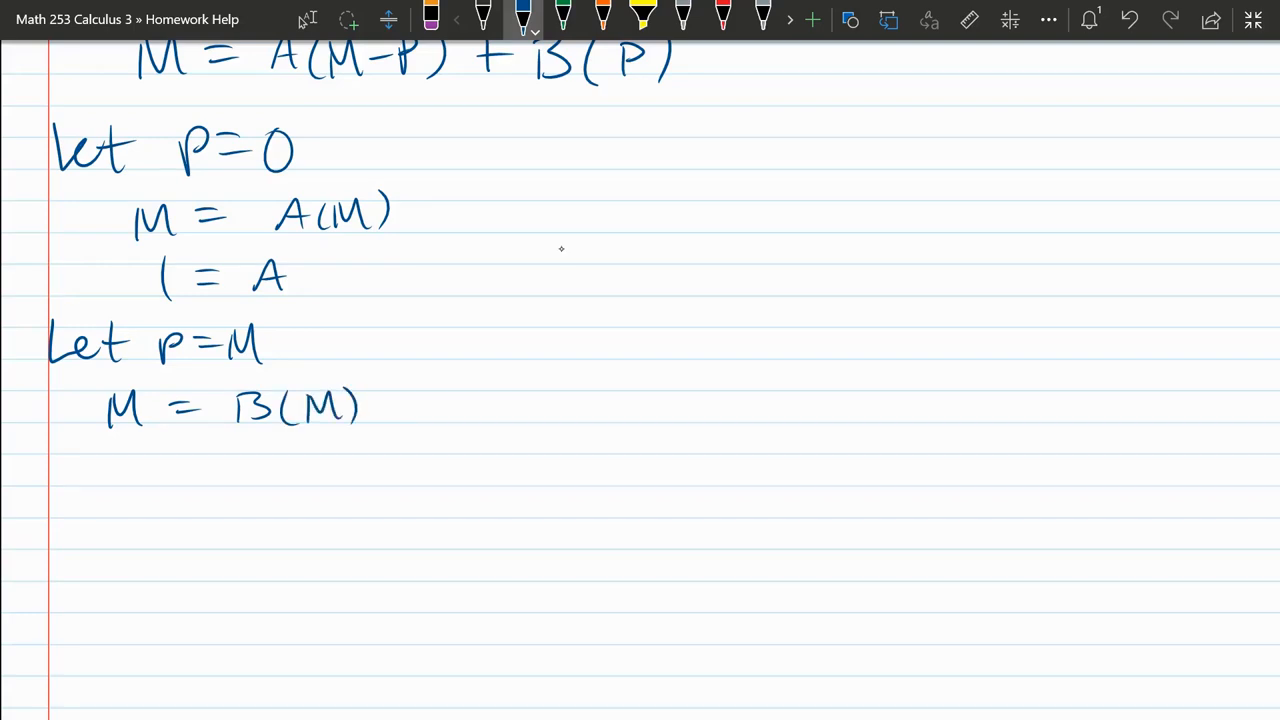
left_click_drag(128, 444, 128, 486)
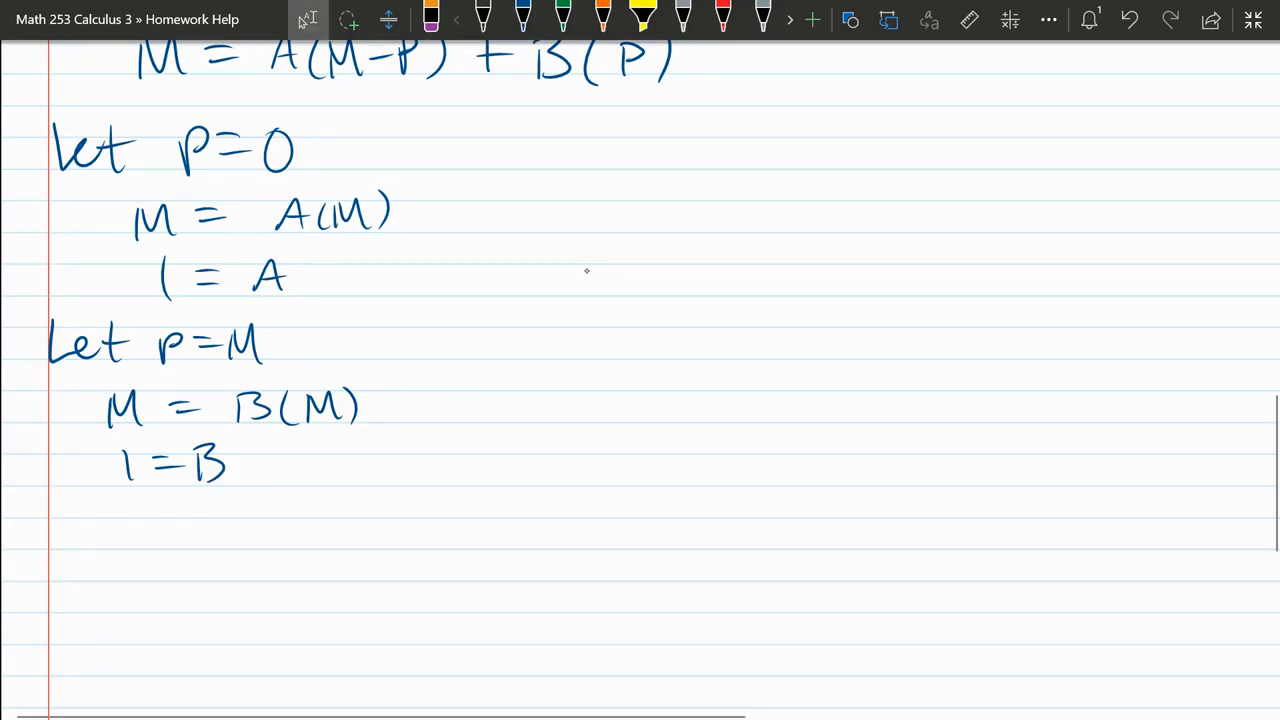
left_click_drag(24, 504, 780, 470)
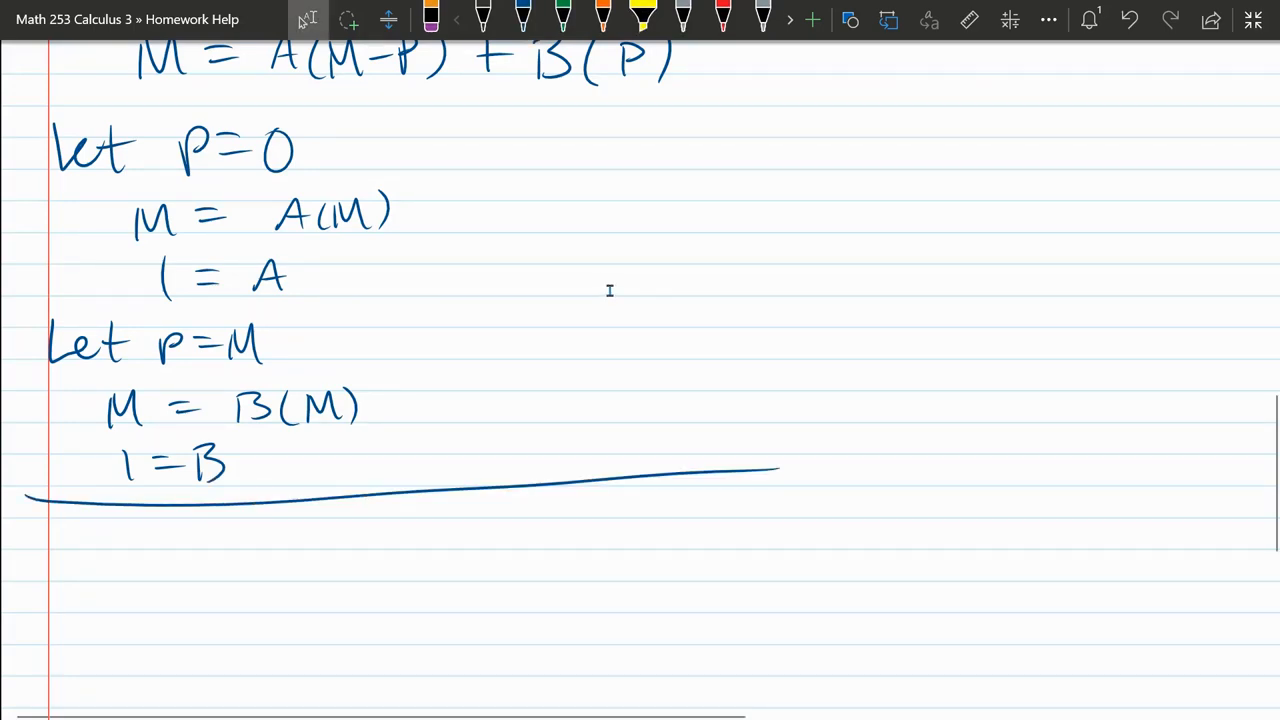
Write 1/P · M/(M−P) = 1/P + 1/(M−P) to the right with a multiplication dot.
scroll("down", 3)
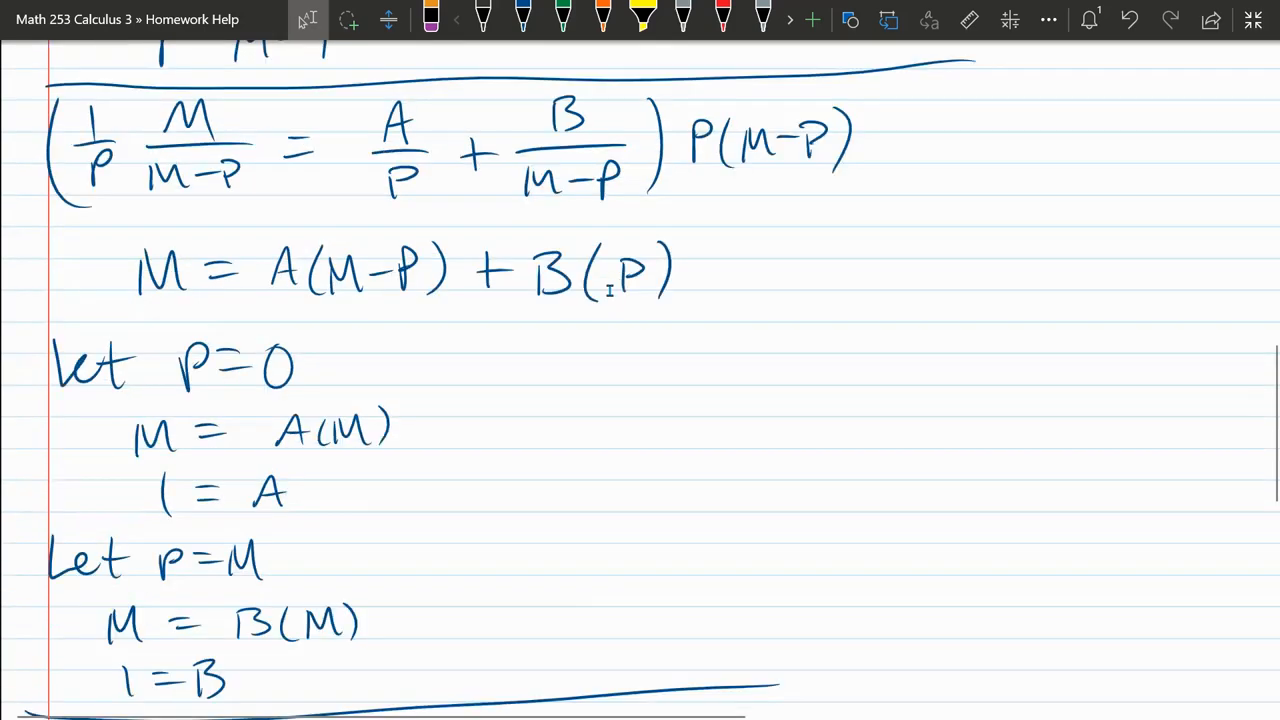
left_click(524, 18)
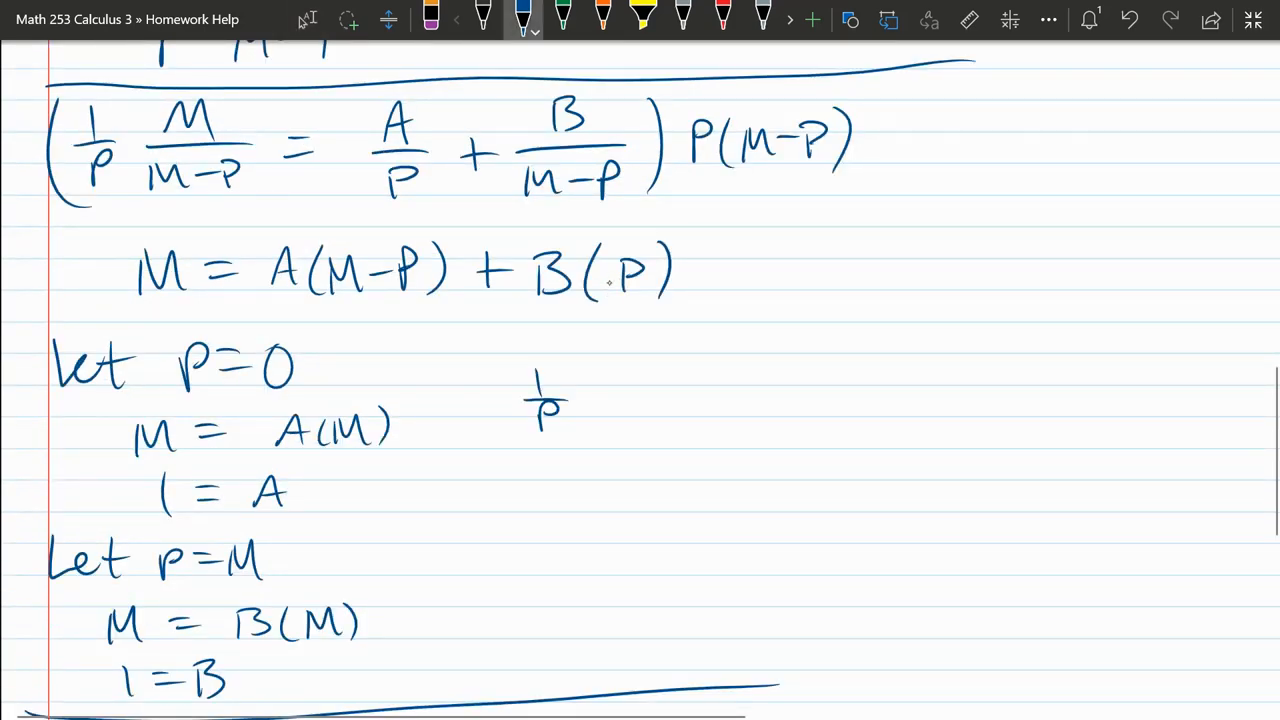
left_click_drag(600, 360, 600, 400)
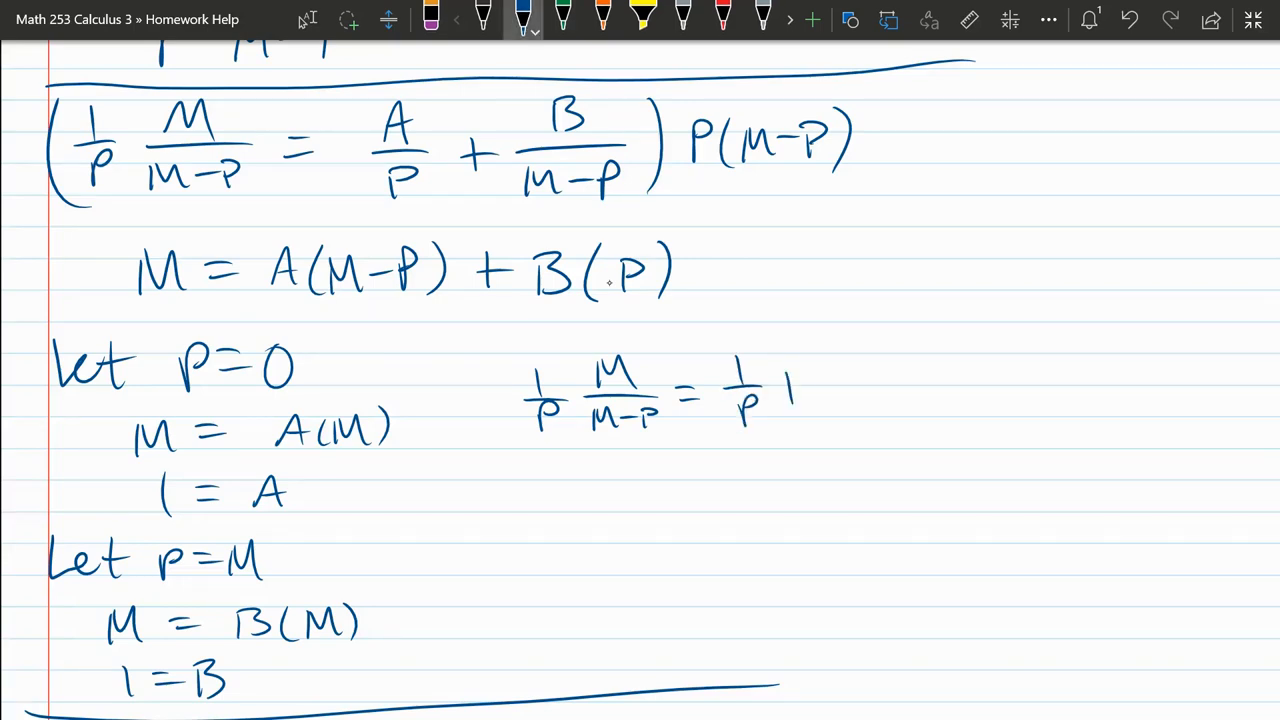
left_click_drag(790, 390, 860, 410)
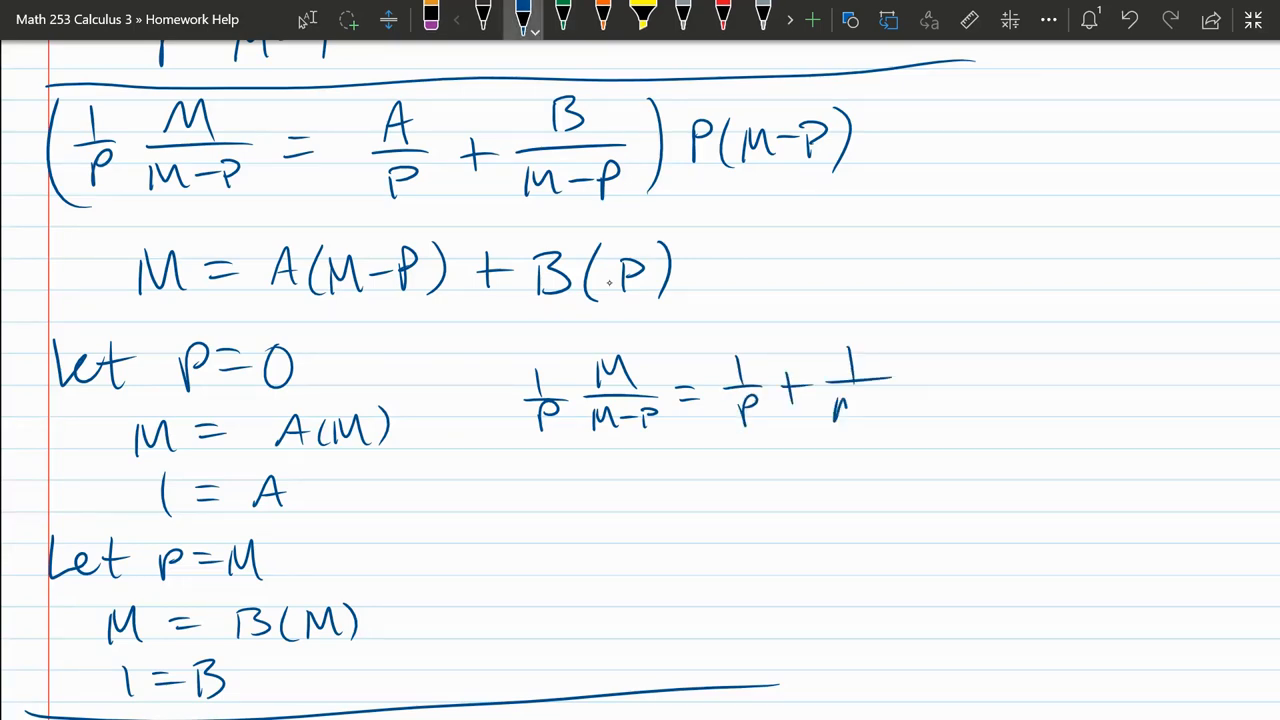
type("m-P")
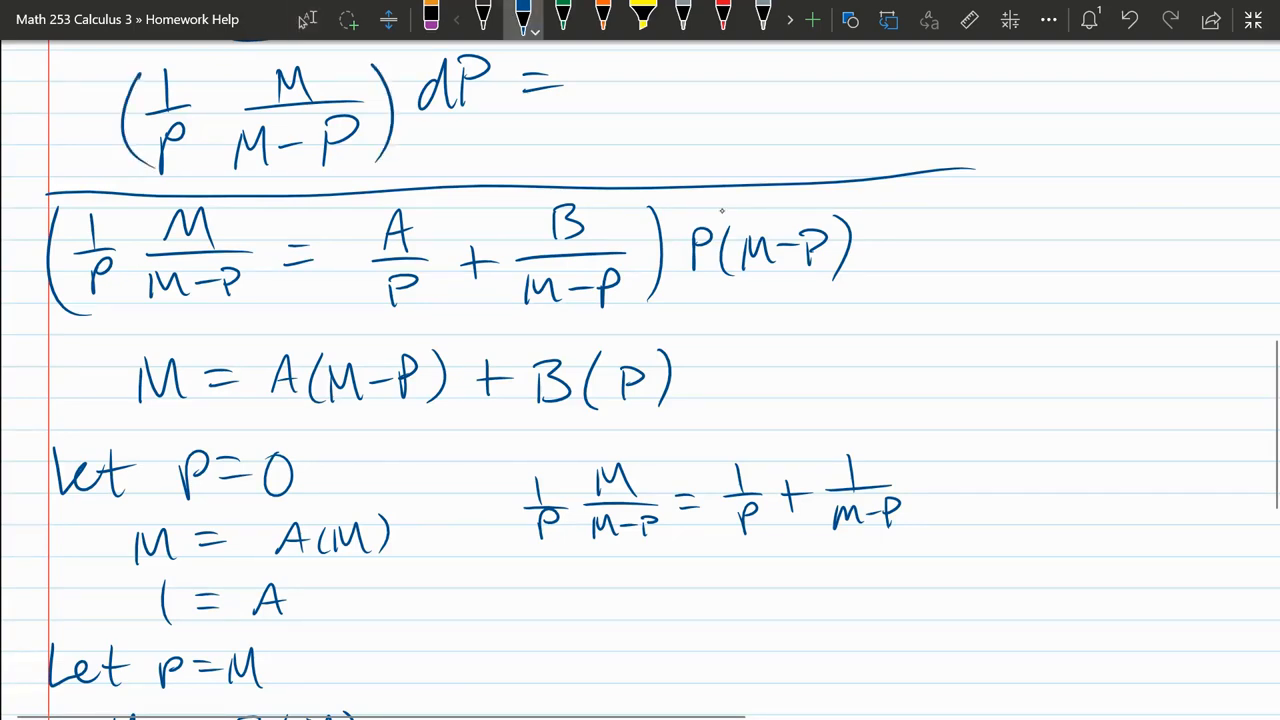
left_click(210, 108)
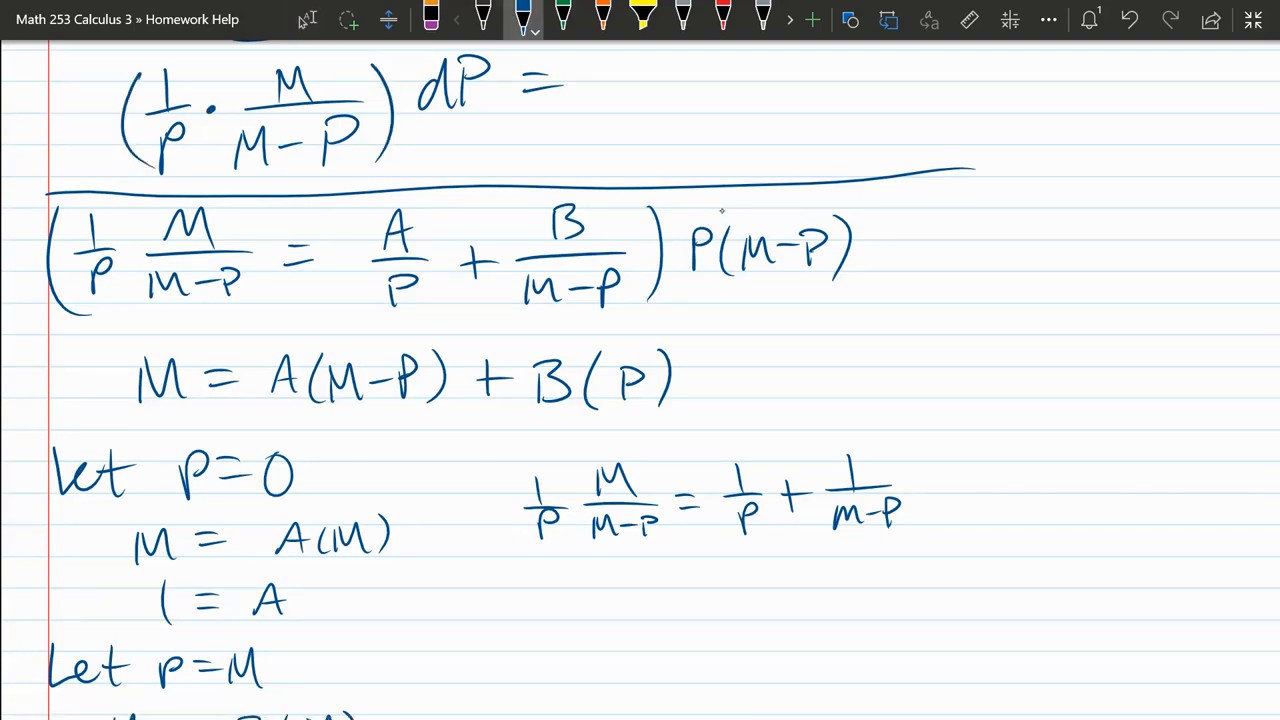
scroll("down", 3)
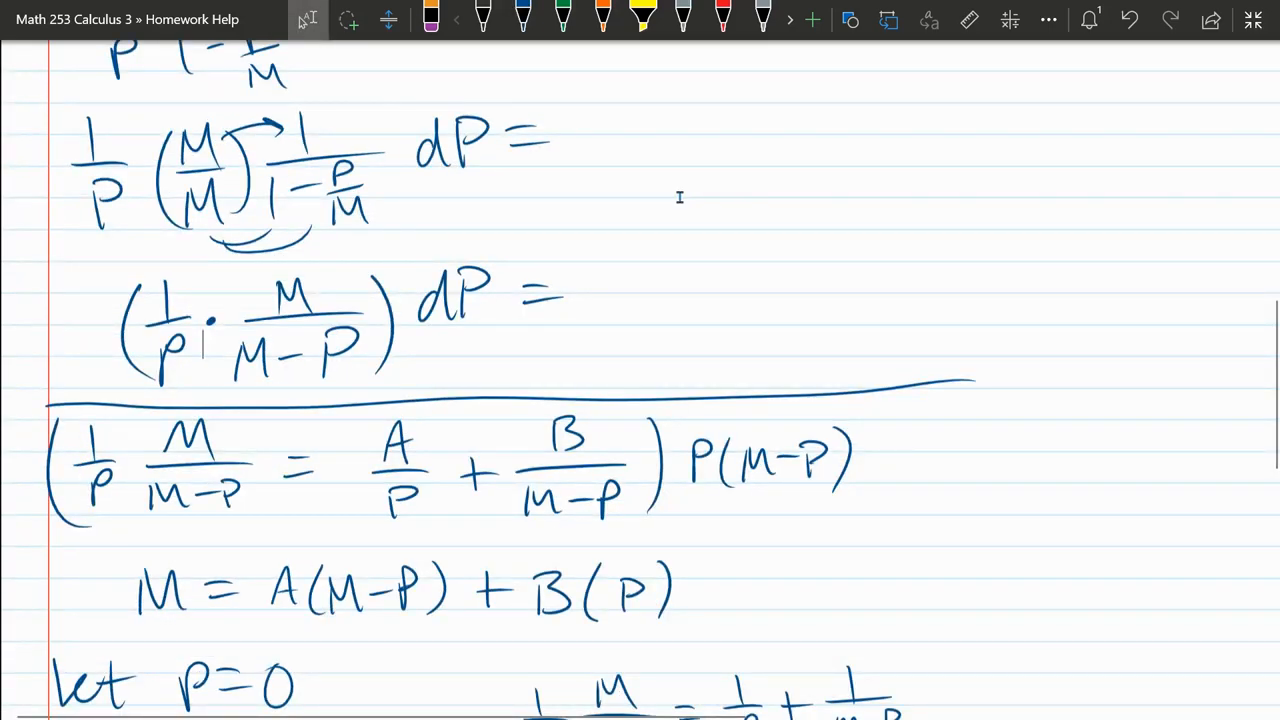
Draw an arrow down, write 1/P · M/(M−P) dP = Kdt, and box the decomposition.
scroll("down", 3)
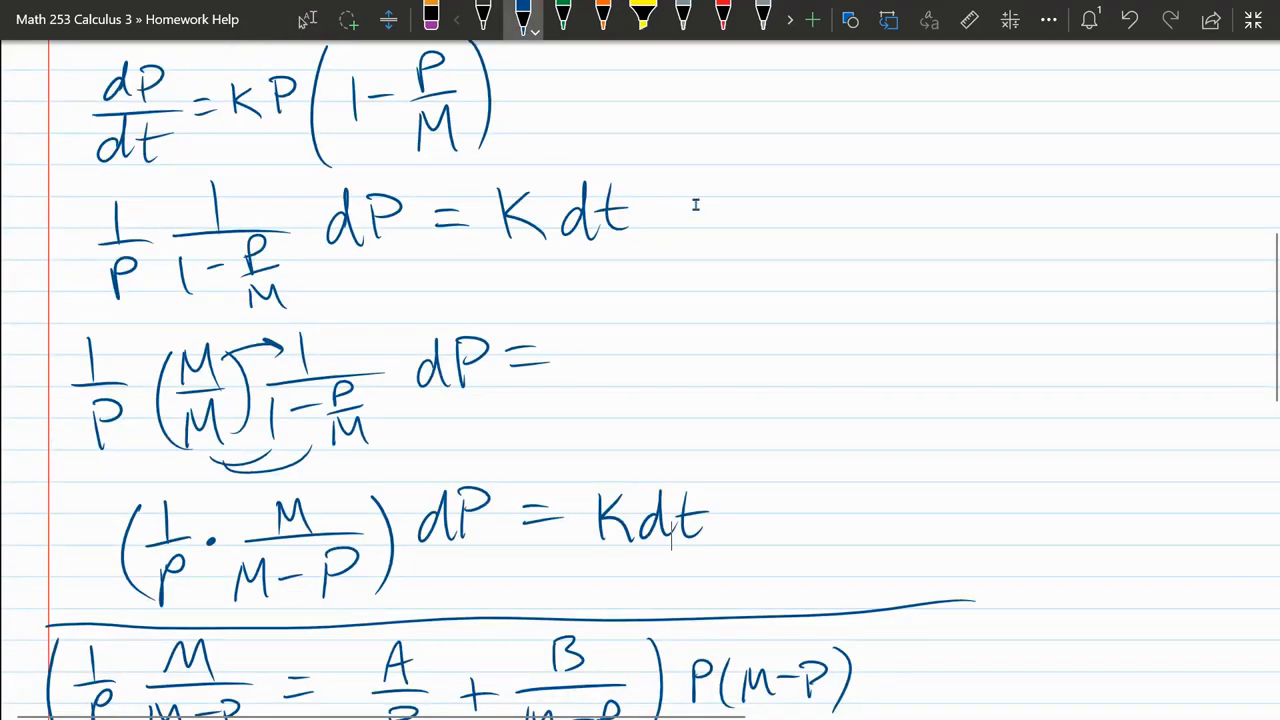
scroll("down", 3)
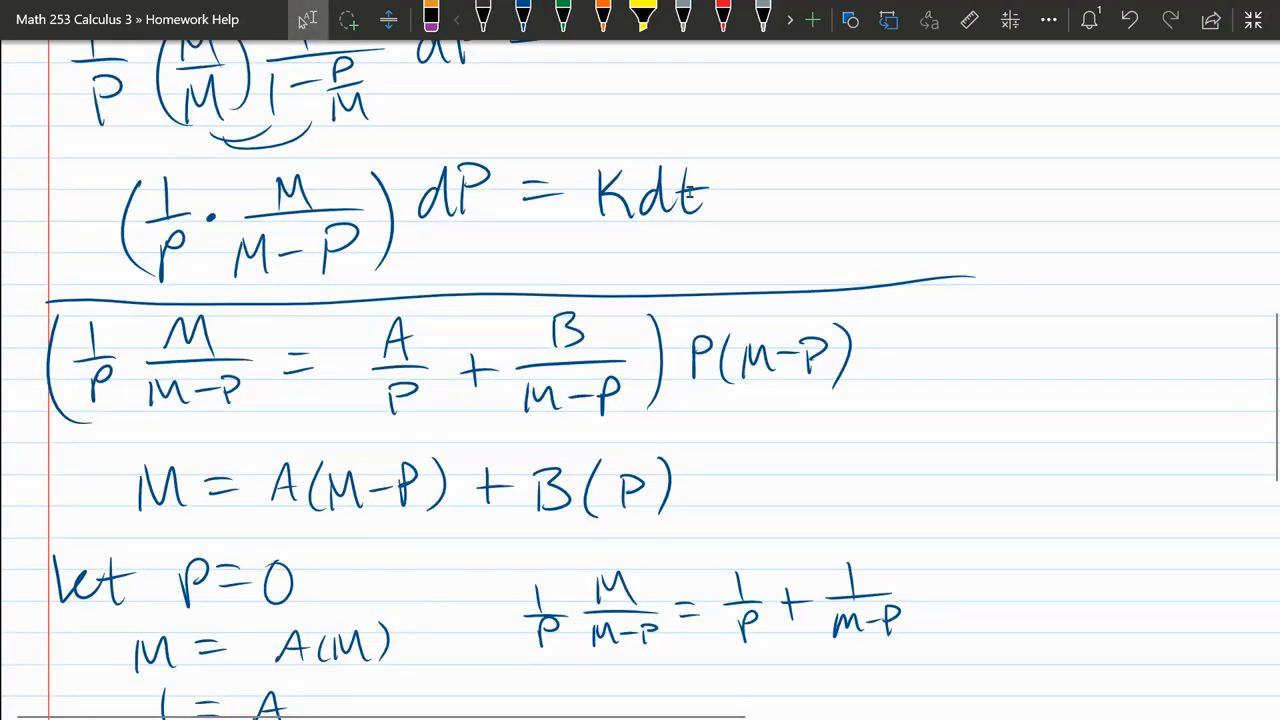
scroll("down", 3)
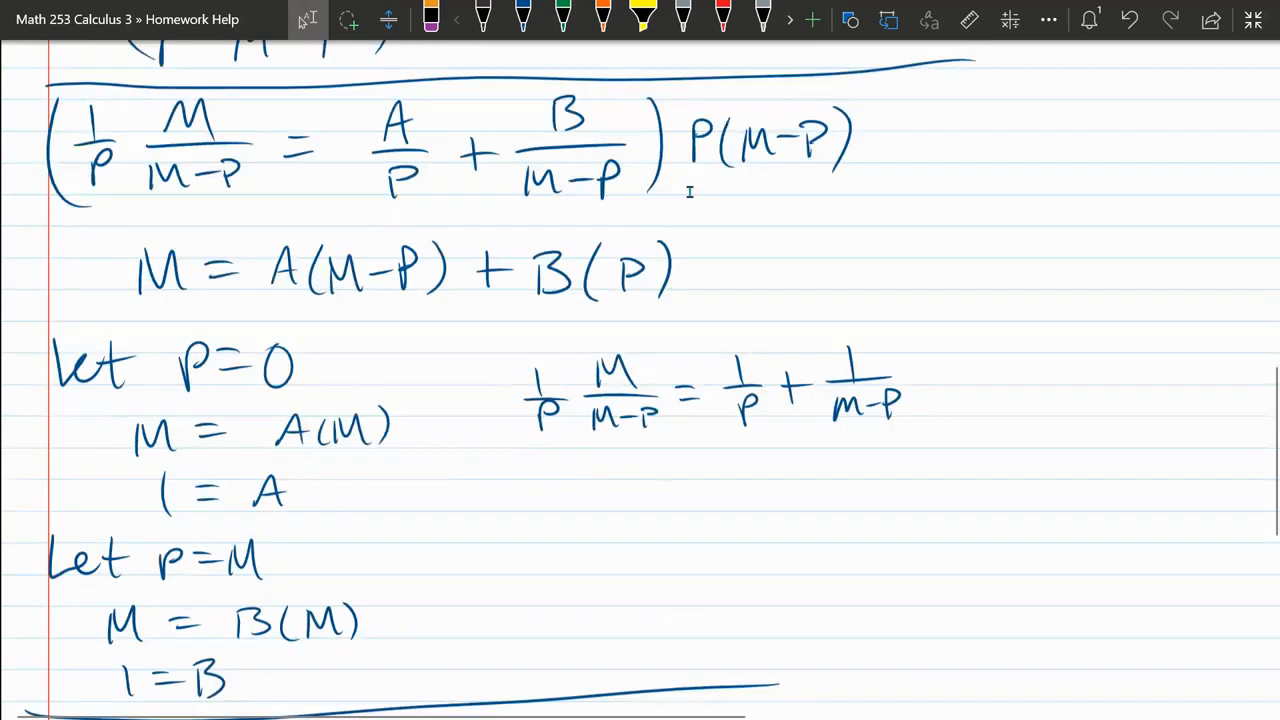
scroll("down", 3)
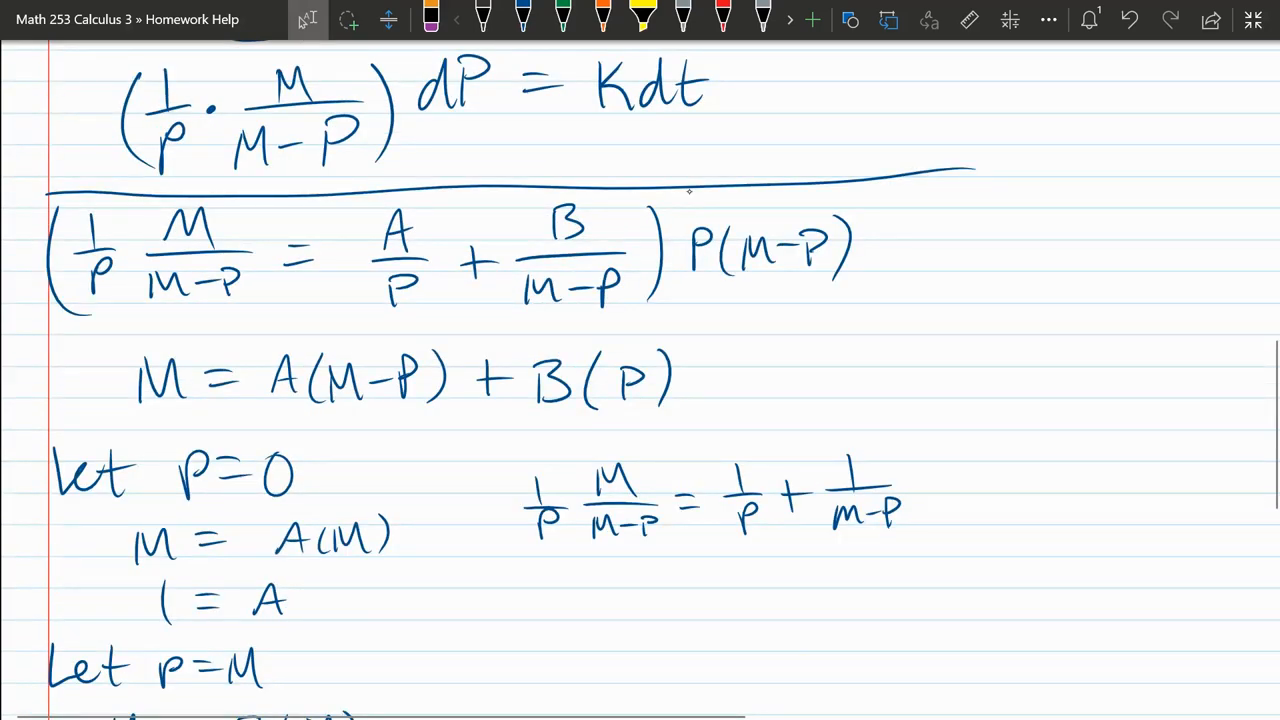
left_click_drag(744, 90, 810, 690)
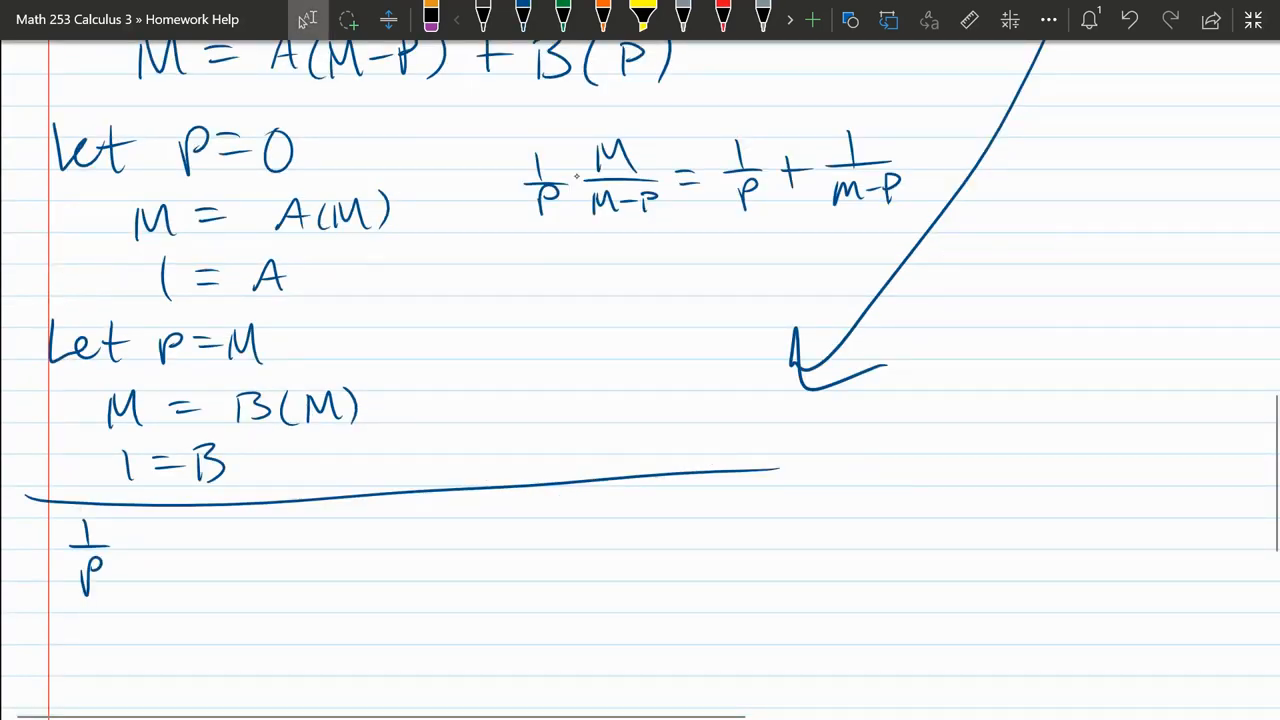
left_click_drag(156, 524, 156, 596)
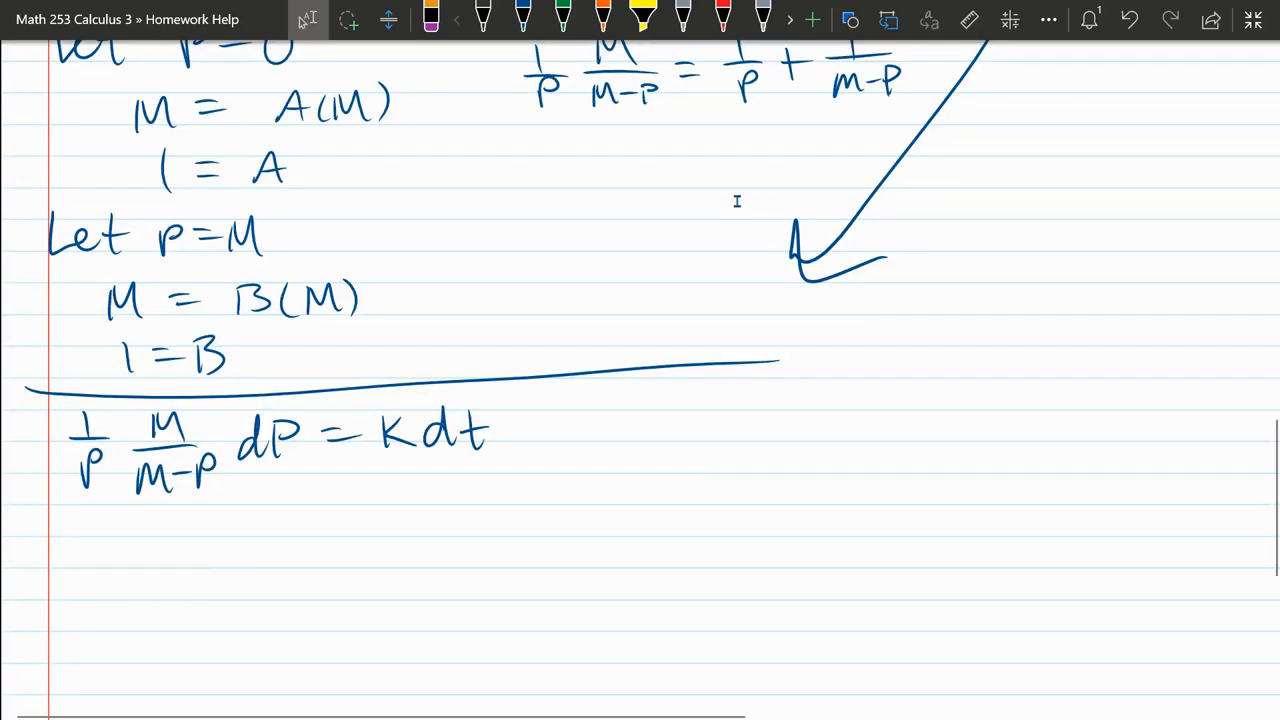
left_click(522, 18)
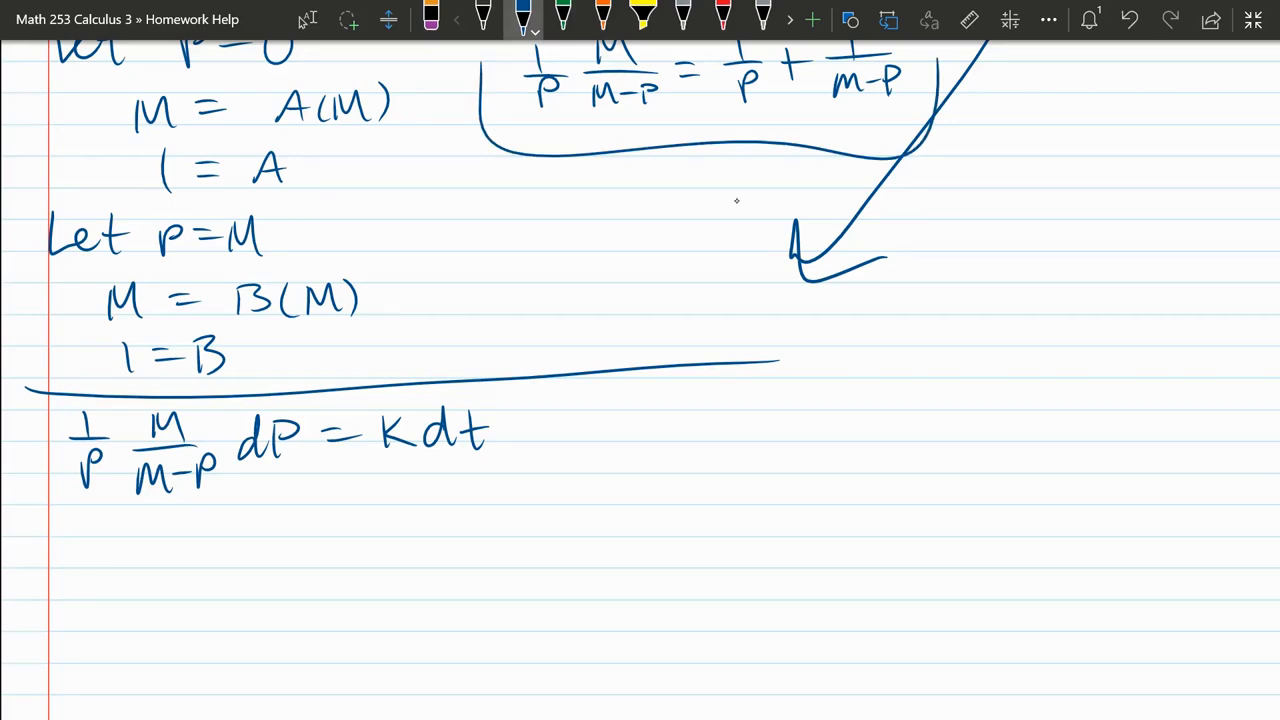
Write ∫(1/P + 1/(M−P)) dP = ∫K dt with parentheses and integral signs.
left_click_drag(84, 524, 96, 576)
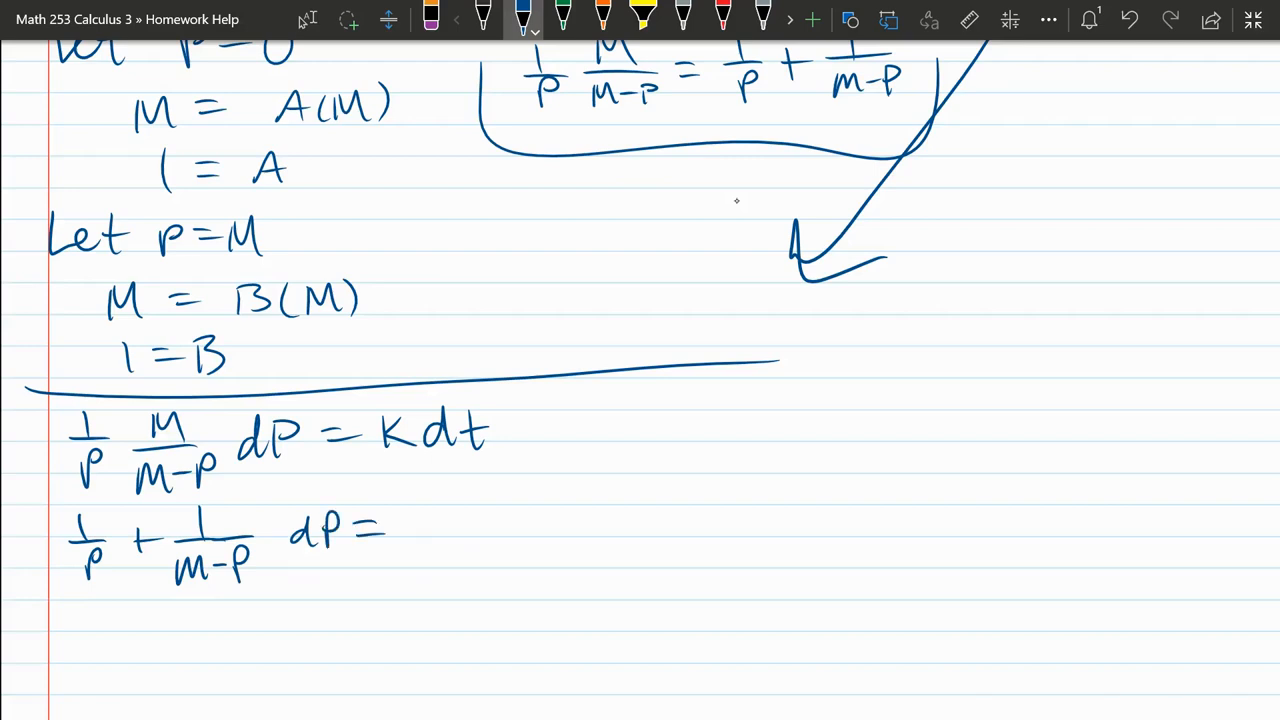
left_click_drag(436, 524, 536, 524)
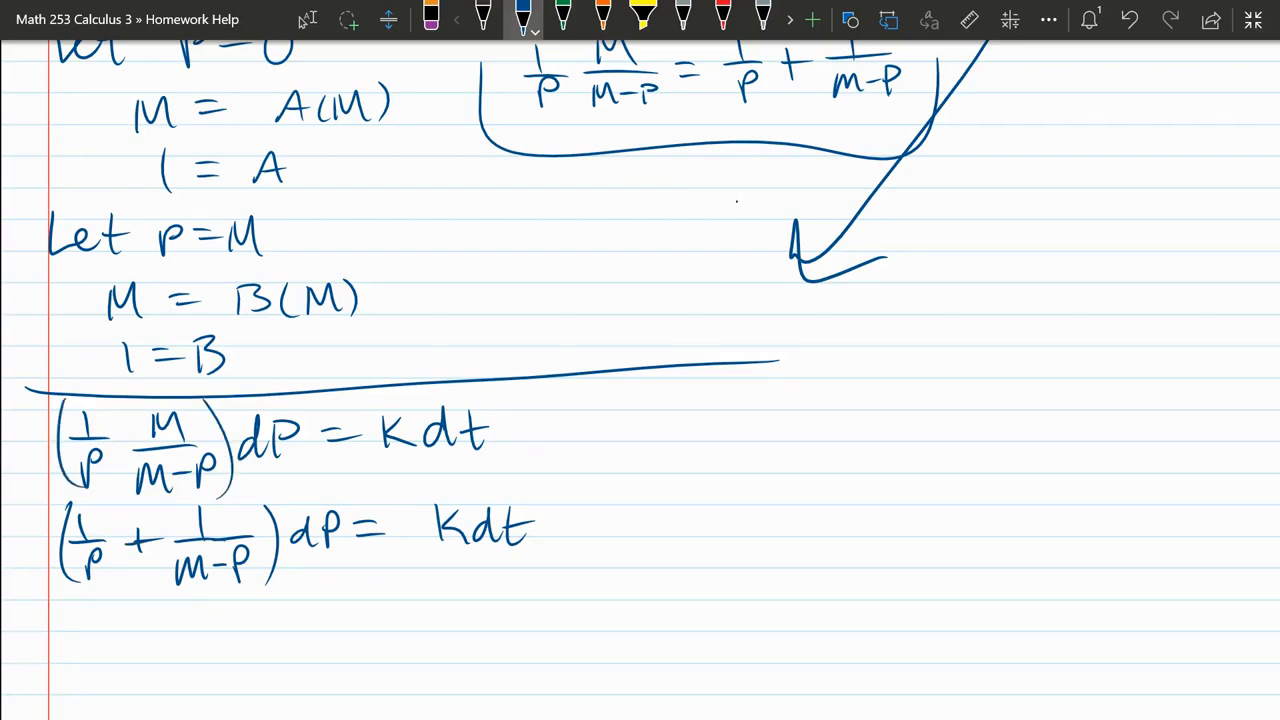
left_click_drag(40, 490, 36, 596)
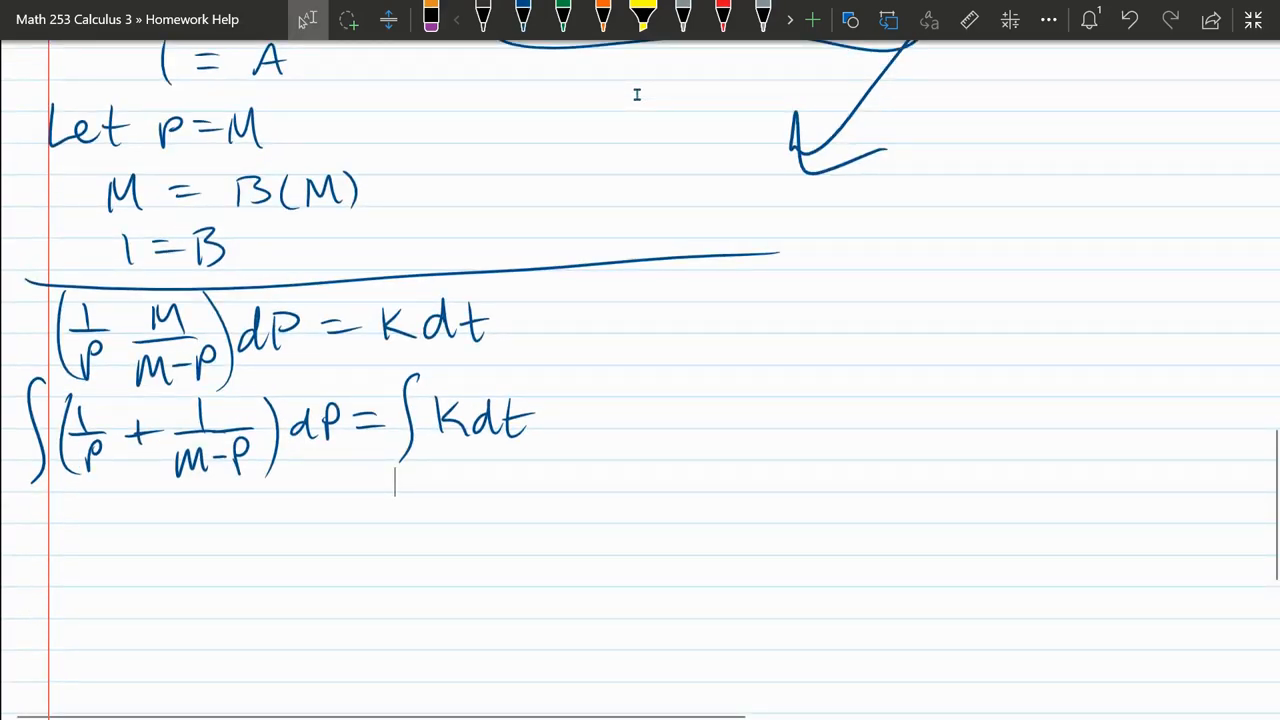
Write the integrated result ln P − ln(M−P) = Kt + C.
left_click(524, 18)
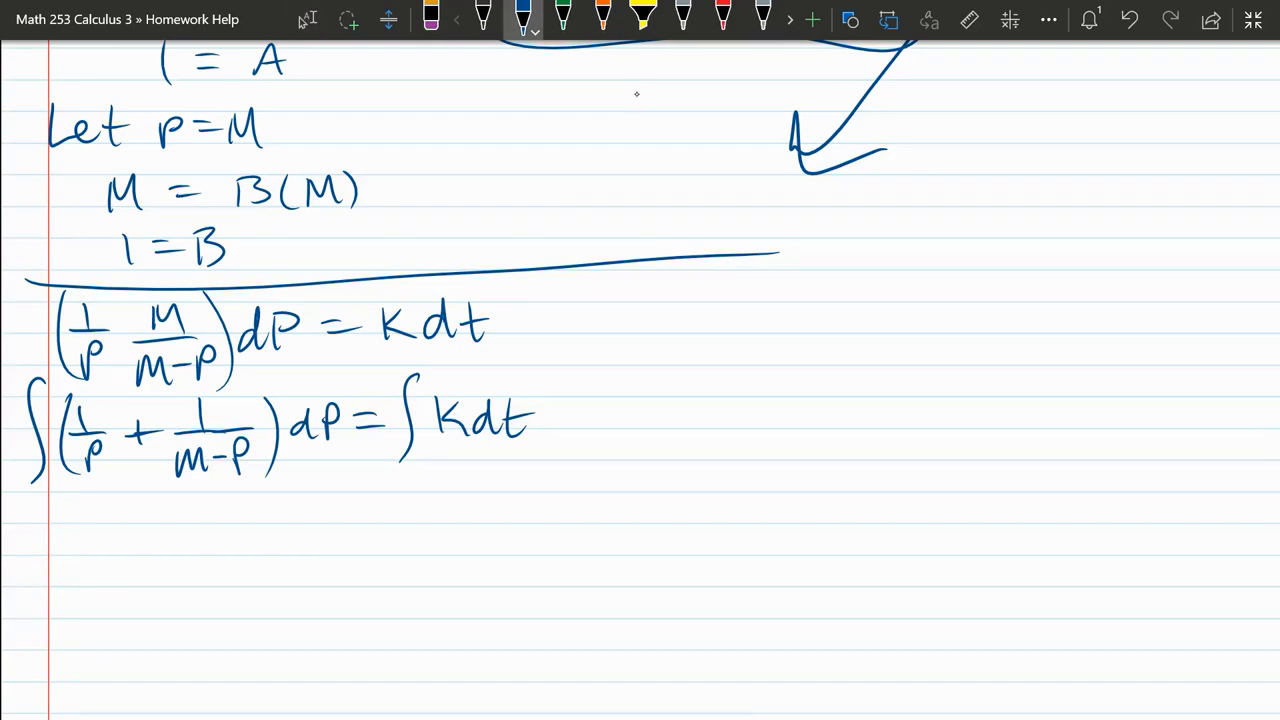
left_click_drag(60, 540, 210, 540)
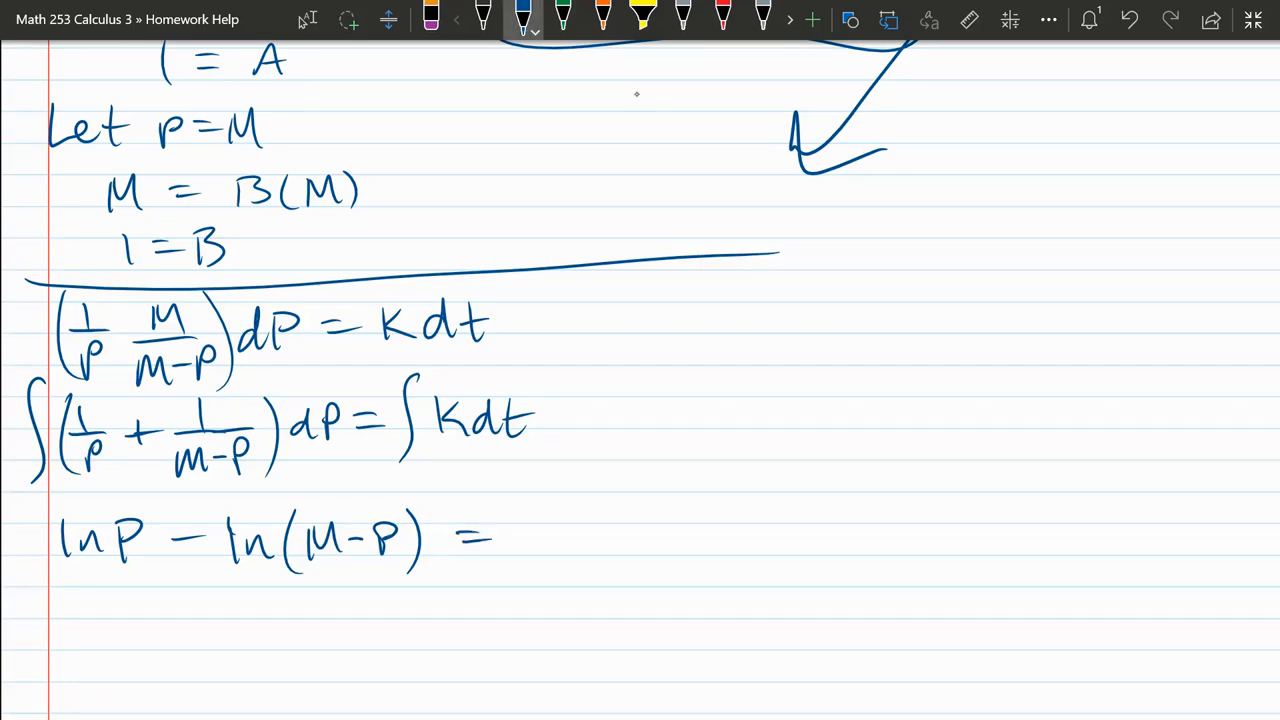
type("Kt +")
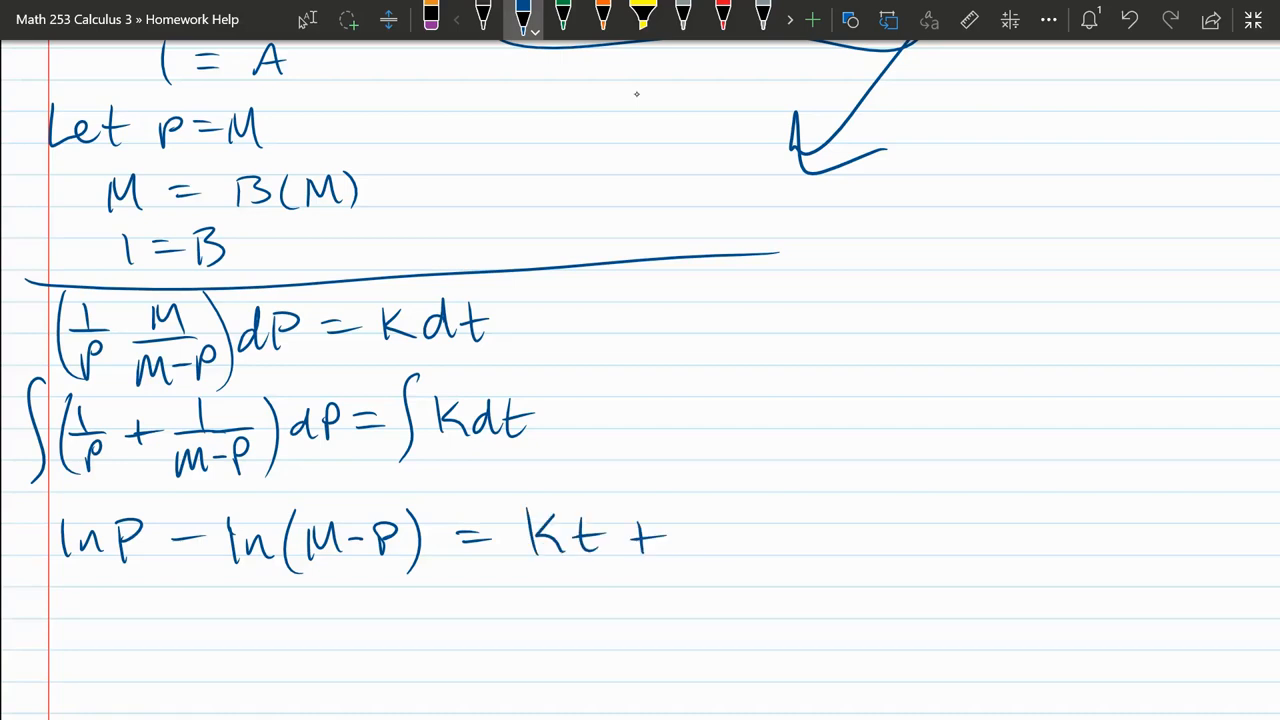
type("C")
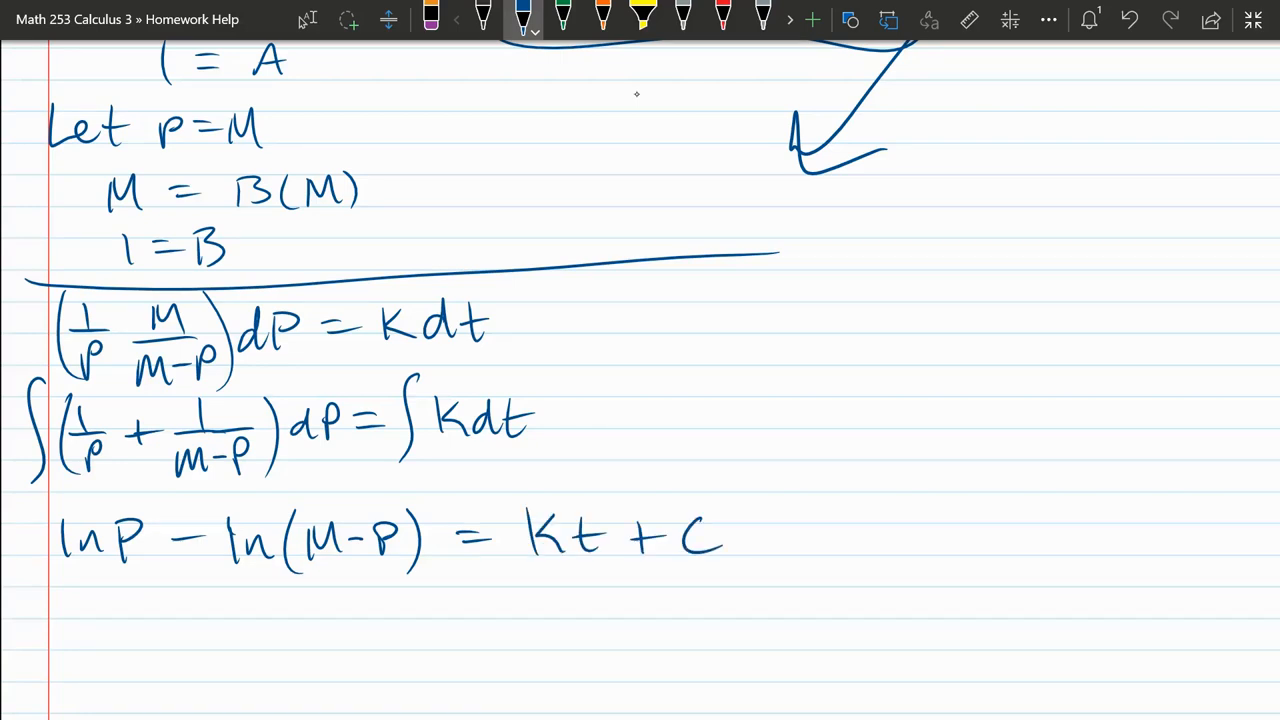
scroll("down", 3)
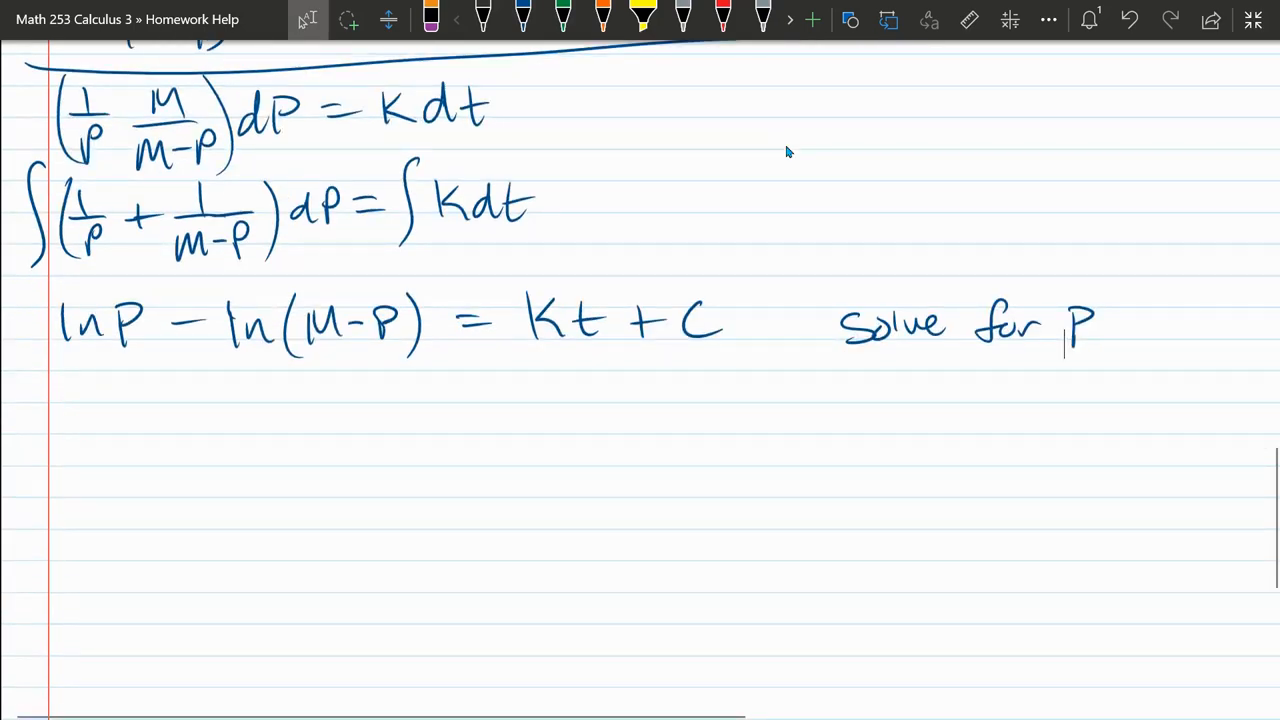
mouse_move(786, 148)
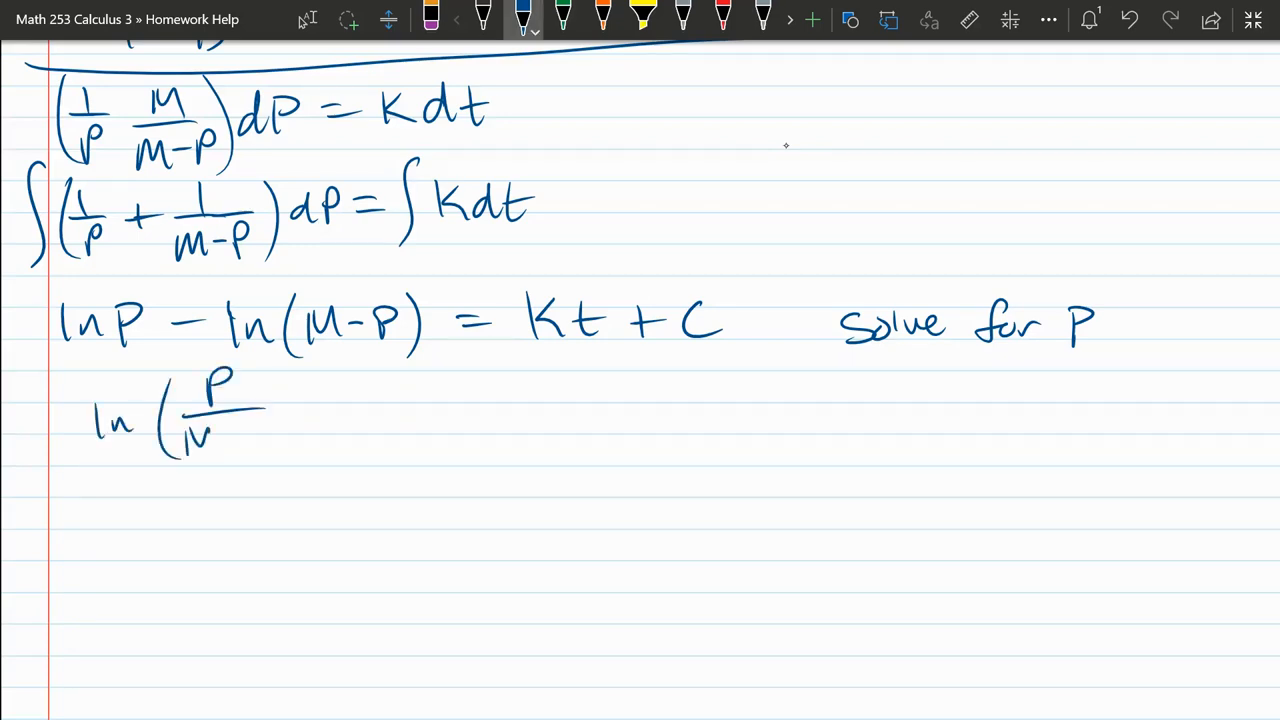
Write ln(P/(M−P)) = kt + C combining the logs on the left side.
type("M-P) =")
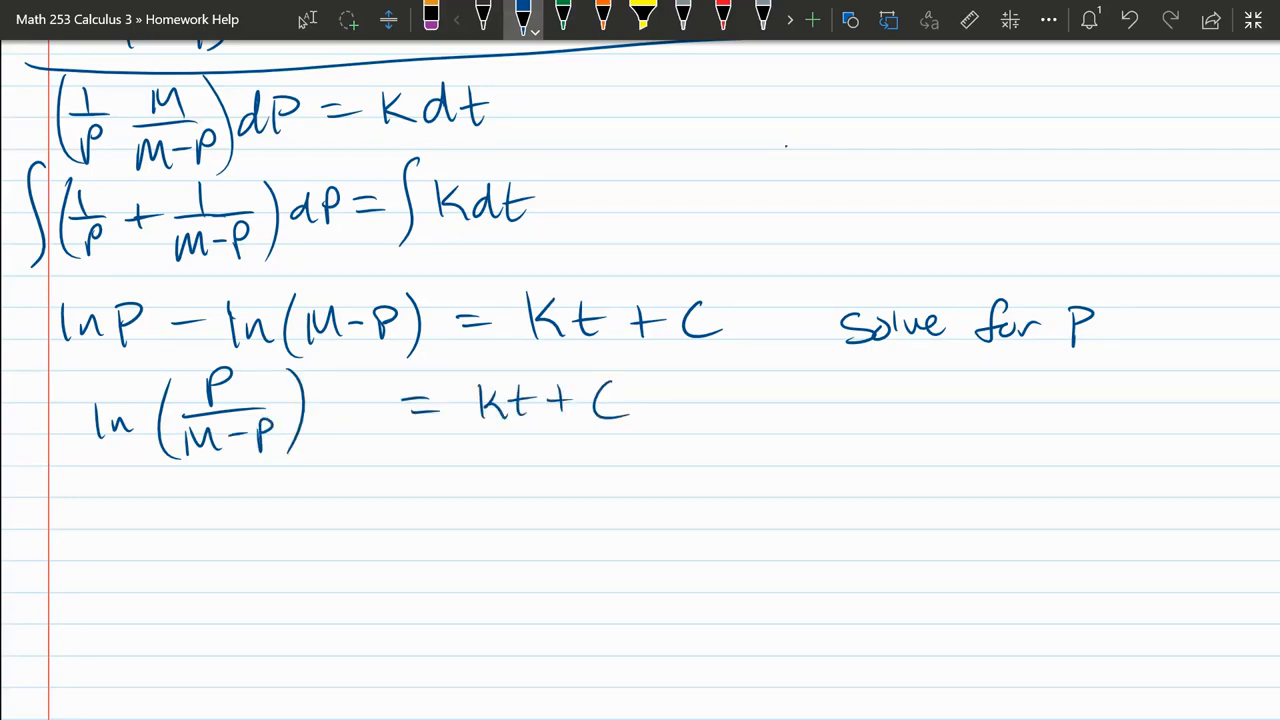
scroll("down", 3)
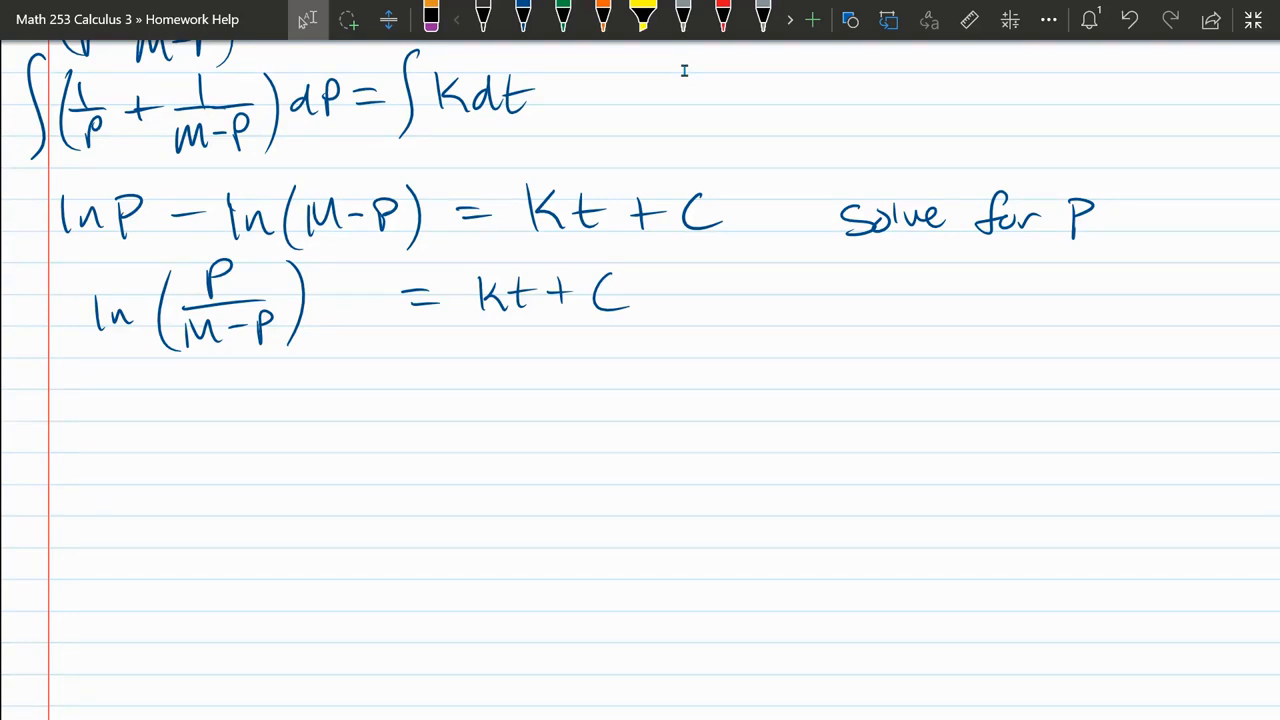
left_click(522, 18)
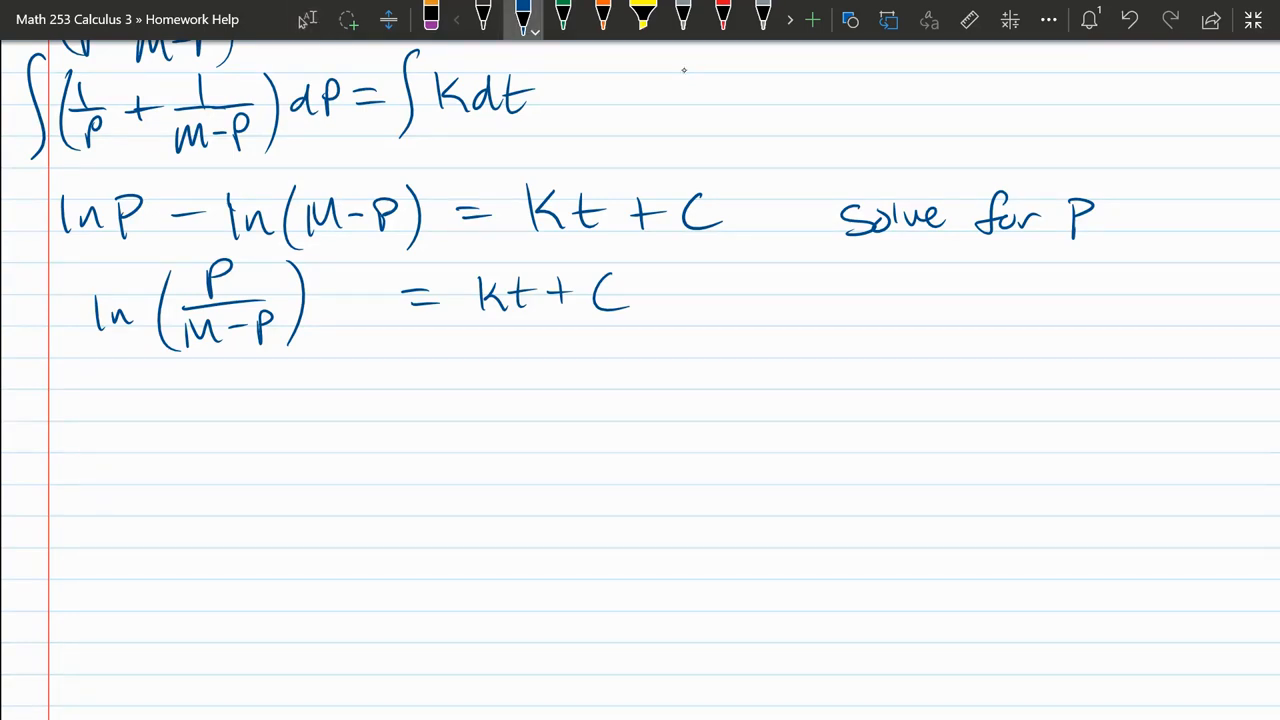
Exponentiate to P/(M−P) = e^(kt+C) and split it as e^kt · e^C.
left_click_drag(410, 420, 570, 380)
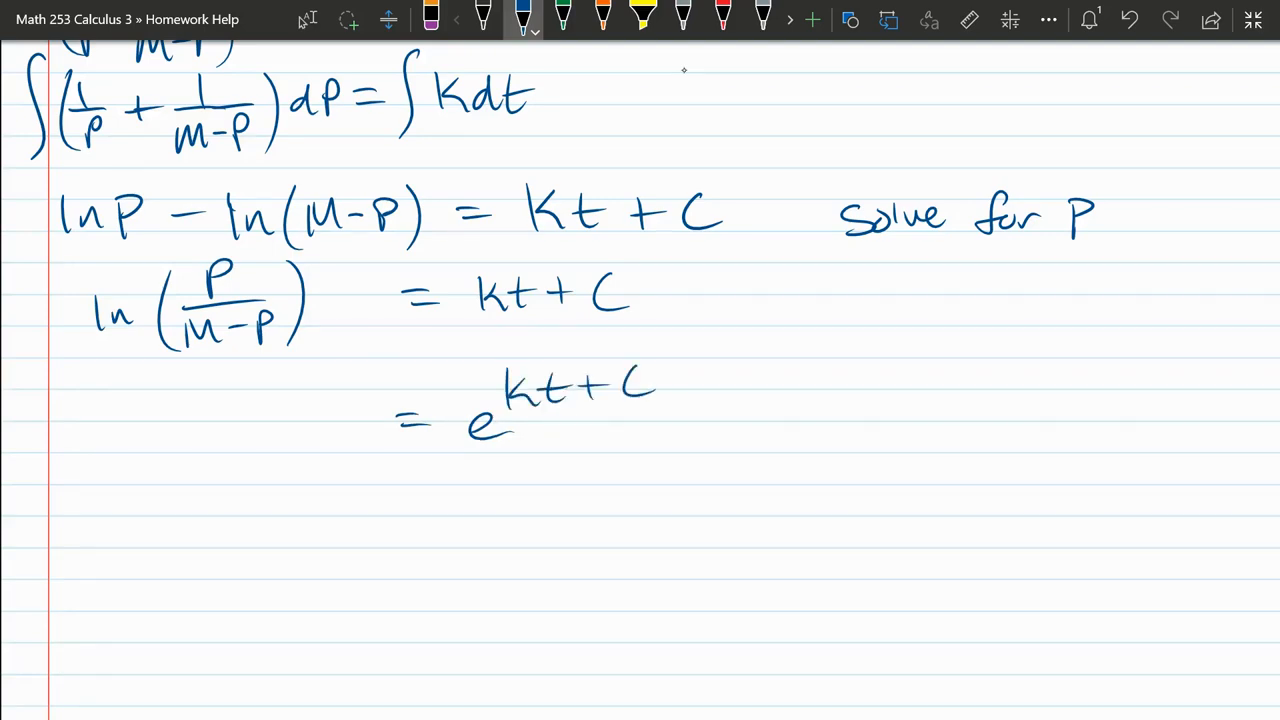
left_click_drag(250, 390, 340, 420)
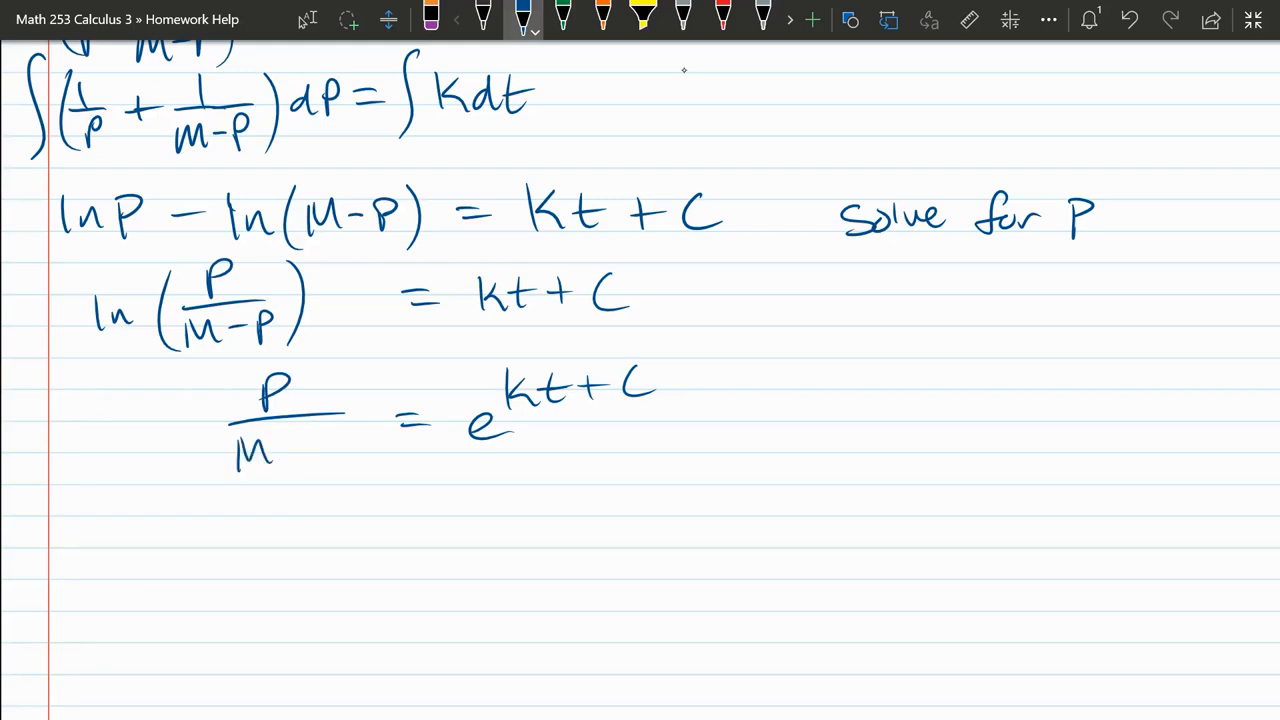
left_click_drag(280, 440, 336, 444)
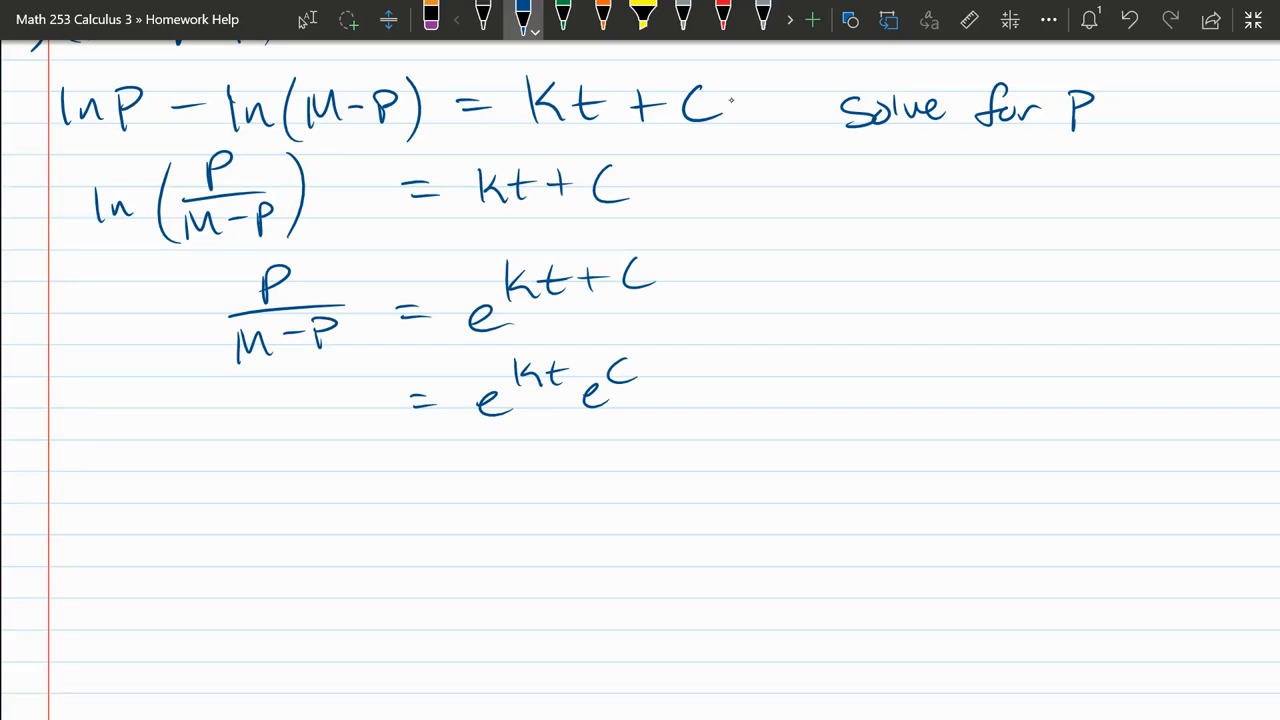
Note 'let A = e^C' beside the work and rewrite as P/(M−P) = Ae^kt.
left_click_drag(860, 260, 852, 238)
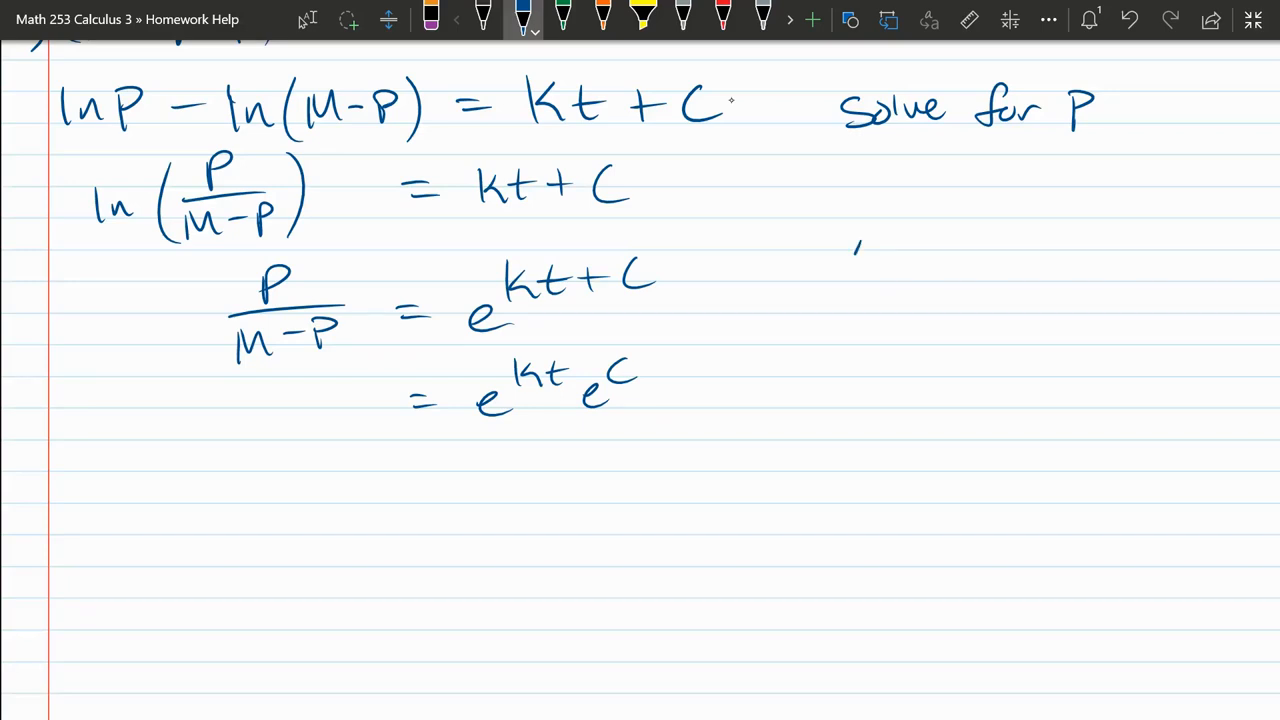
left_click_drag(848, 270, 996, 270)
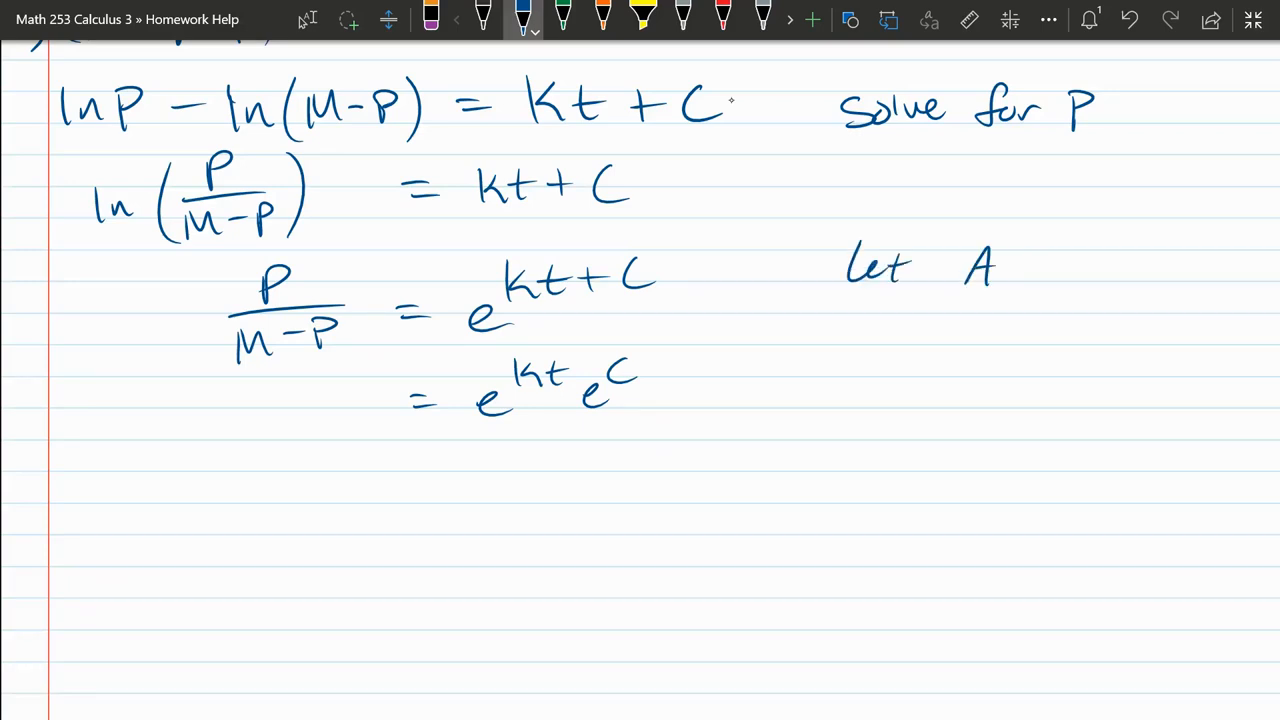
type("=e^C")
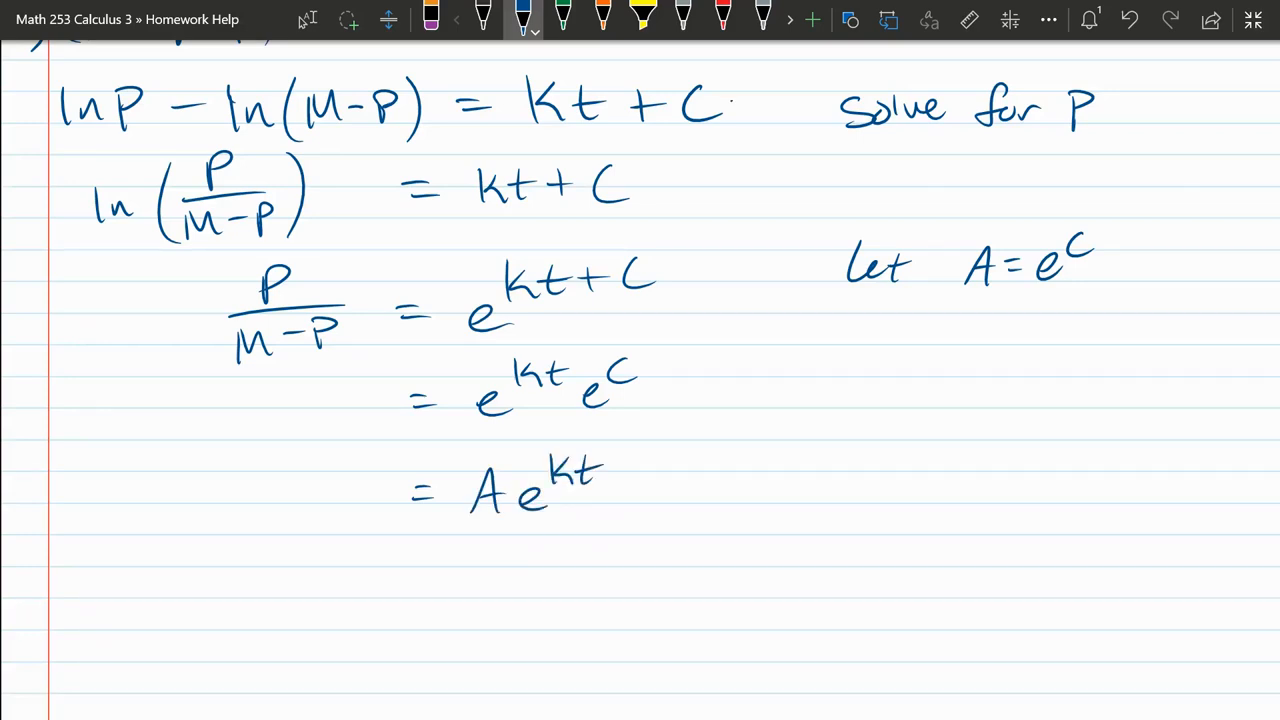
left_click_drag(310, 450, 284, 486)
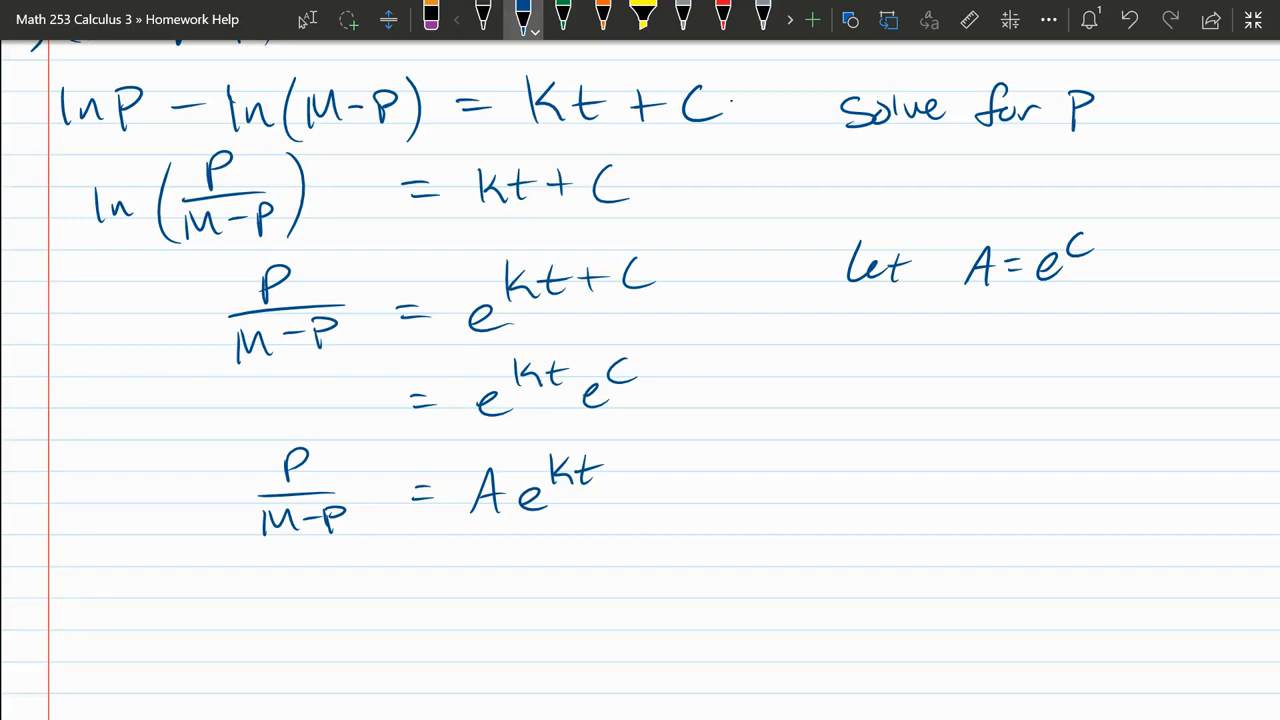
Multiply through by (M−P) and expand to P = MAe^kt − PAe^kt.
left_click_drag(240, 440, 240, 556)
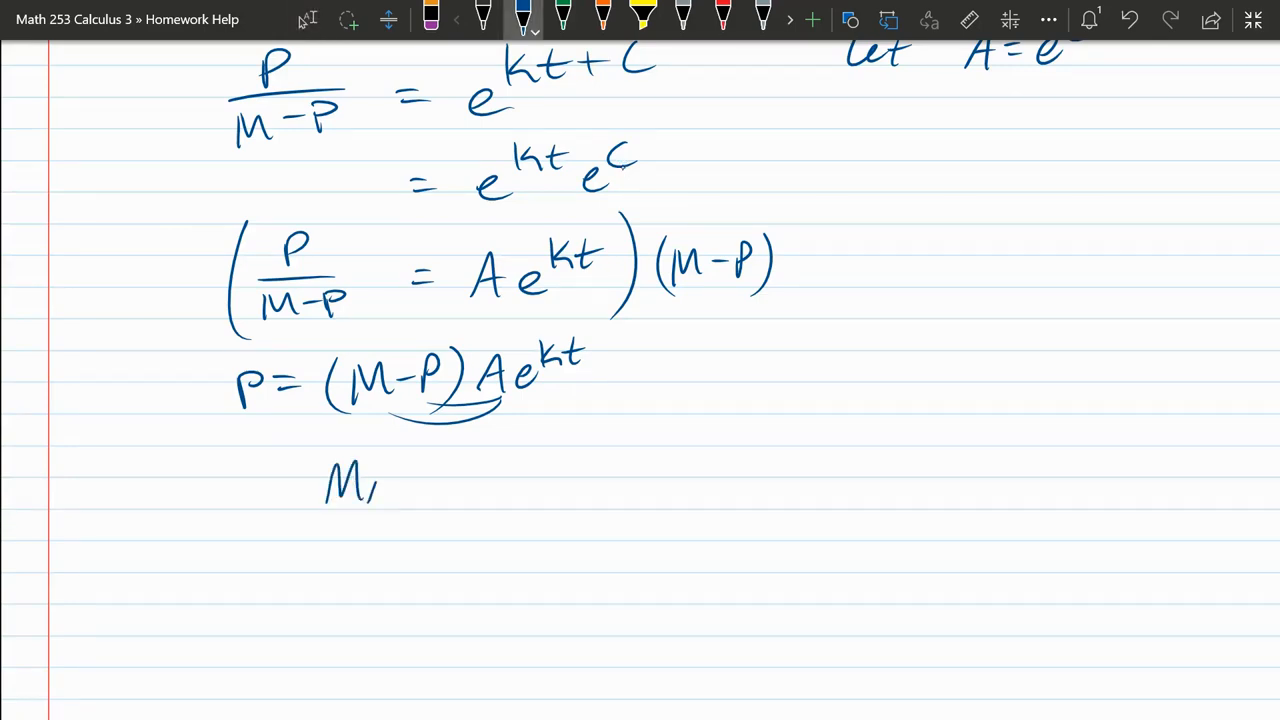
type("MAe^kt - P")
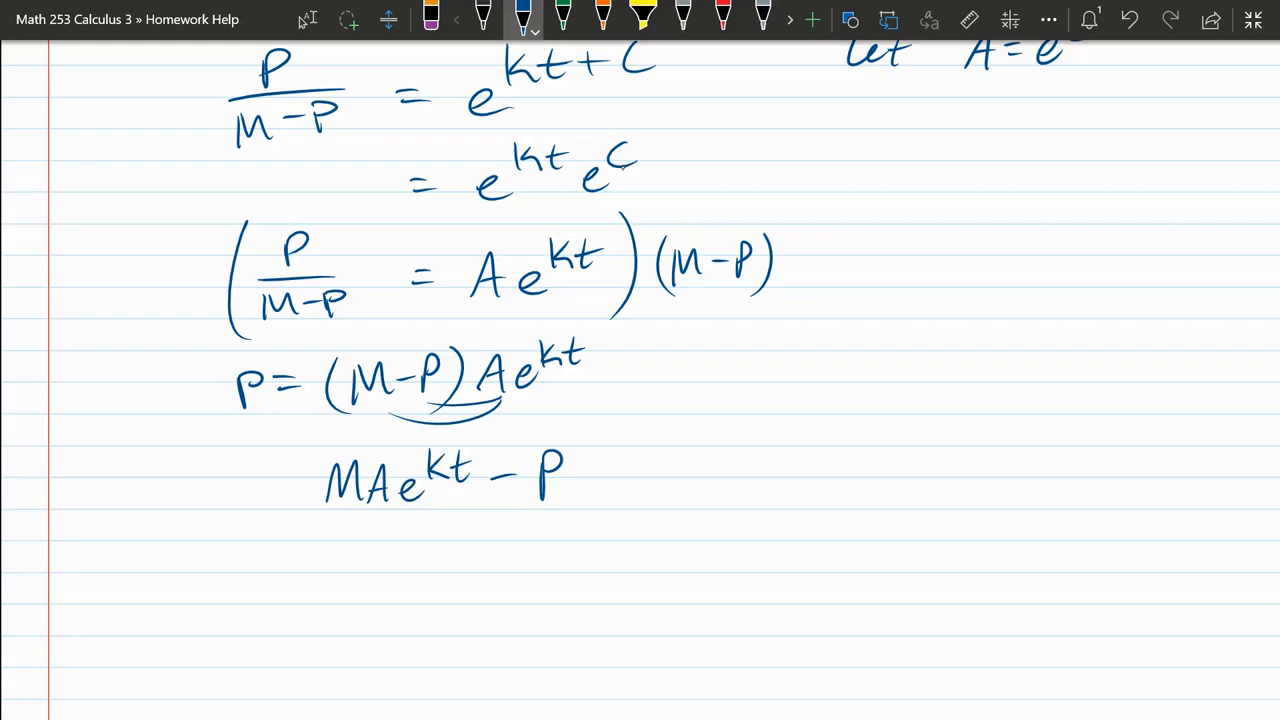
left_click_drag(580, 500, 590, 460)
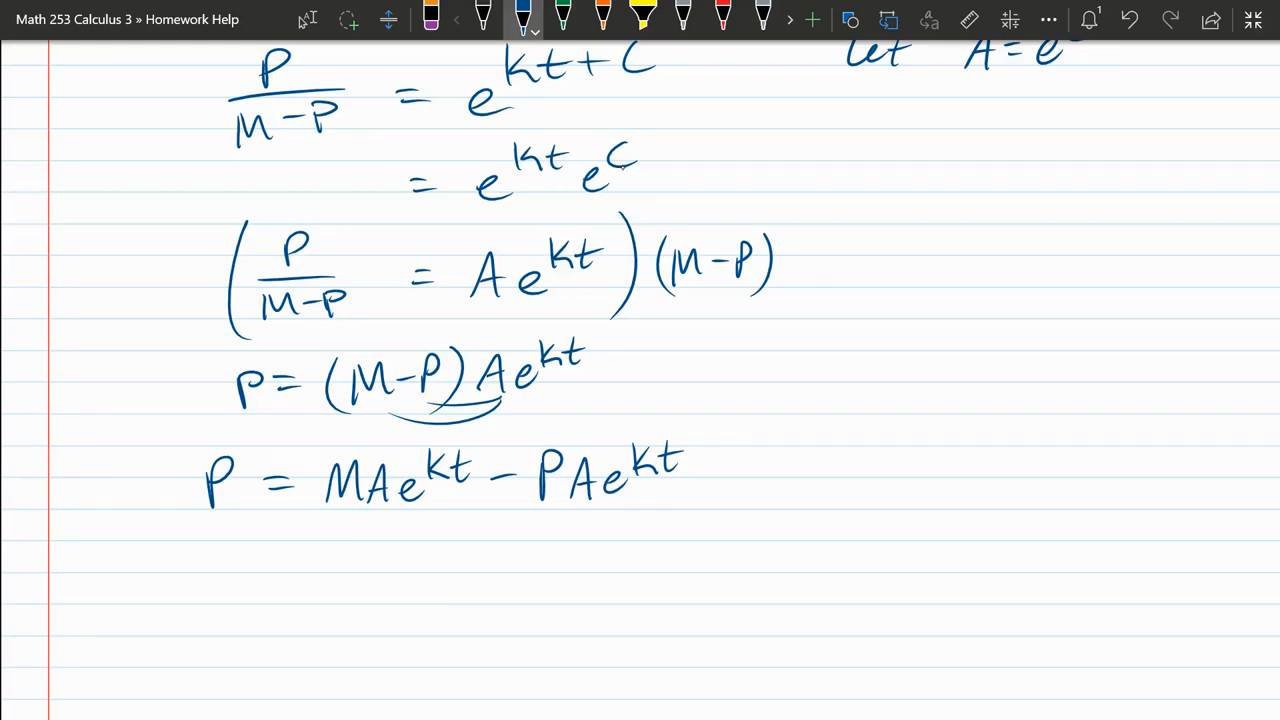
Move the P term across to get P + PAe^kt = MAe^kt.
scroll("down", 3)
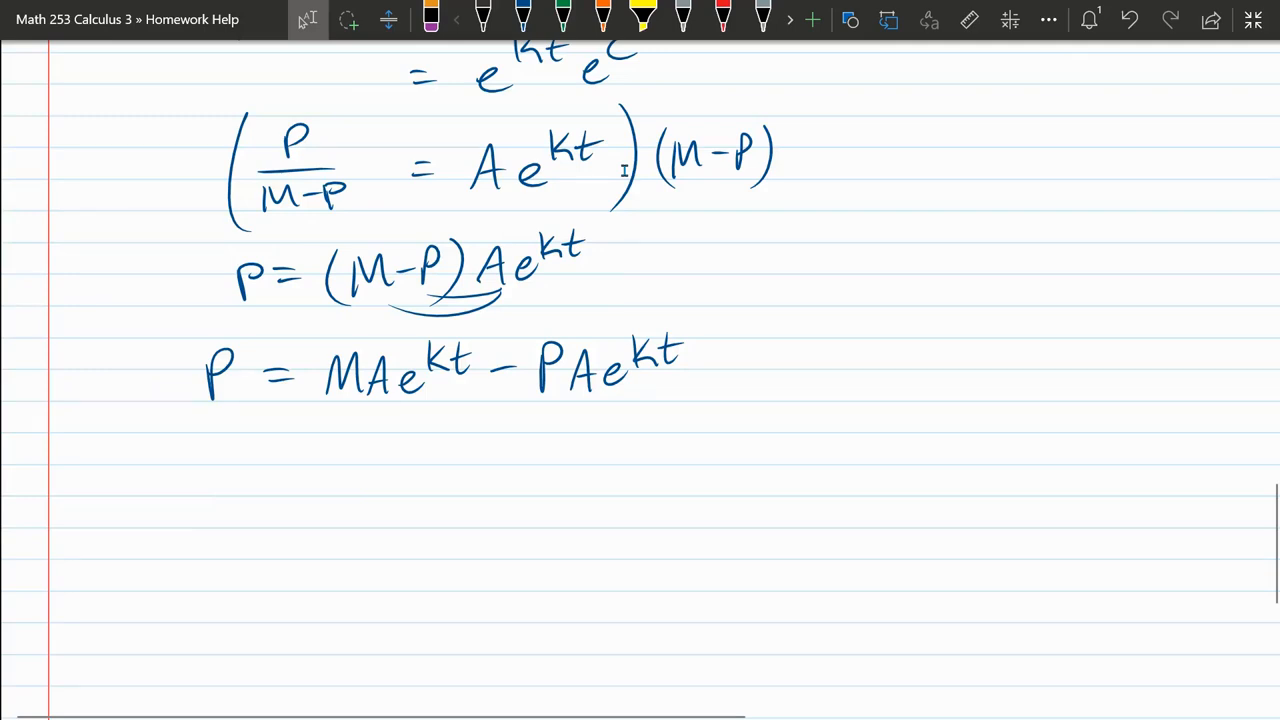
left_click_drag(100, 440, 320, 460)
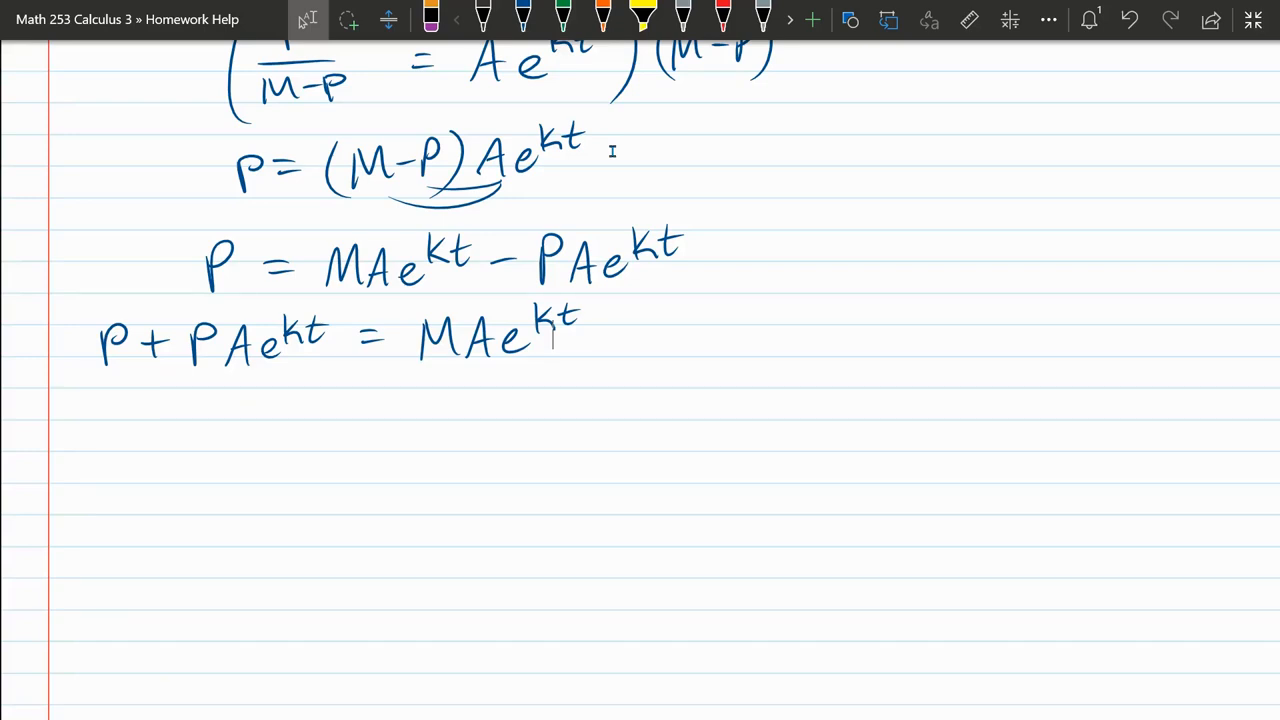
Write P(1 + Ae^kt) = MAe^kt and solve P = MAe^kt / (1 + Ae^kt).
left_click_drag(90, 420, 380, 400)
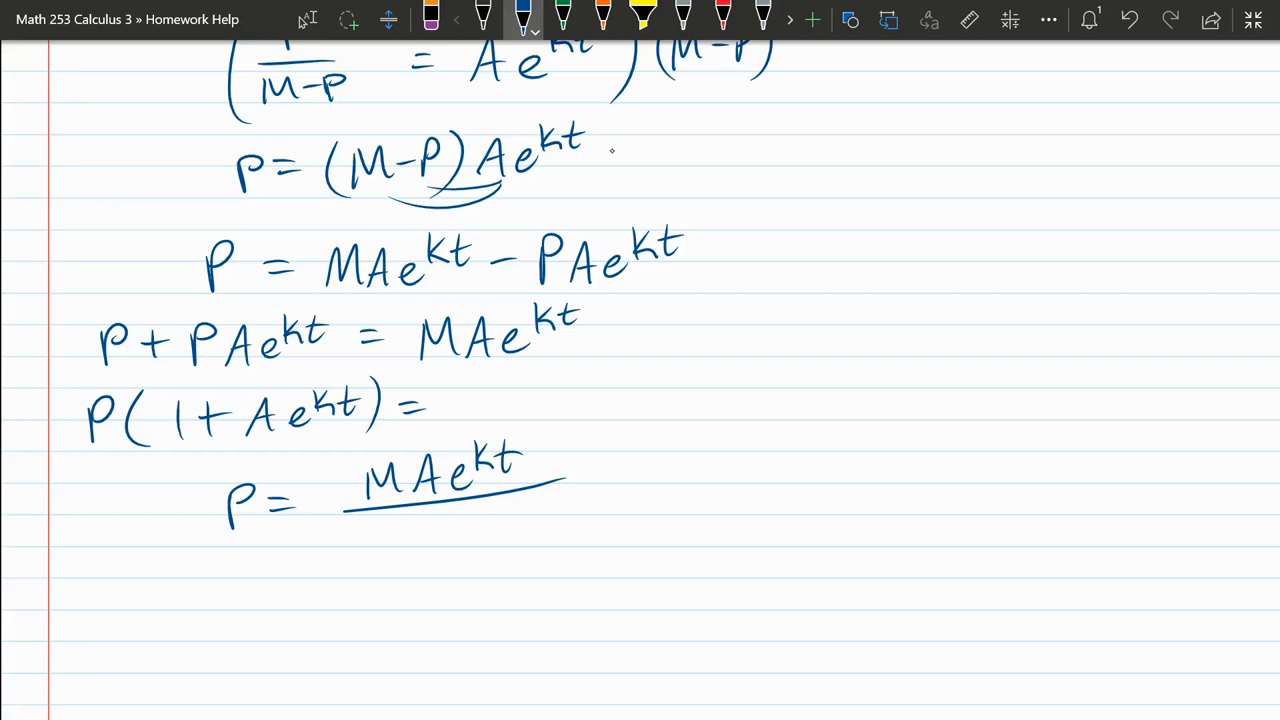
left_click_drag(344, 536, 510, 536)
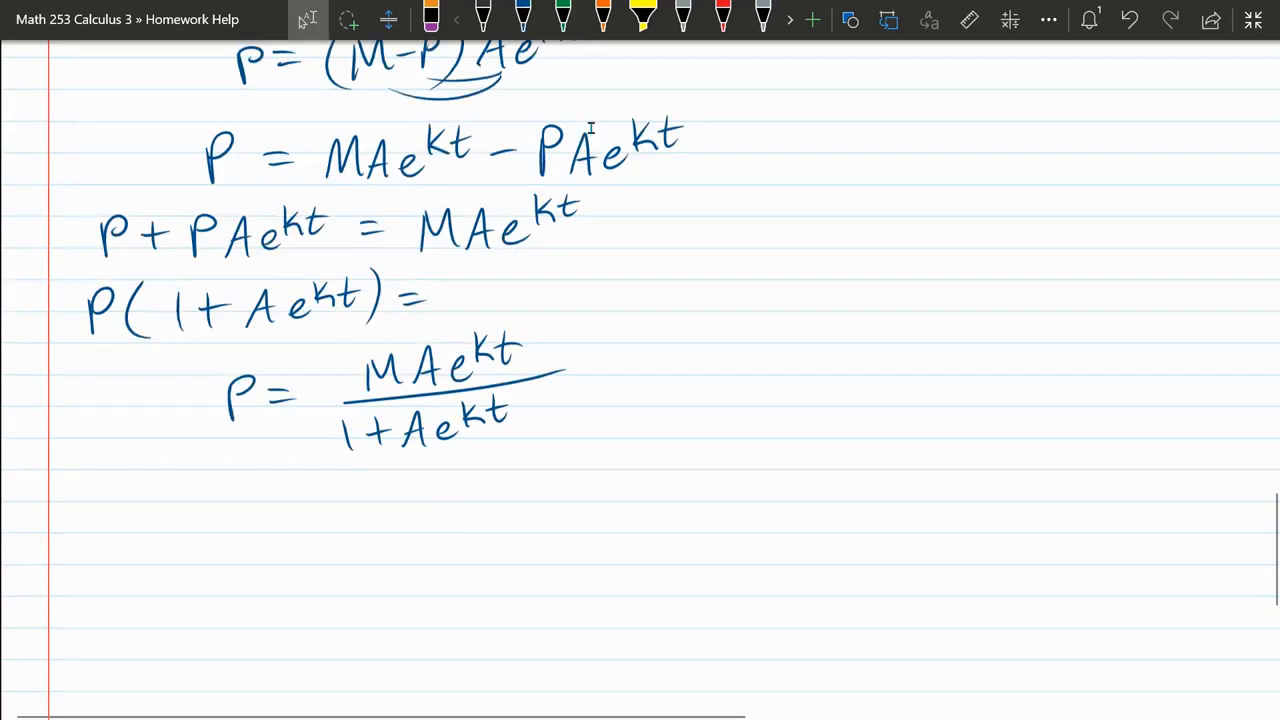
Write P = A(Me^kt) / A(1/A + e^kt) under the previous result.
scroll("down", 3)
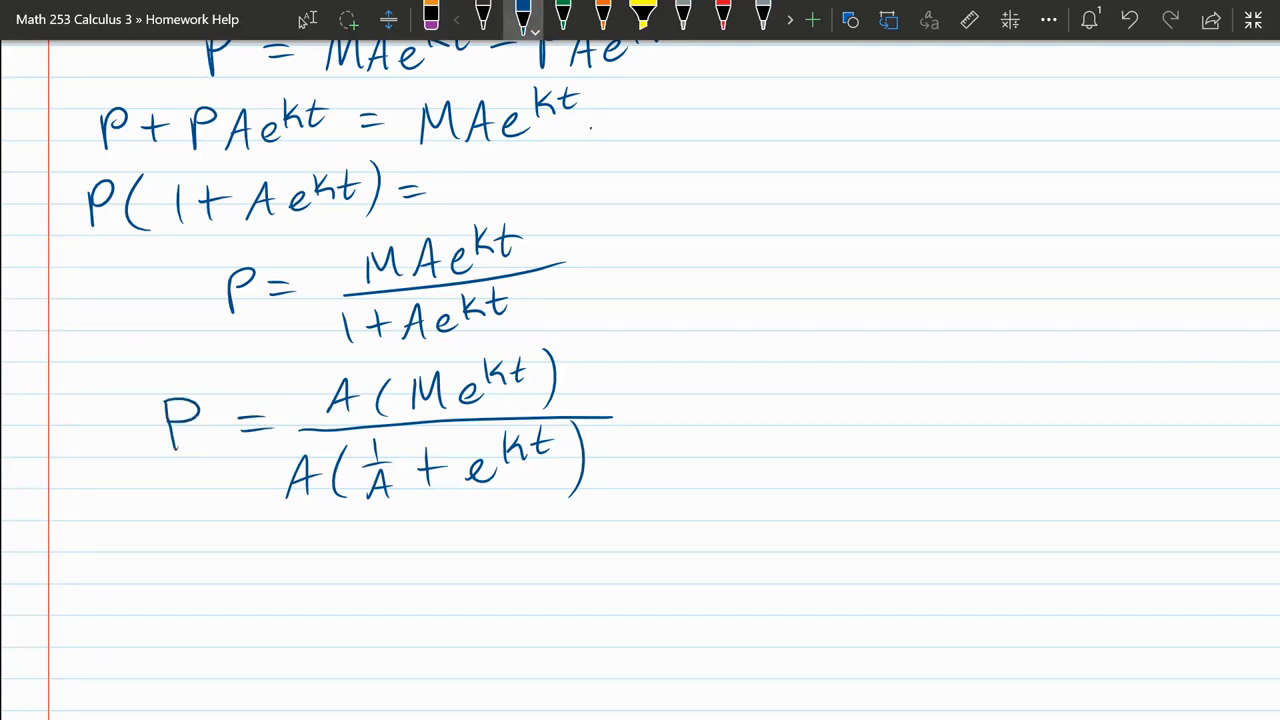
scroll("down", 3)
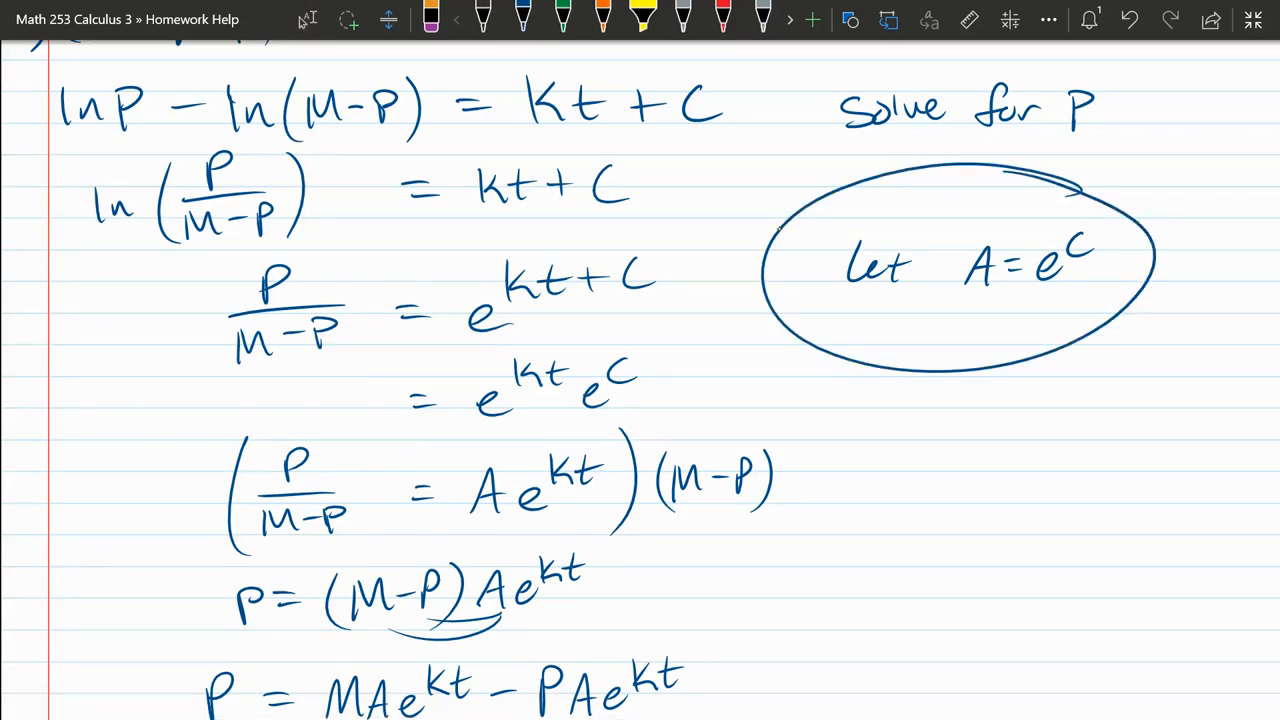
Strike both A's, let B = 1/A, and write P = Me^kt / (B + e^kt).
scroll("down", 3)
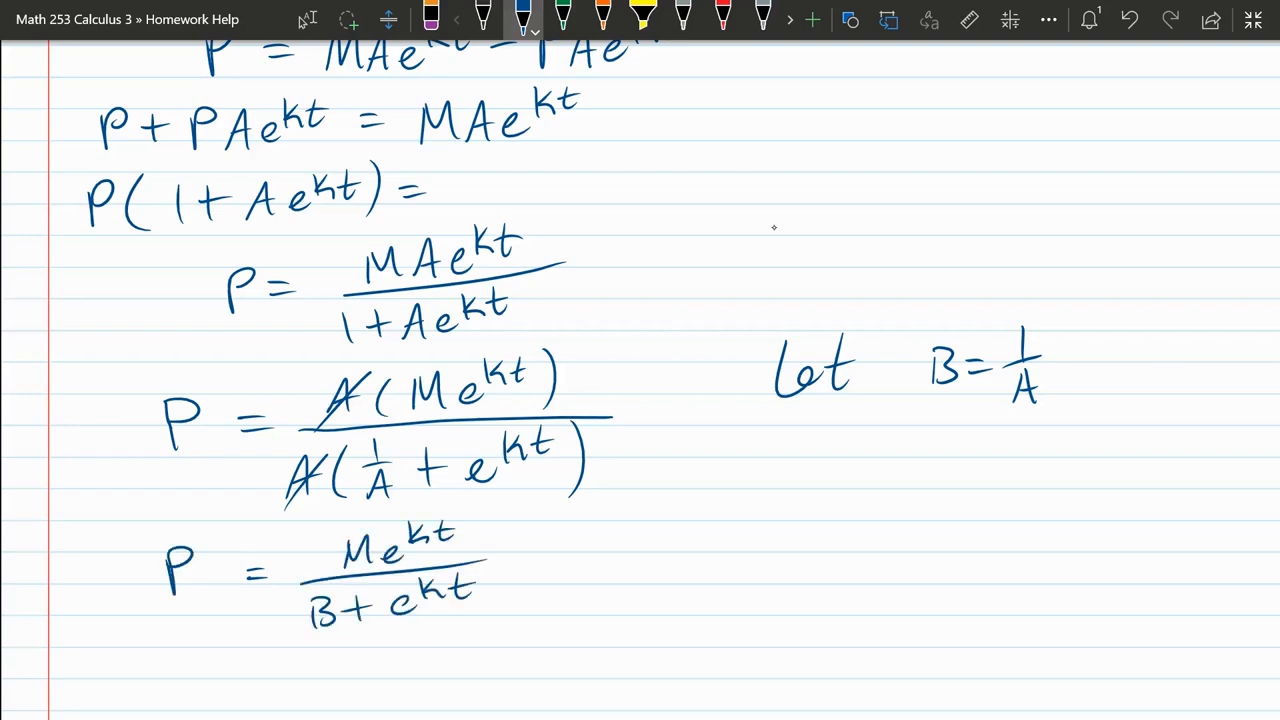
scroll("down", 3)
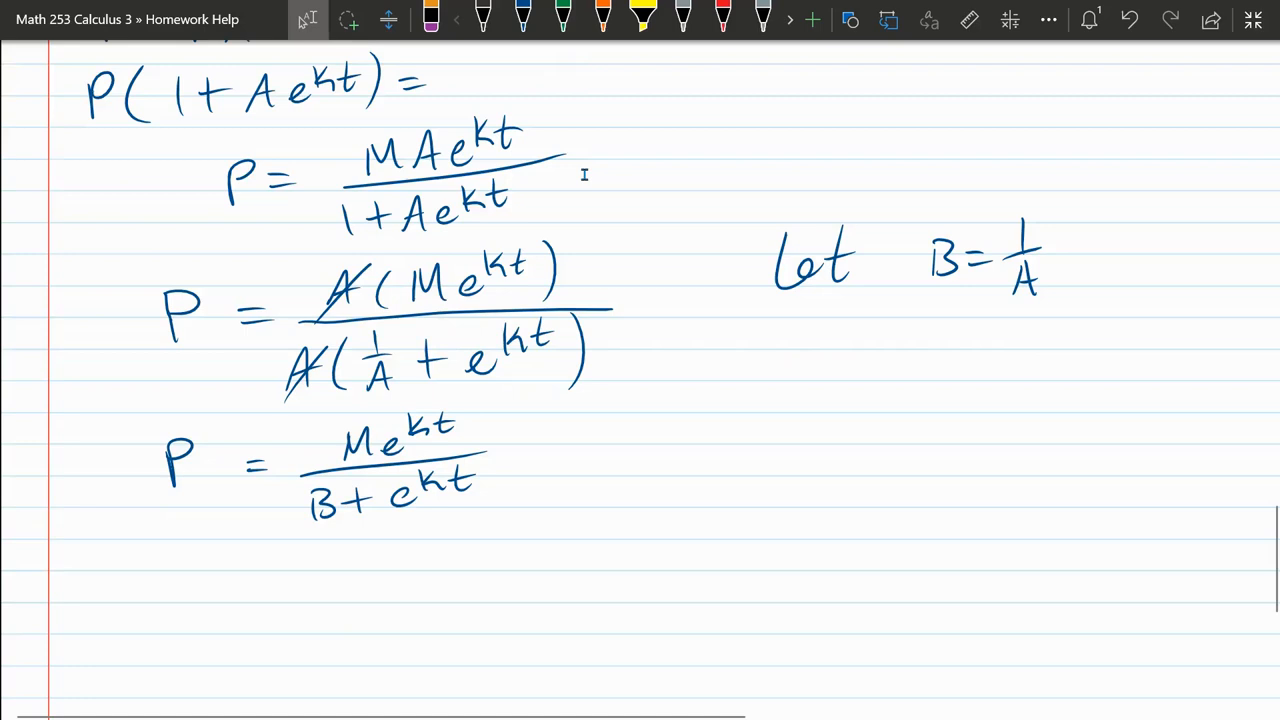
Start a new line '= e^kt' below P = Me^kt/(B + e^kt).
scroll("down", 3)
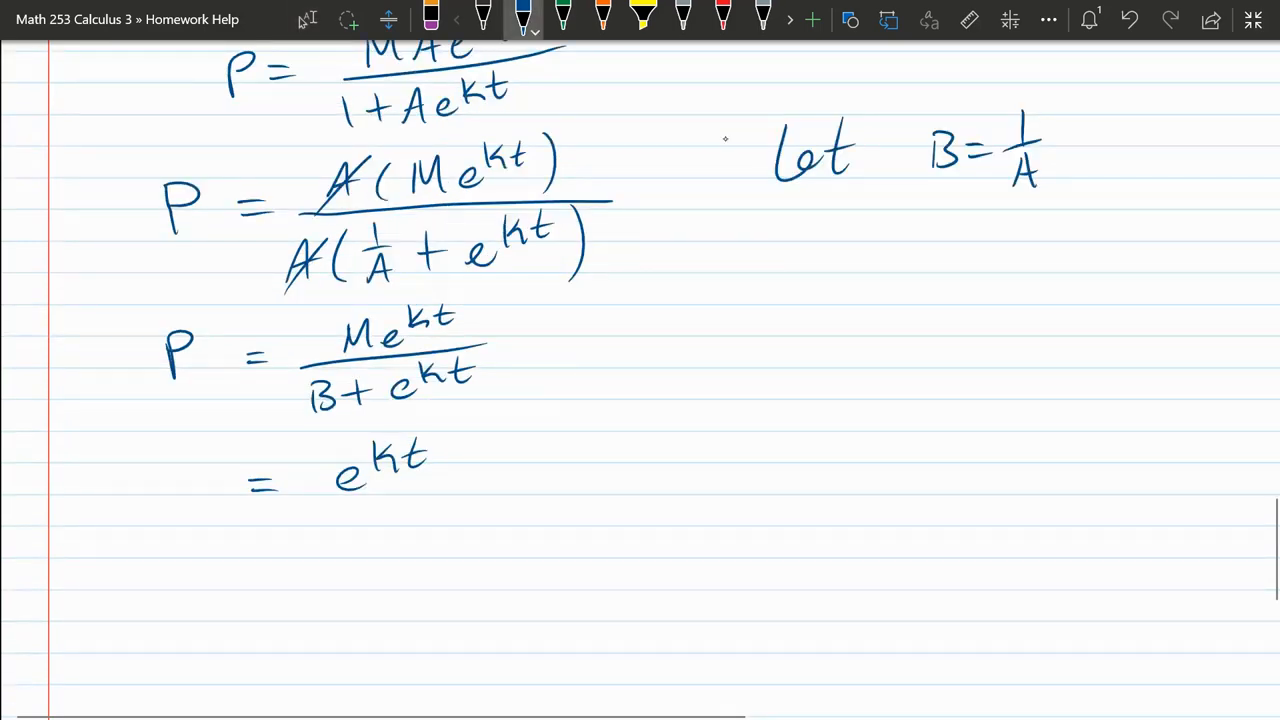